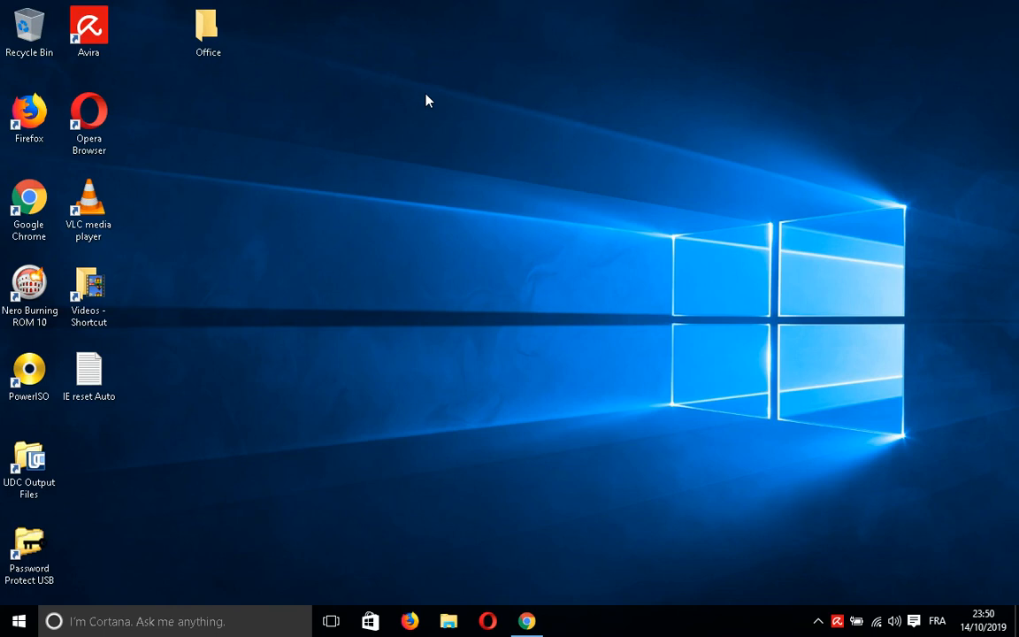
pyautogui.moveTo(156, 36)
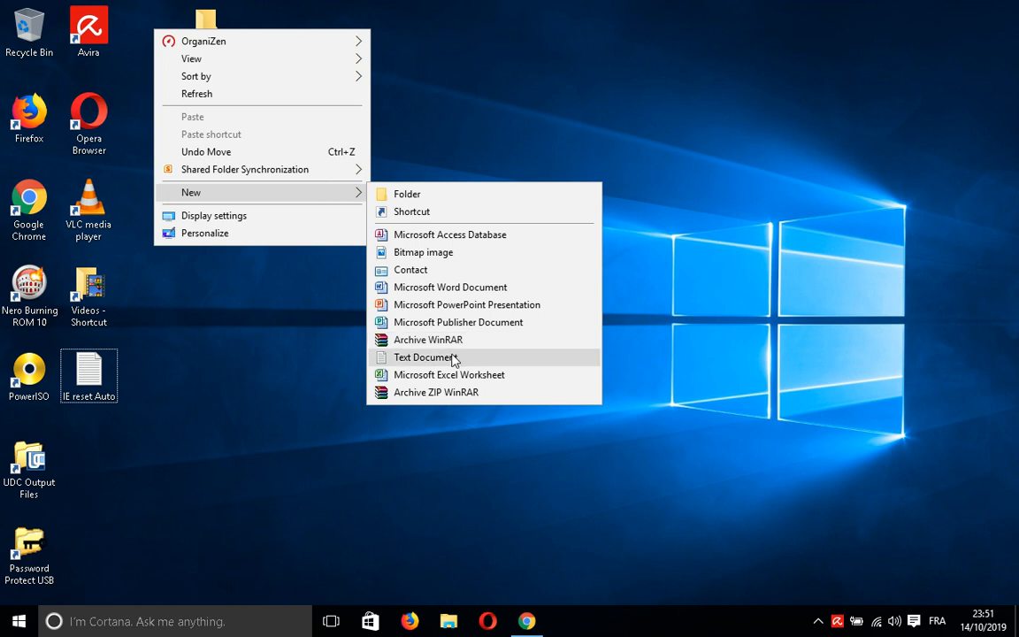
# Create a new blank text document on the desktop via New > Text Document
pyautogui.click(424, 357)
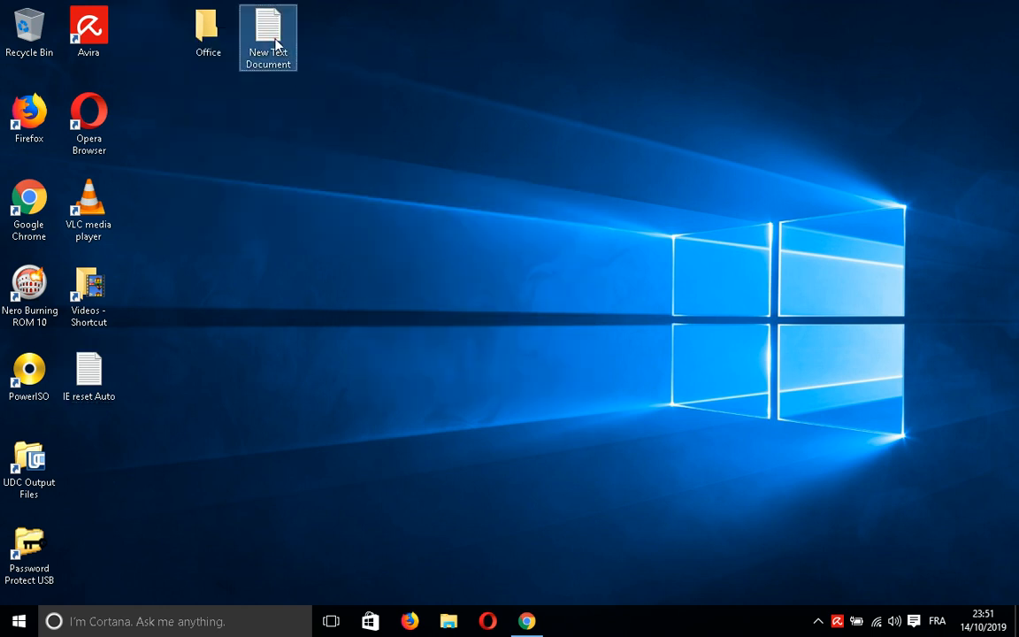
pyautogui.doubleClick(269, 35)
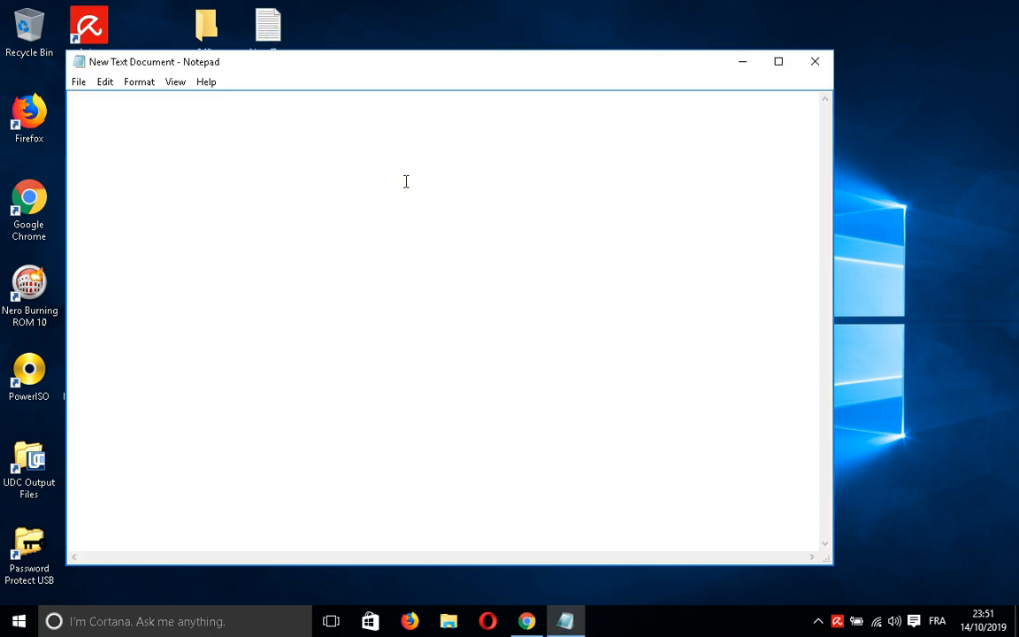
pyautogui.write('@')
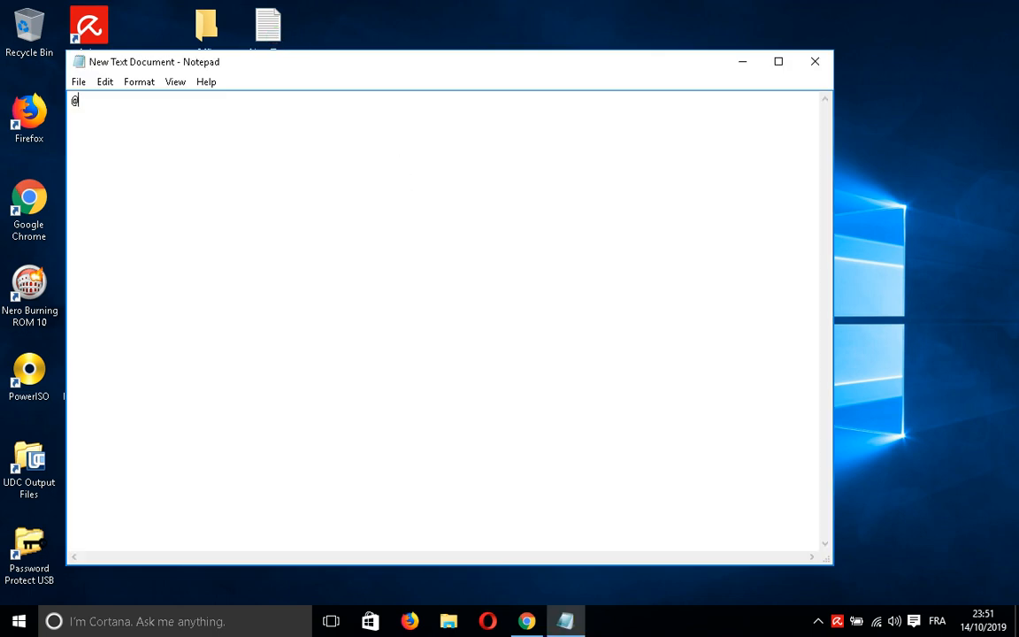
pyautogui.write('echo')
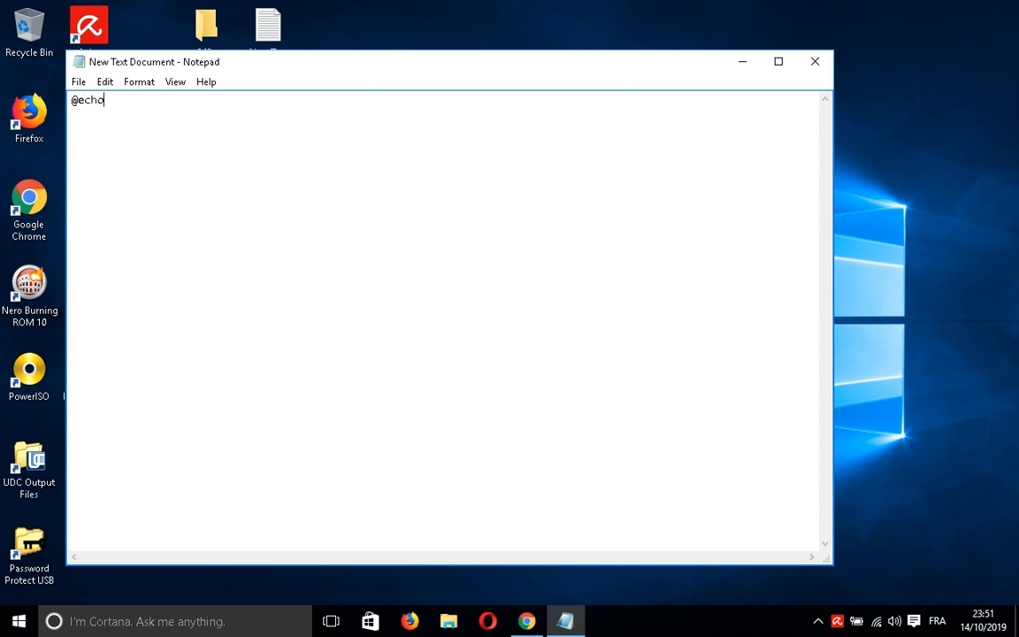
pyautogui.write('" "')
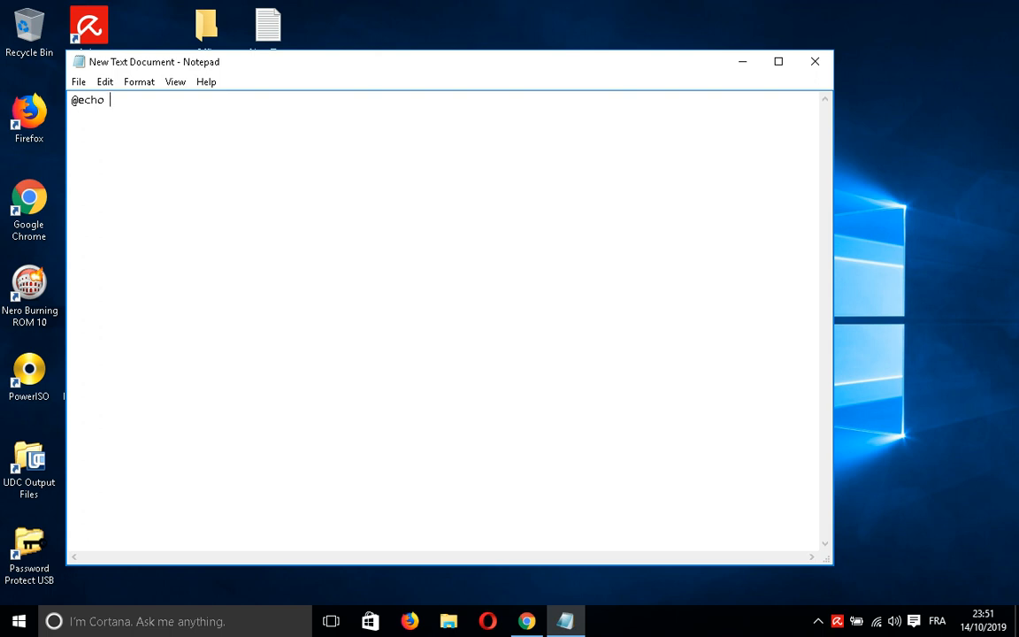
pyautogui.write('off')
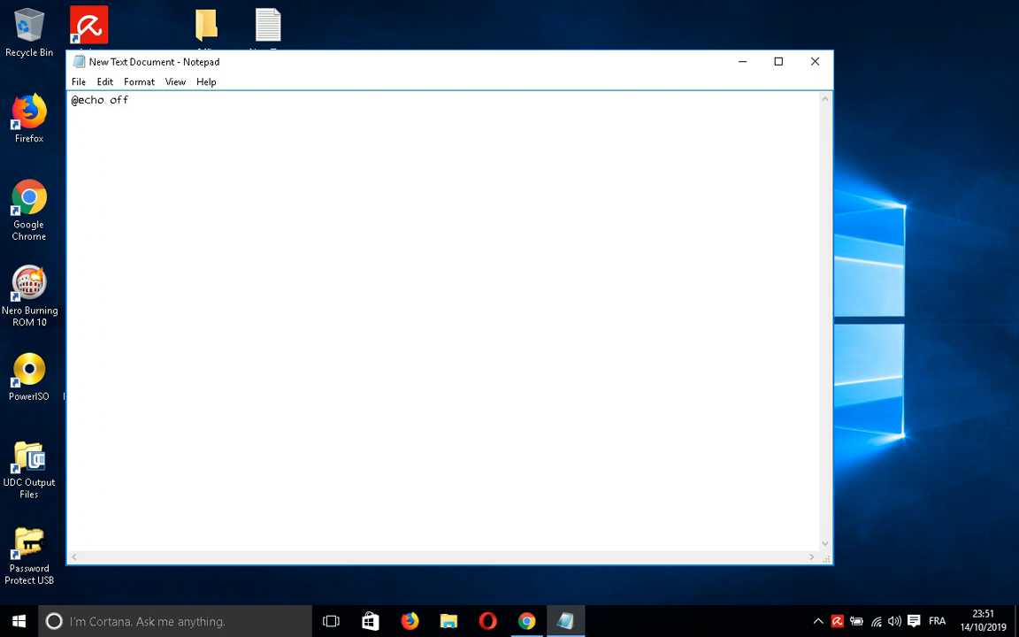
# Write the three-line starred Echo banner with the 'BY Riboufyne' author credit
pyautogui.write('E')
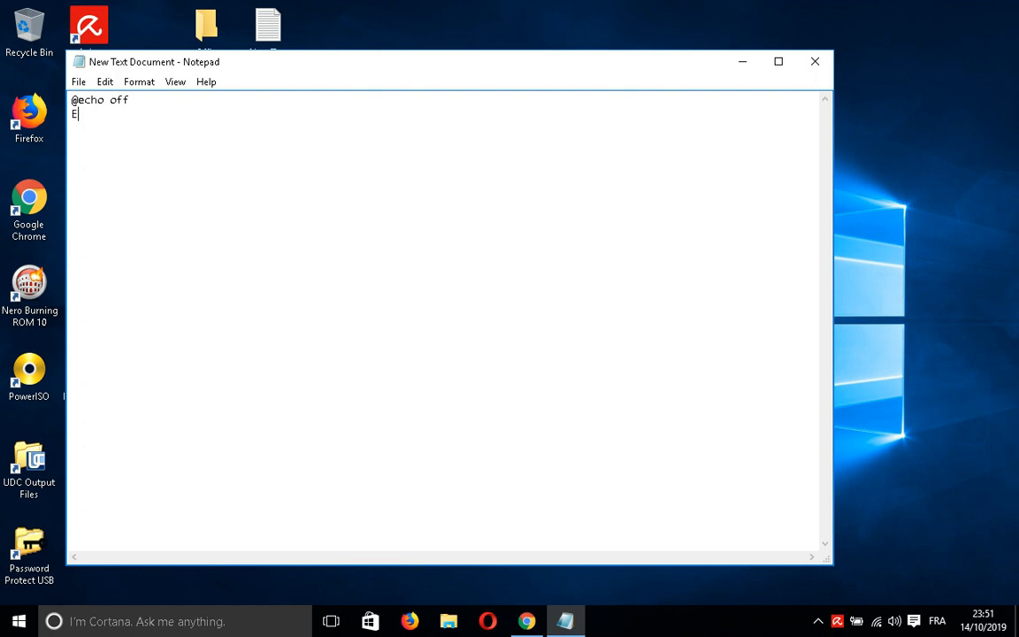
pyautogui.write('cho')
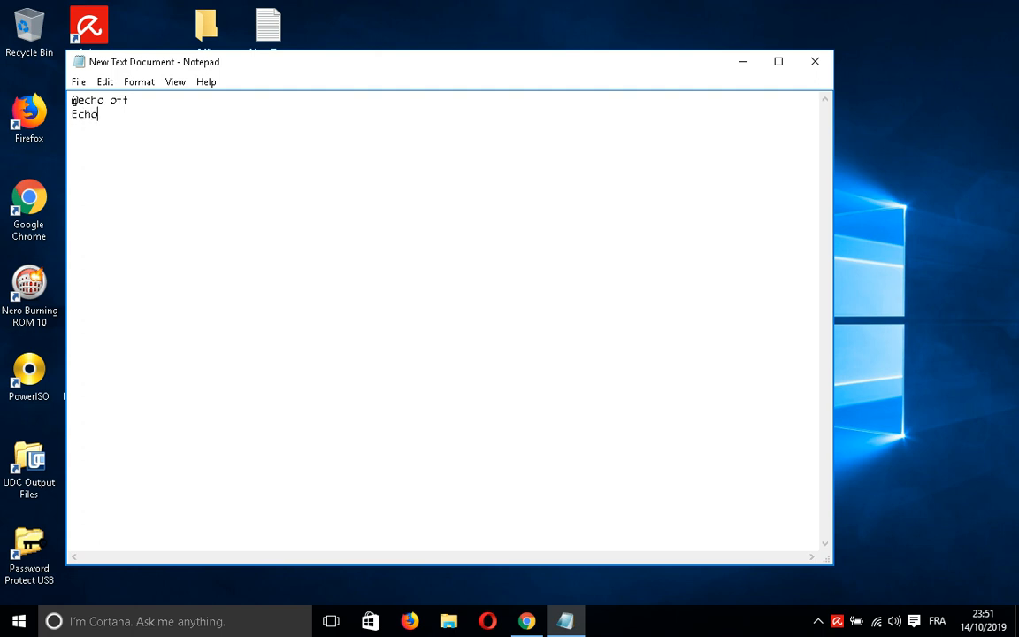
pyautogui.write('" "')
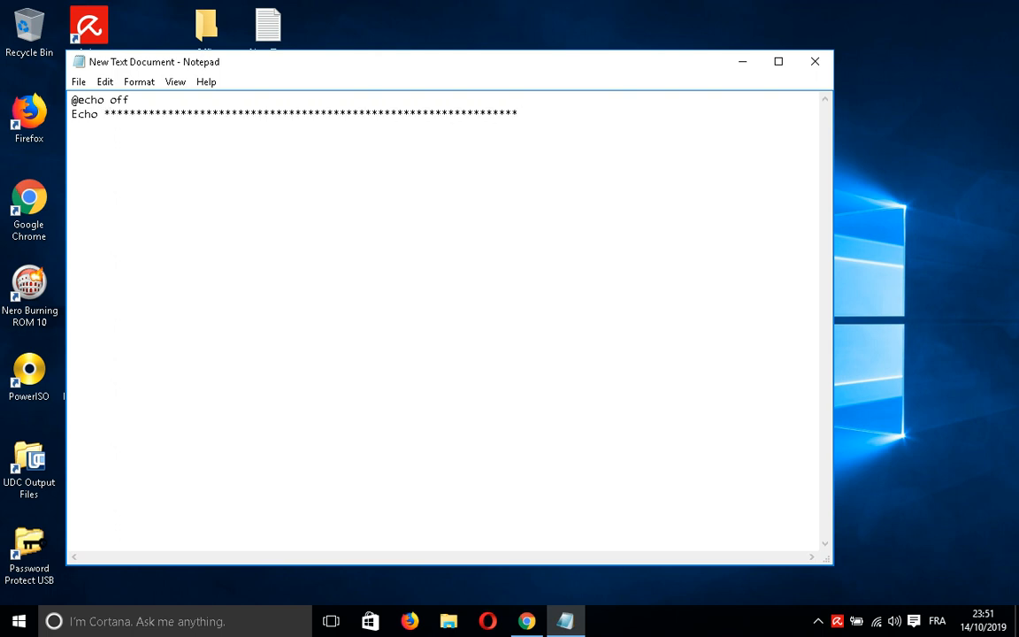
pyautogui.write('Ech')
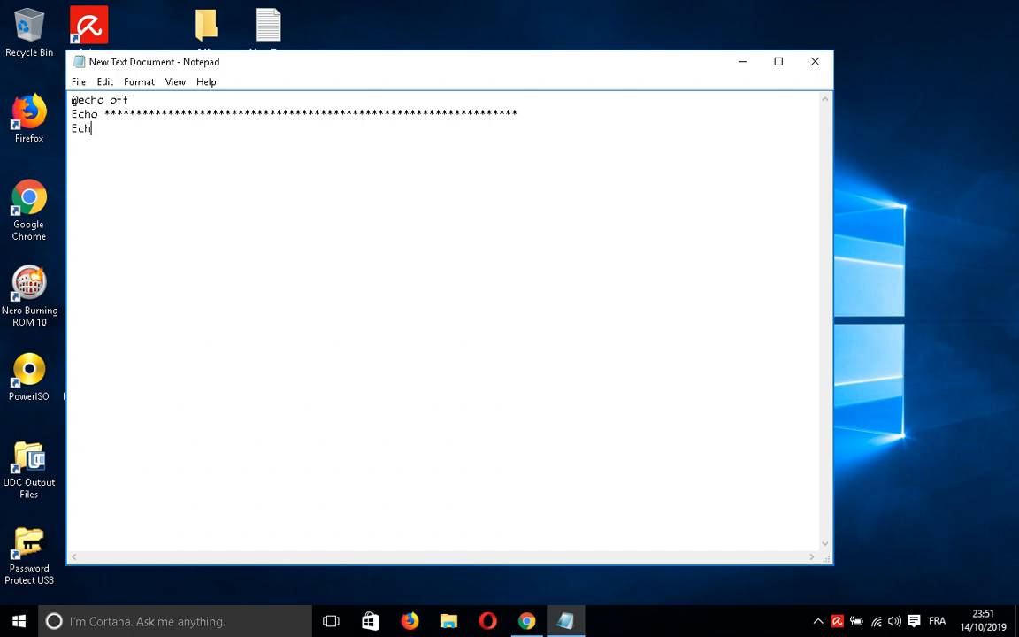
pyautogui.write('o')
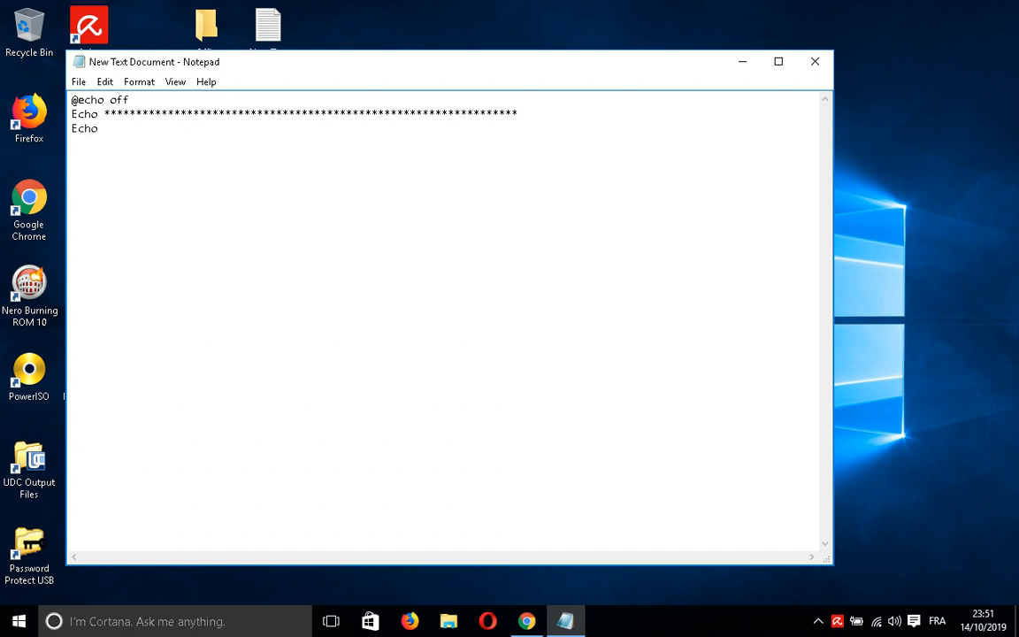
pyautogui.write('BY Riba S')
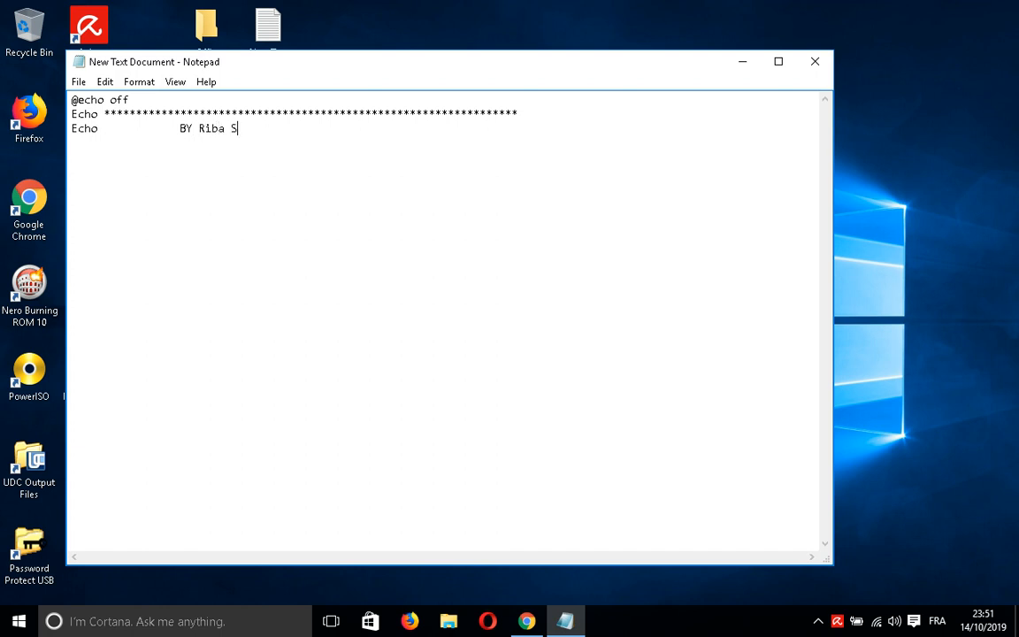
pyautogui.write('oufyne')
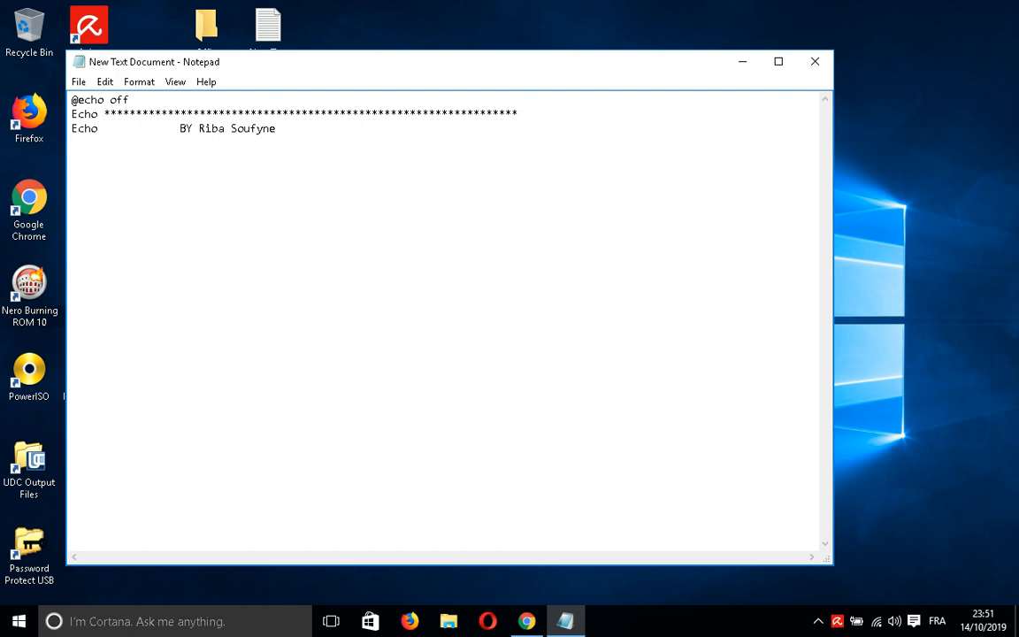
pyautogui.write('Echo******************************************************************')
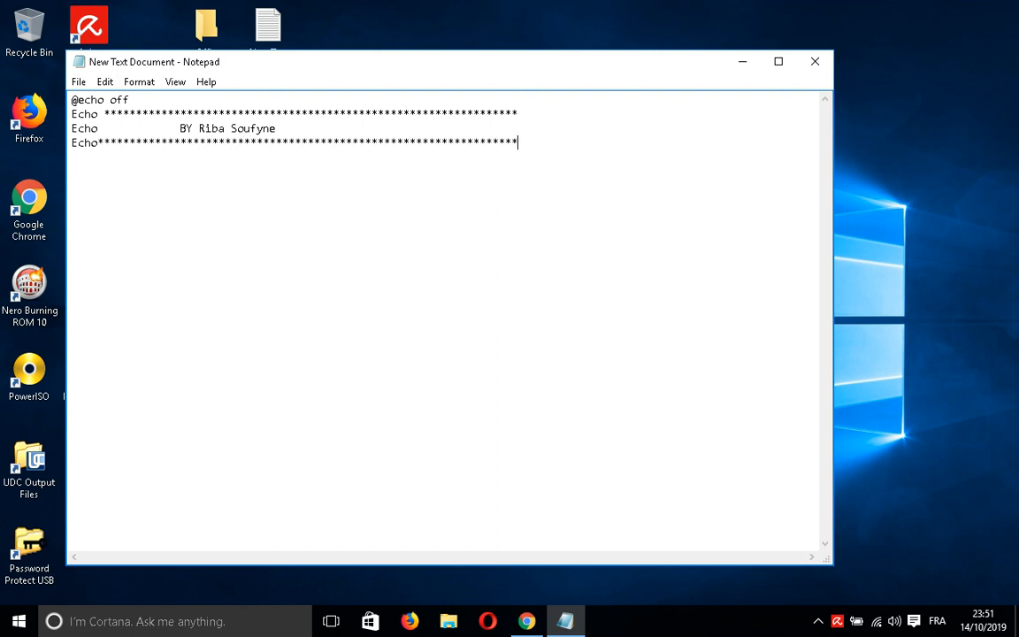
# Begin the Title line listing Reset IE, History, Update the proxy
pyautogui.press('enter')
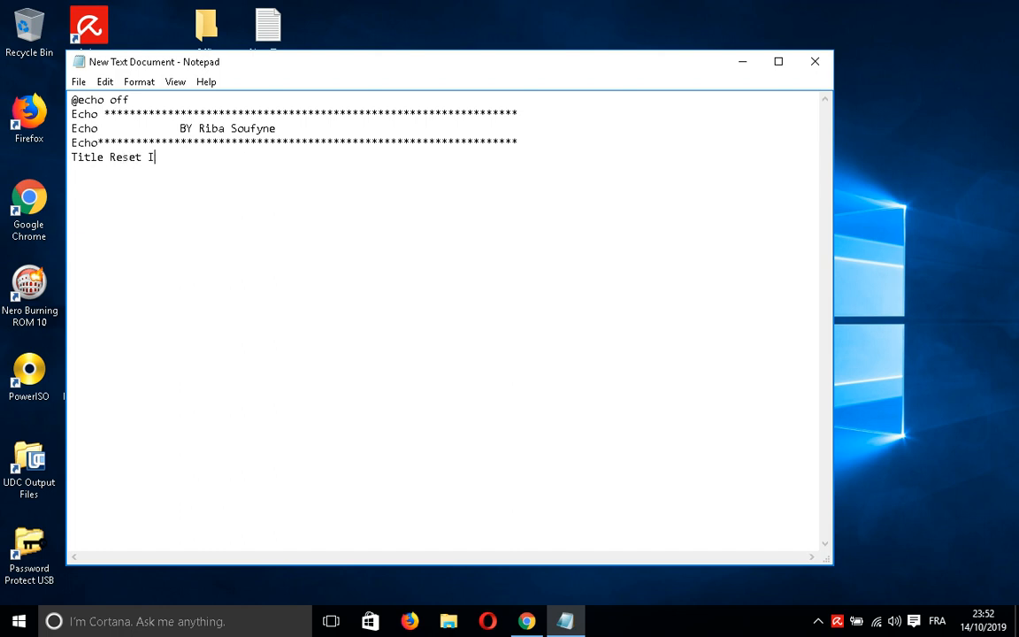
pyautogui.write('E;')
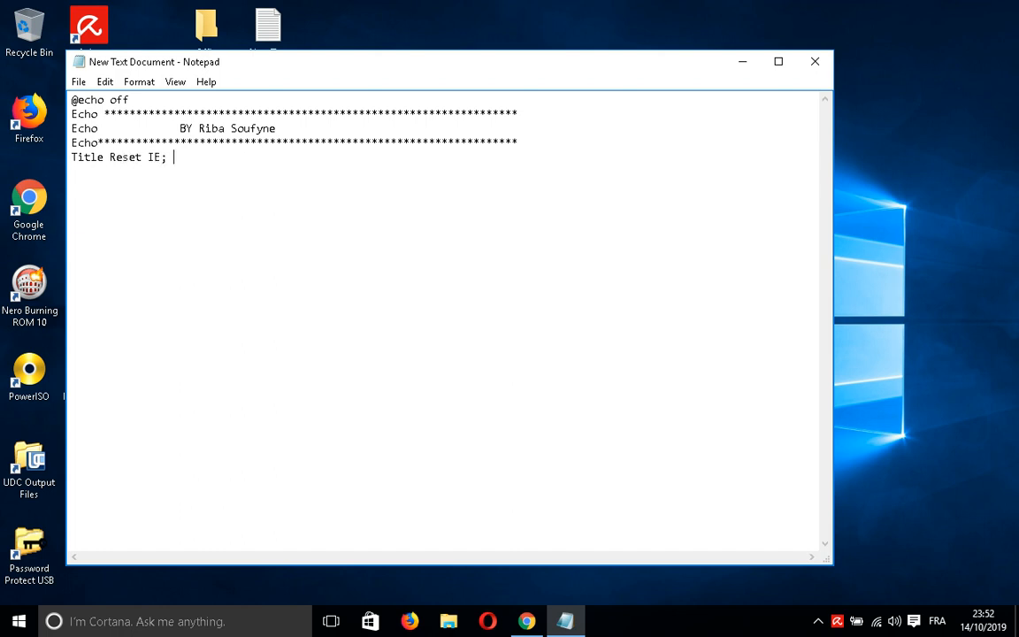
pyautogui.write(',')
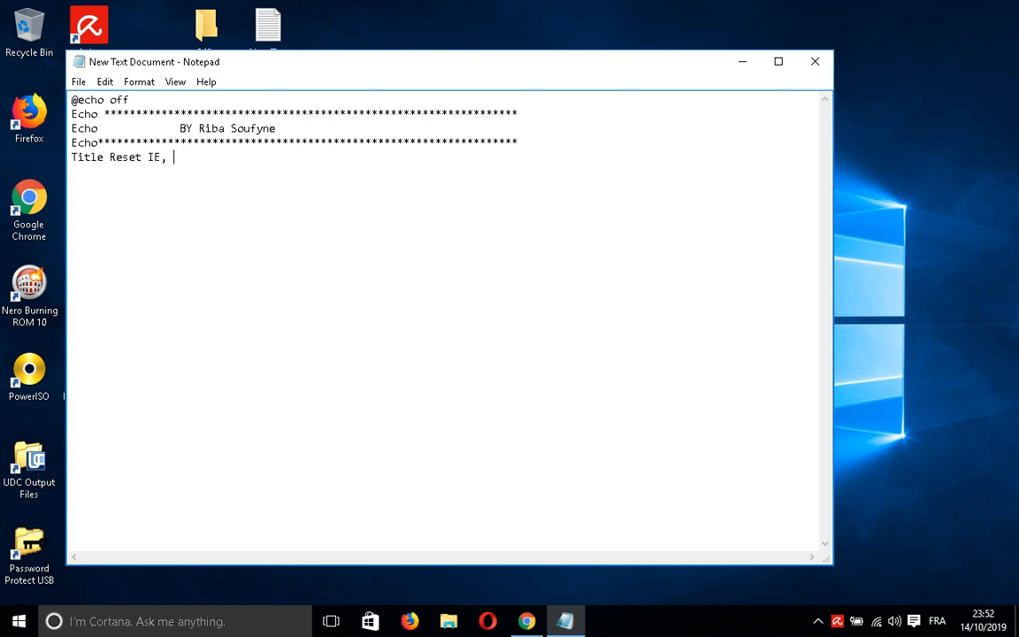
pyautogui.write('His')
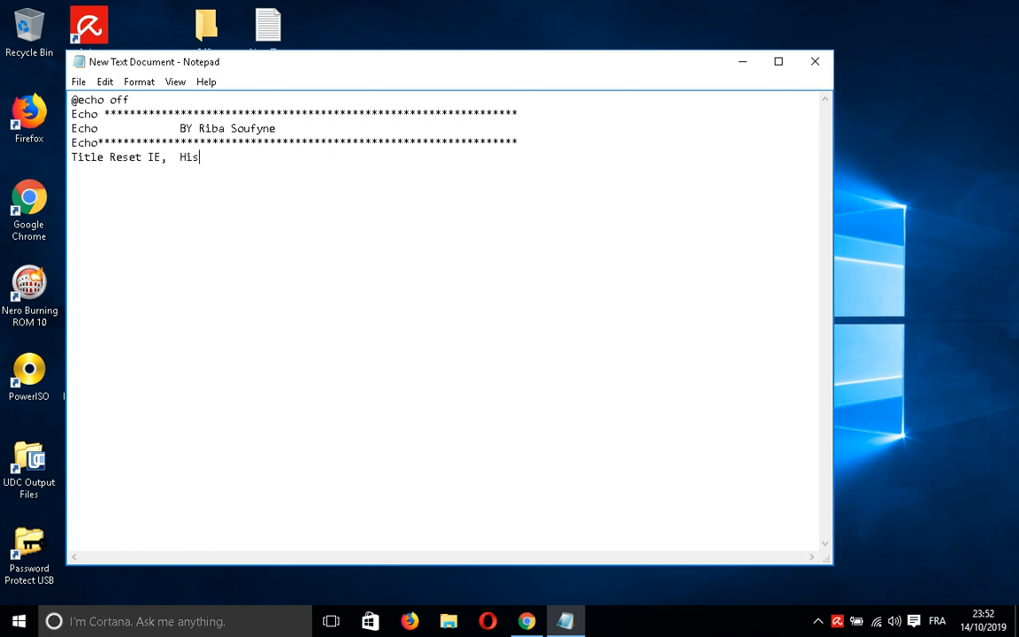
pyautogui.write('tory,')
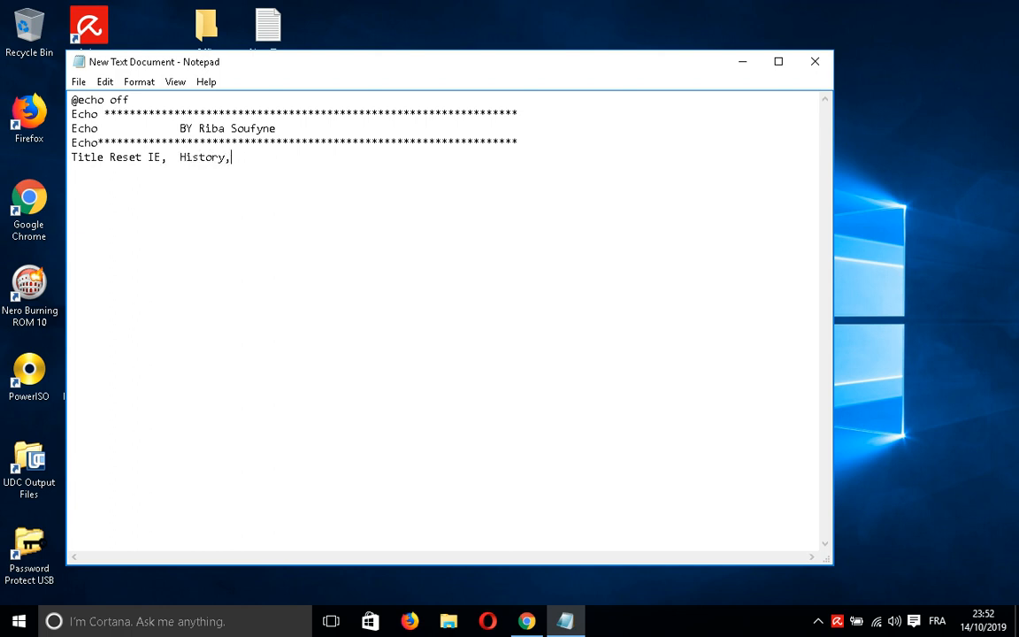
pyautogui.write('Up')
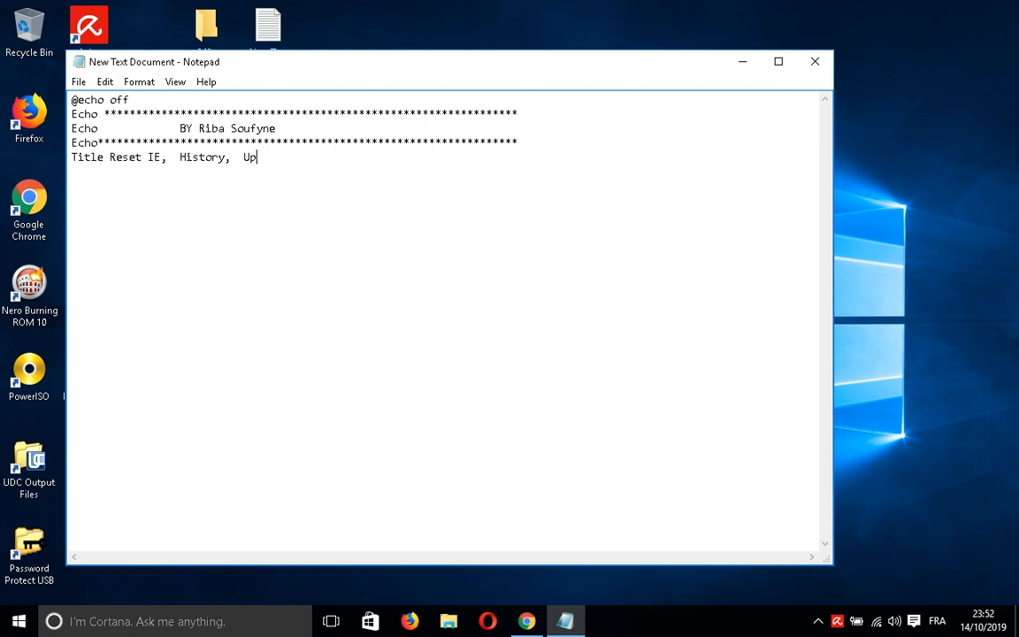
pyautogui.write('date')
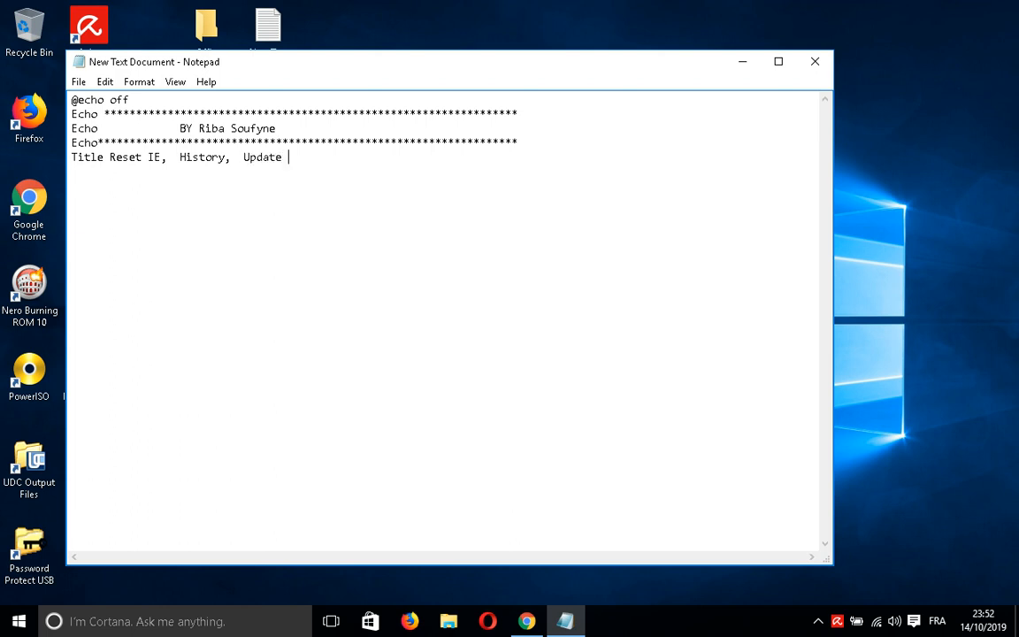
pyautogui.write('the prox')
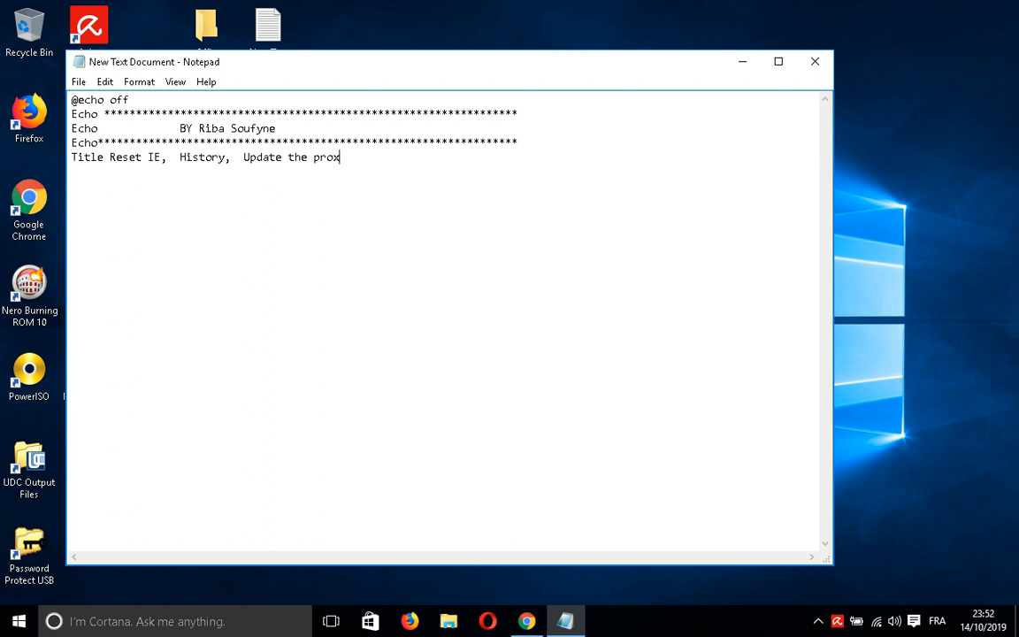
pyautogui.write('y,')
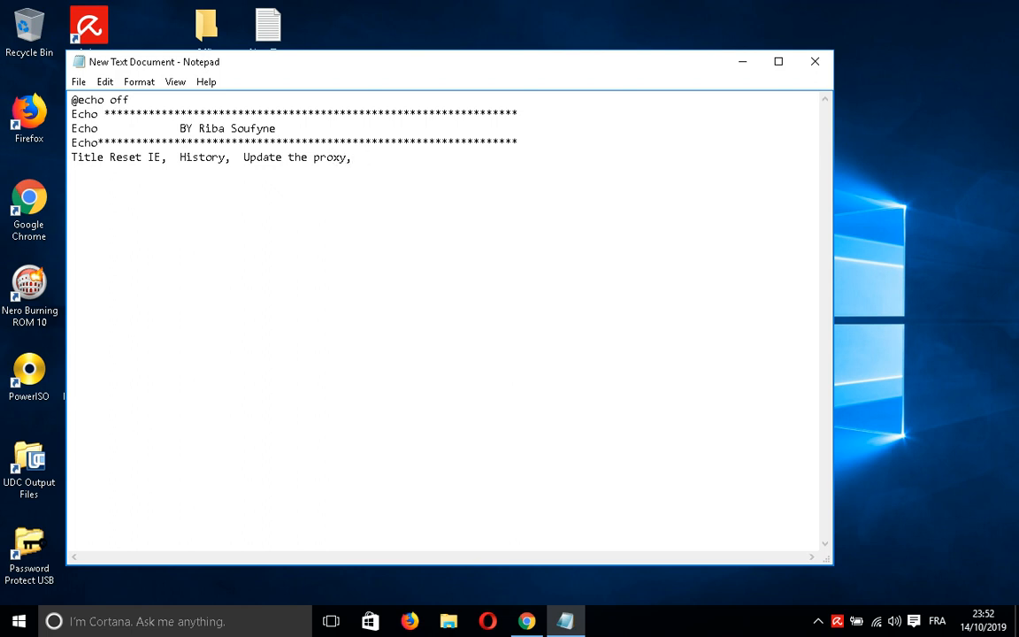
# Finish the Title line with reboot the PC, Def, Clean disk
pyautogui.write('re')
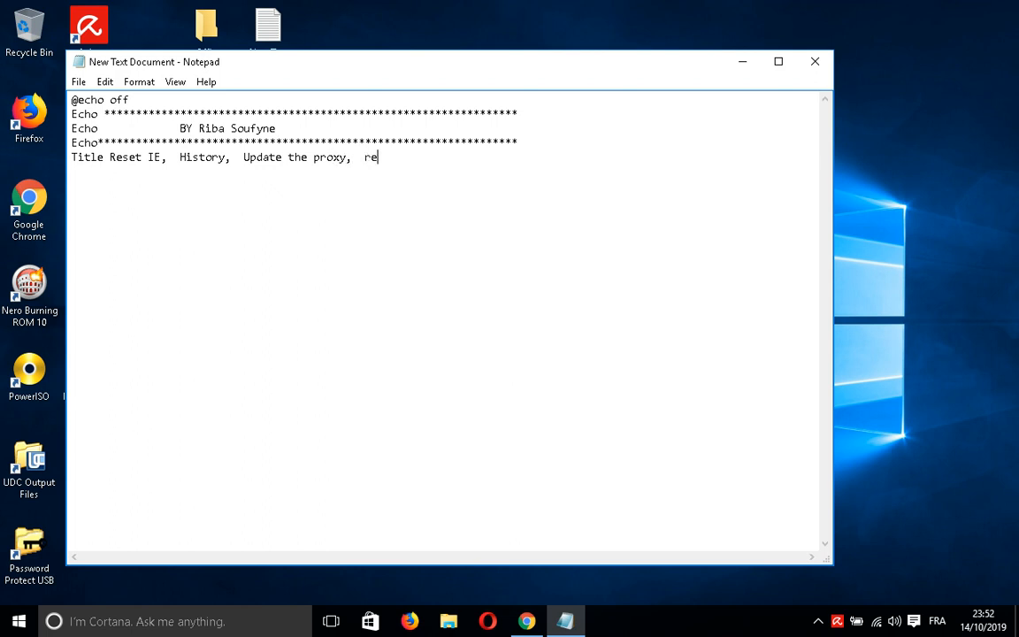
pyautogui.write('boot')
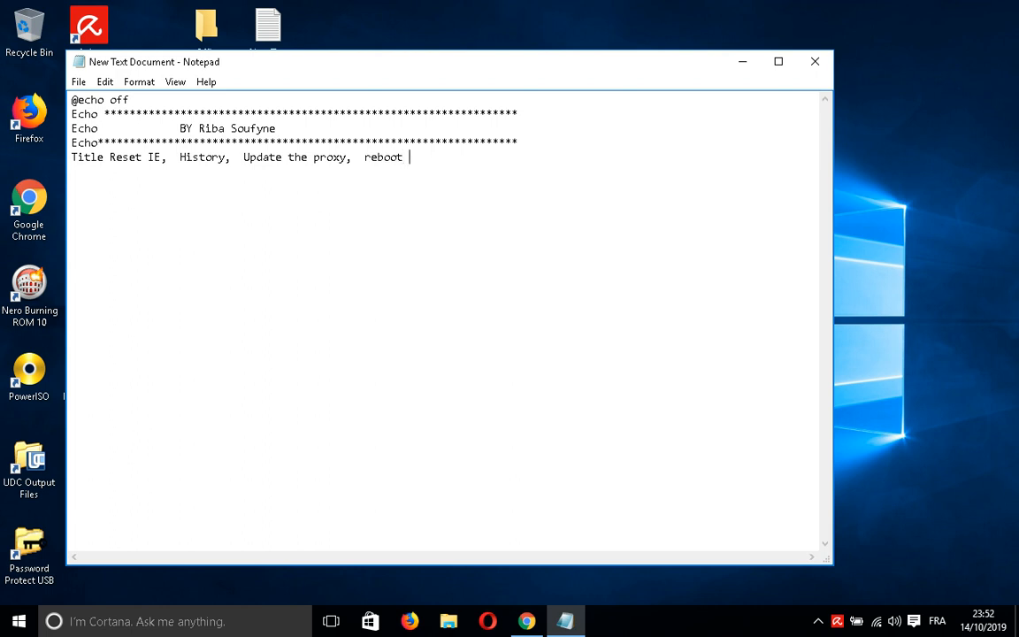
pyautogui.write('the co,')
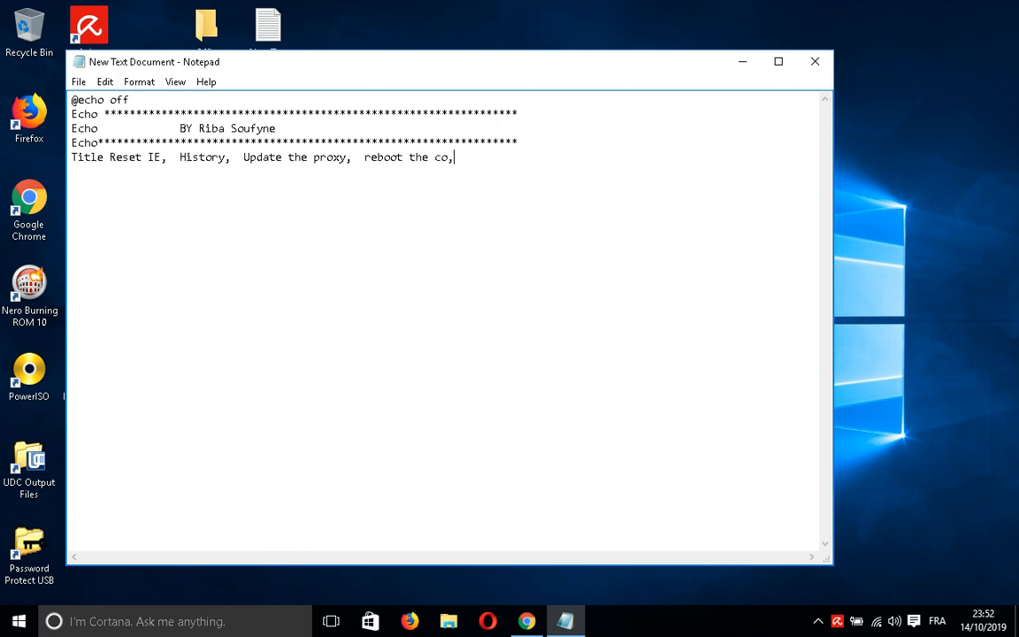
pyautogui.press('Backspace')
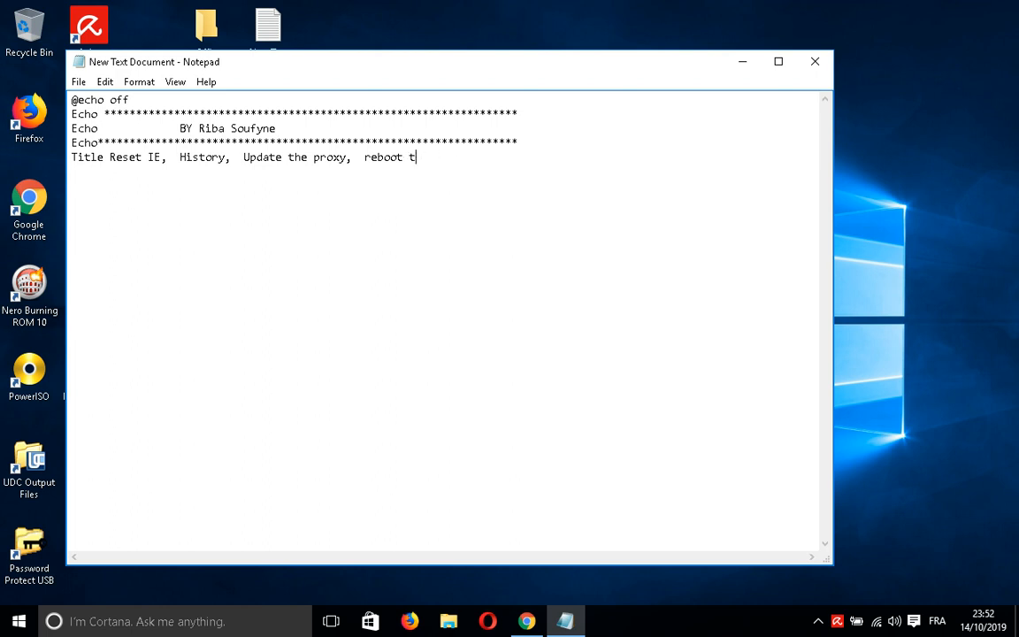
pyautogui.write('he PC')
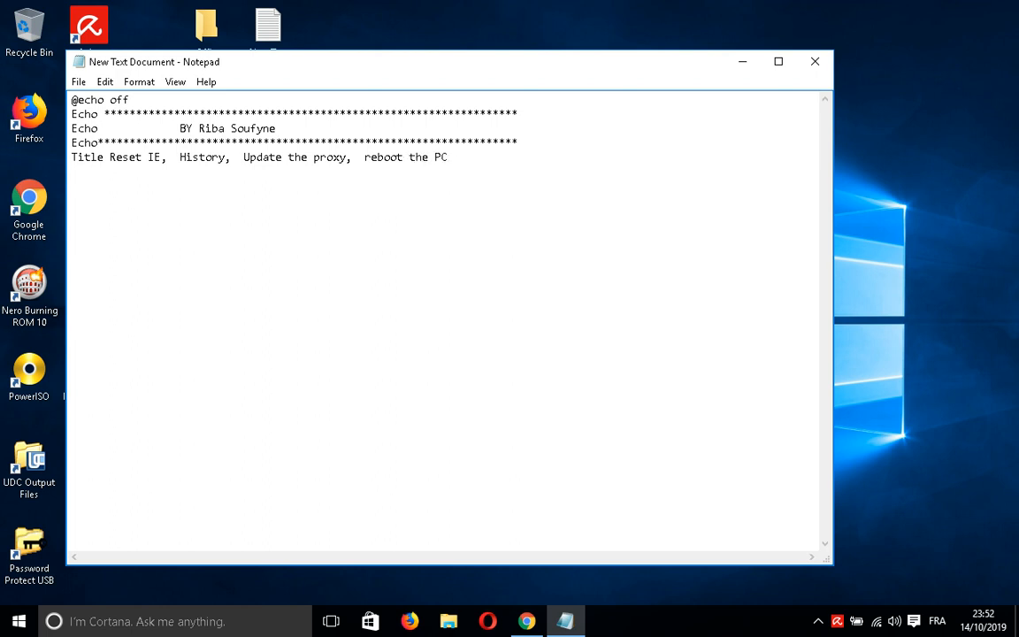
pyautogui.write(',')
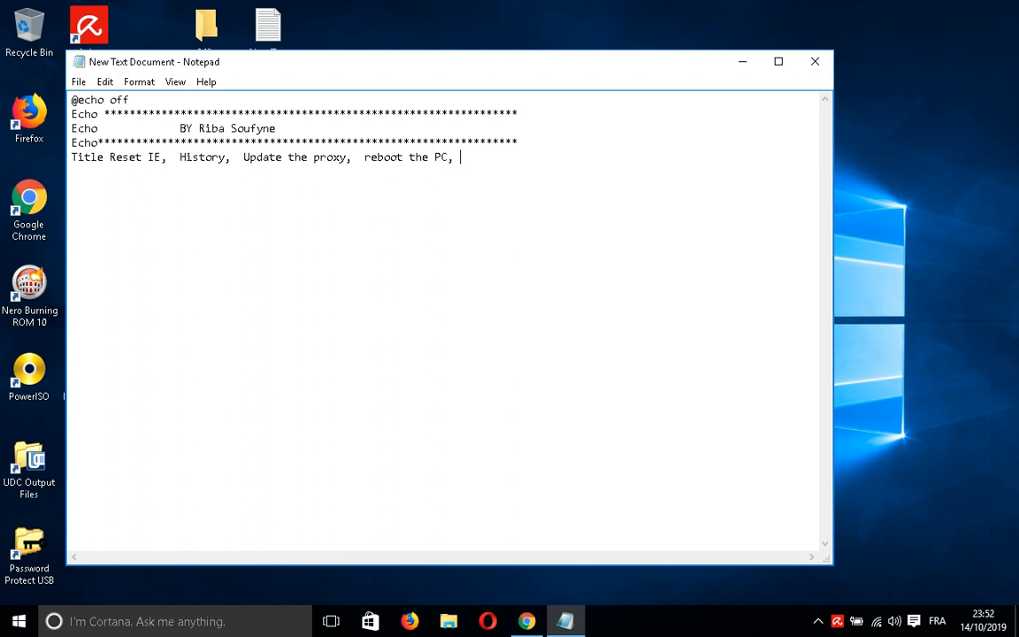
pyautogui.write('Def')
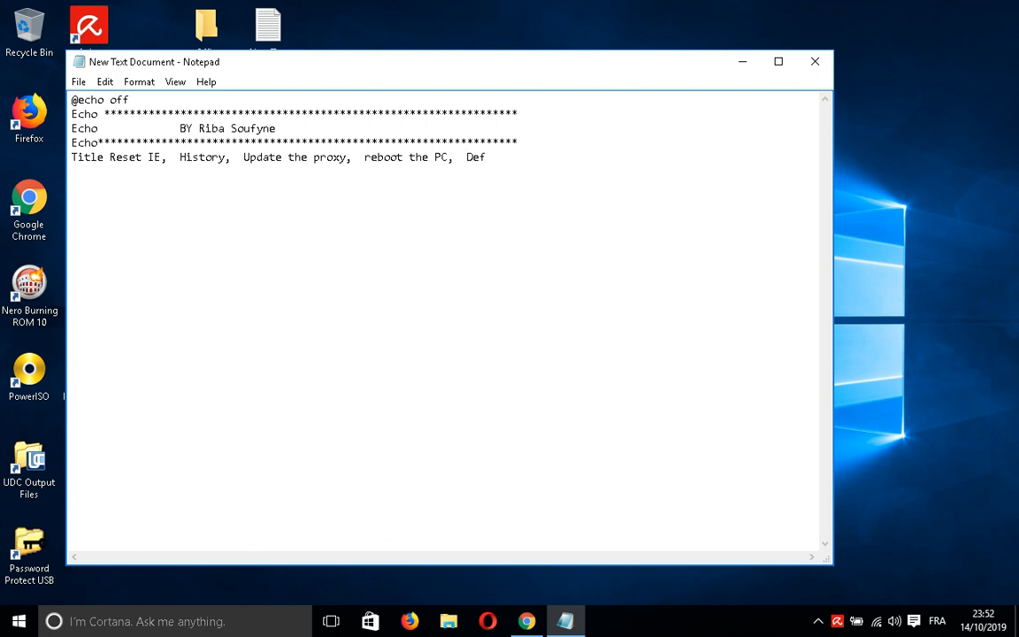
pyautogui.write(',')
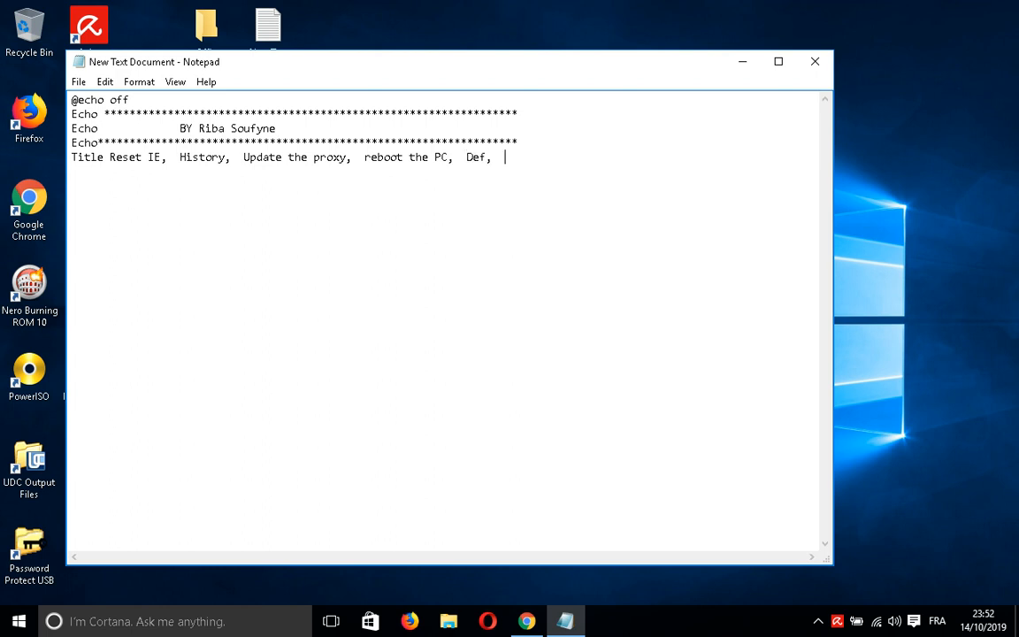
pyautogui.write('Clea')
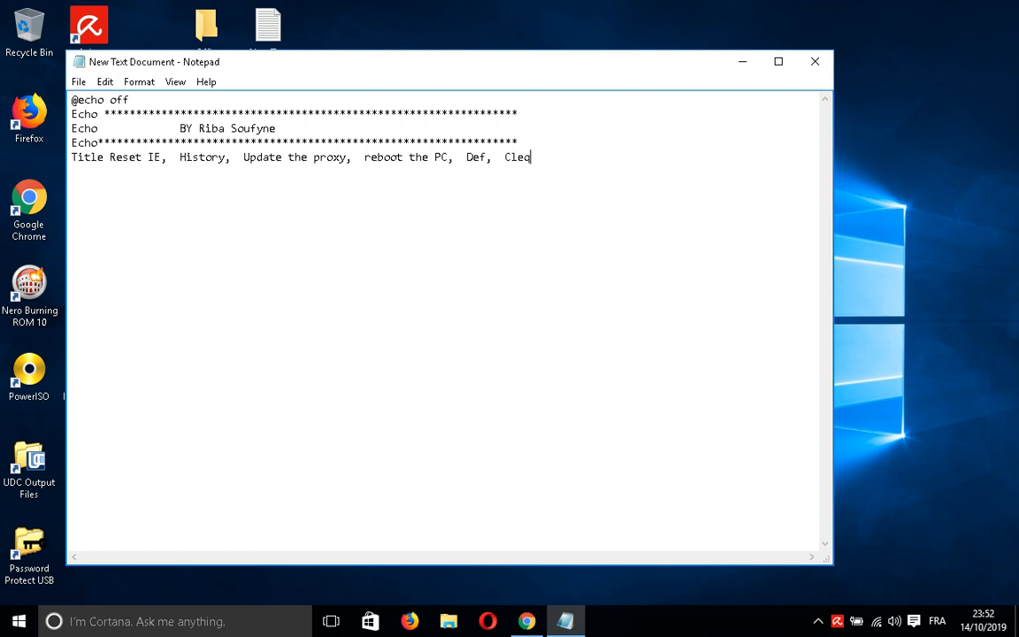
pyautogui.write('n disk')
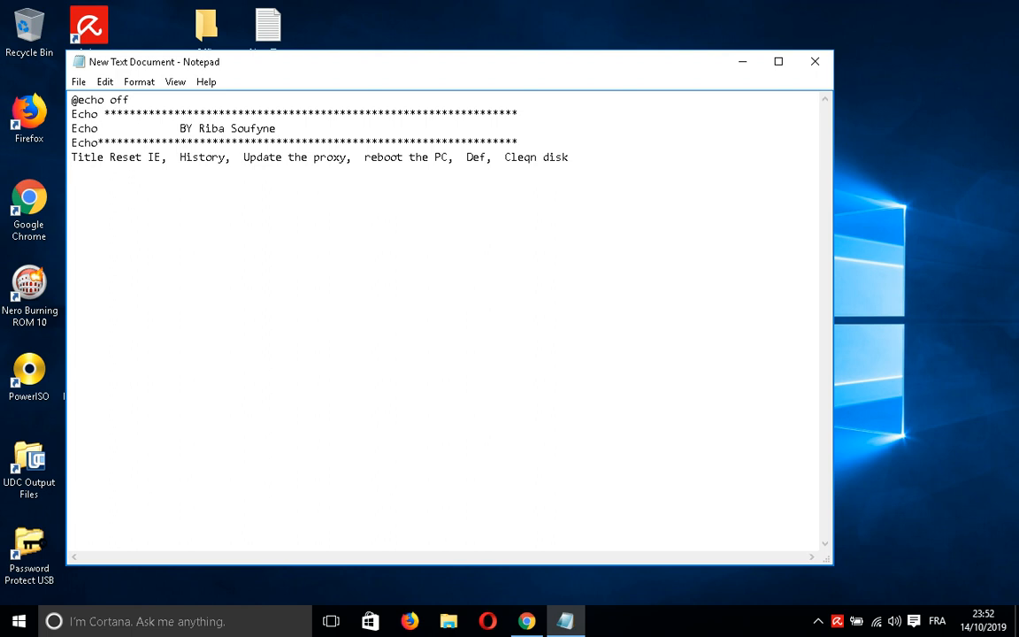
# Add a 'Color F0' line to set the console colours
pyautogui.write('Color')
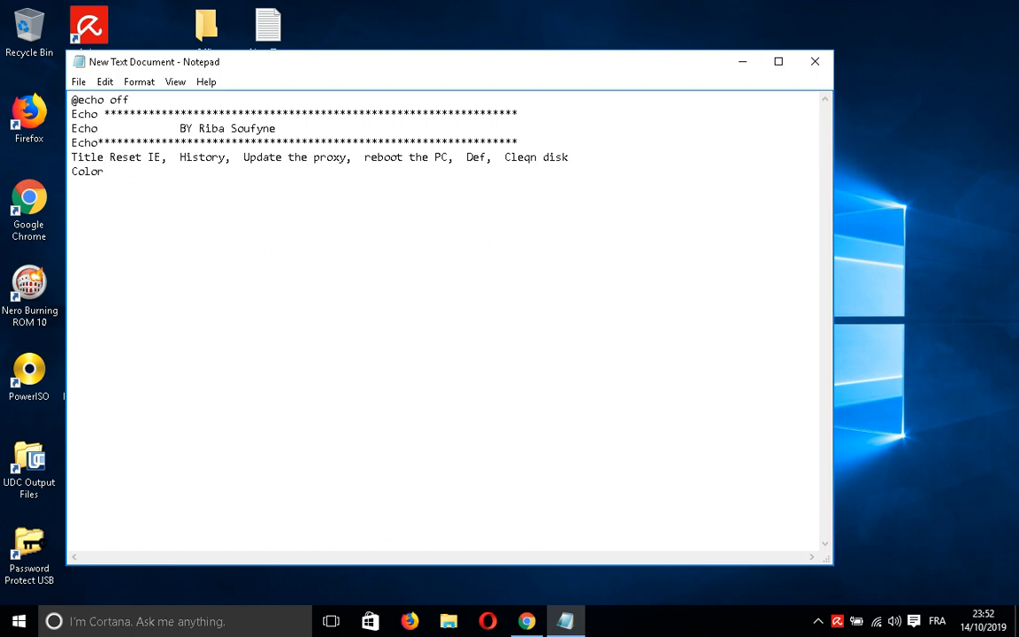
pyautogui.write('F')
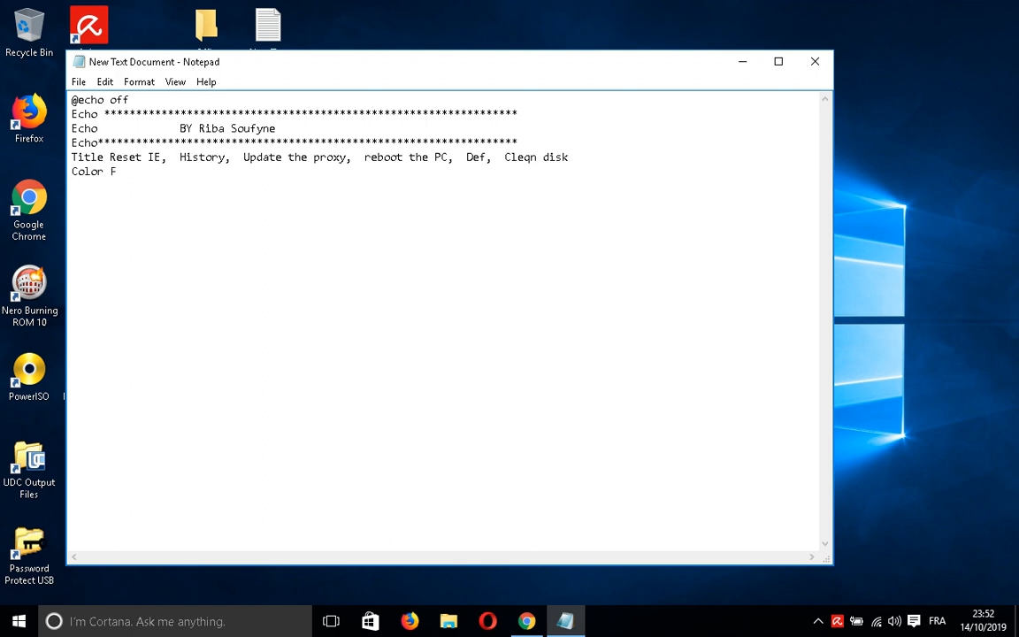
pyautogui.write('0')
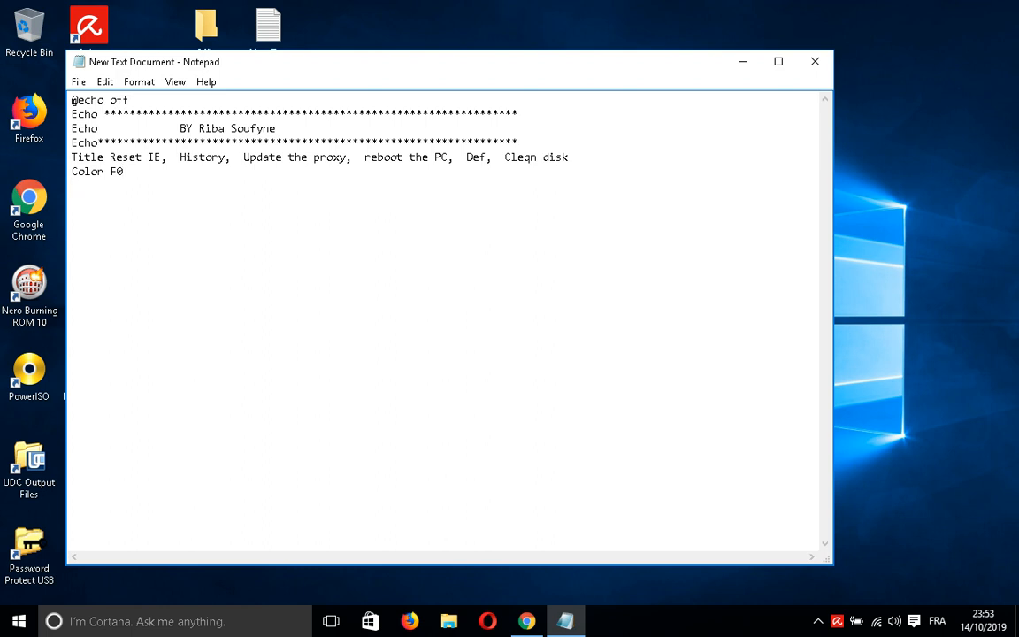
# Add the line 'Echo press enter to start or to close prompt command :'
pyautogui.write('Echo')
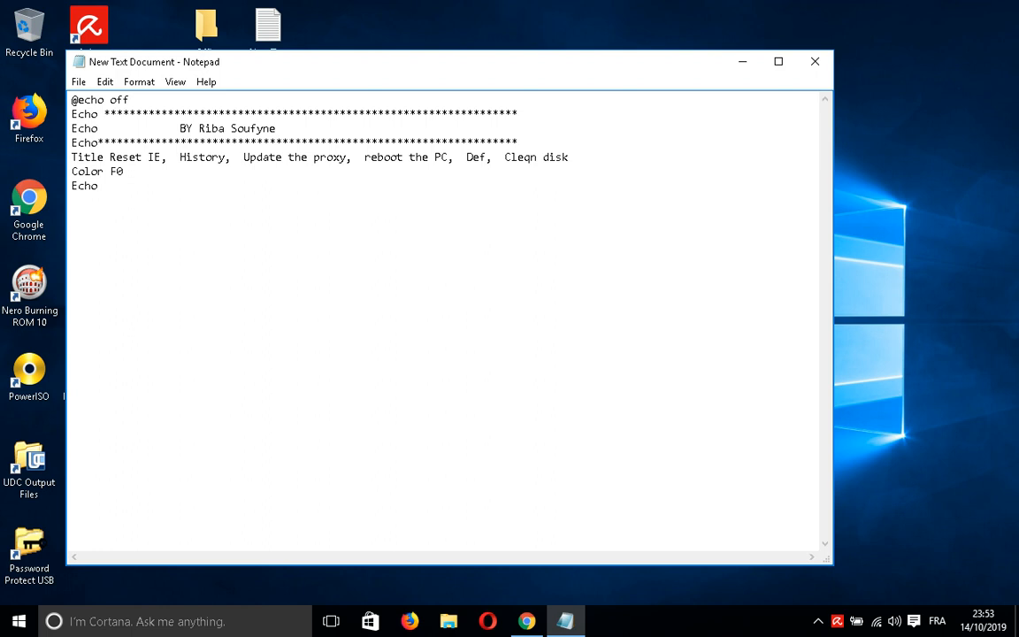
pyautogui.write('press')
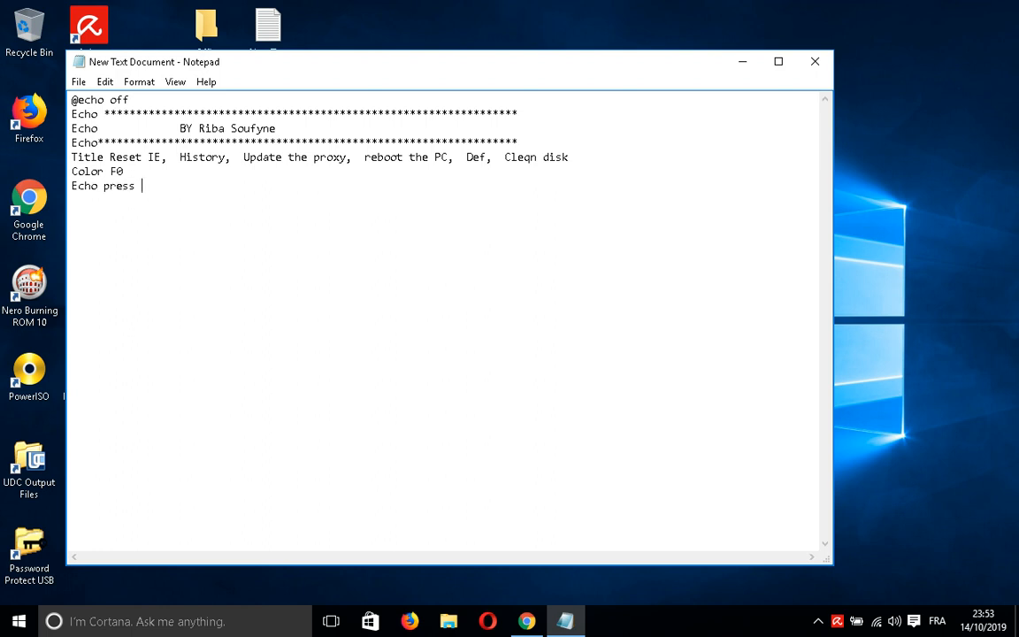
pyautogui.write('enter')
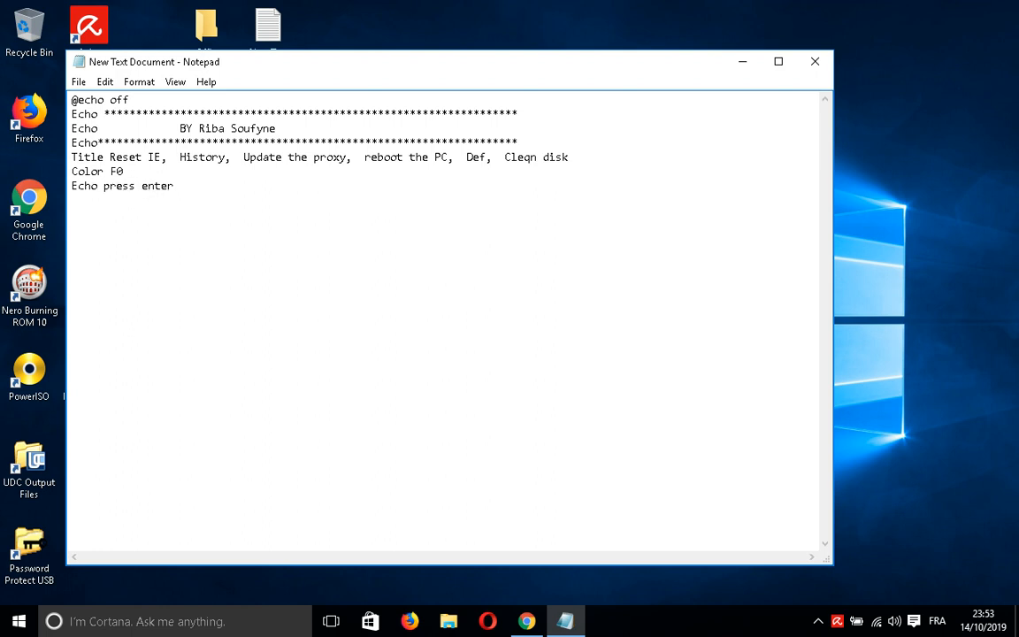
pyautogui.write('to start')
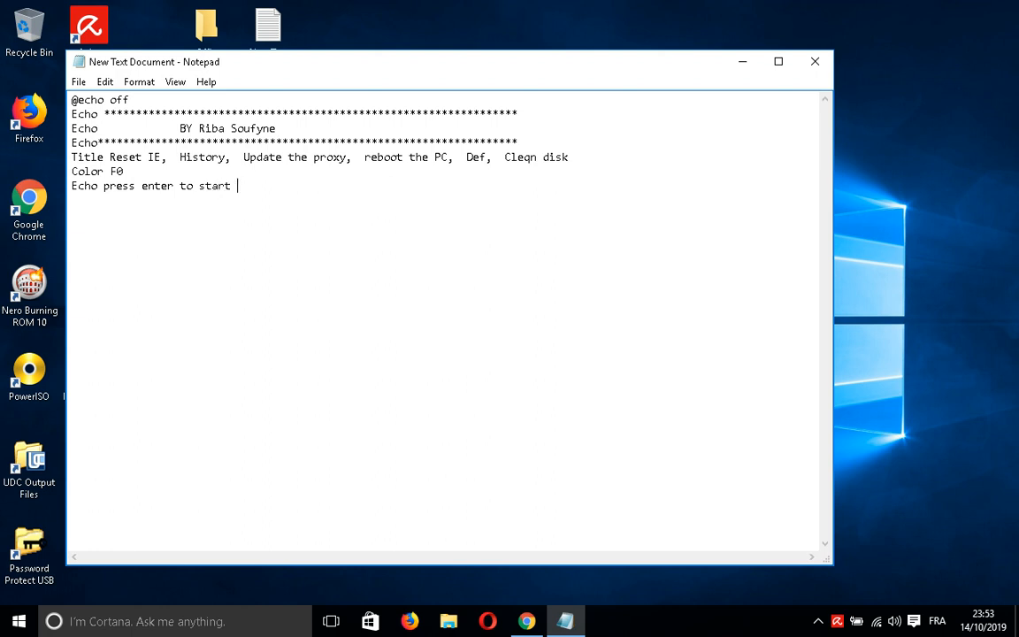
pyautogui.write('or to cl')
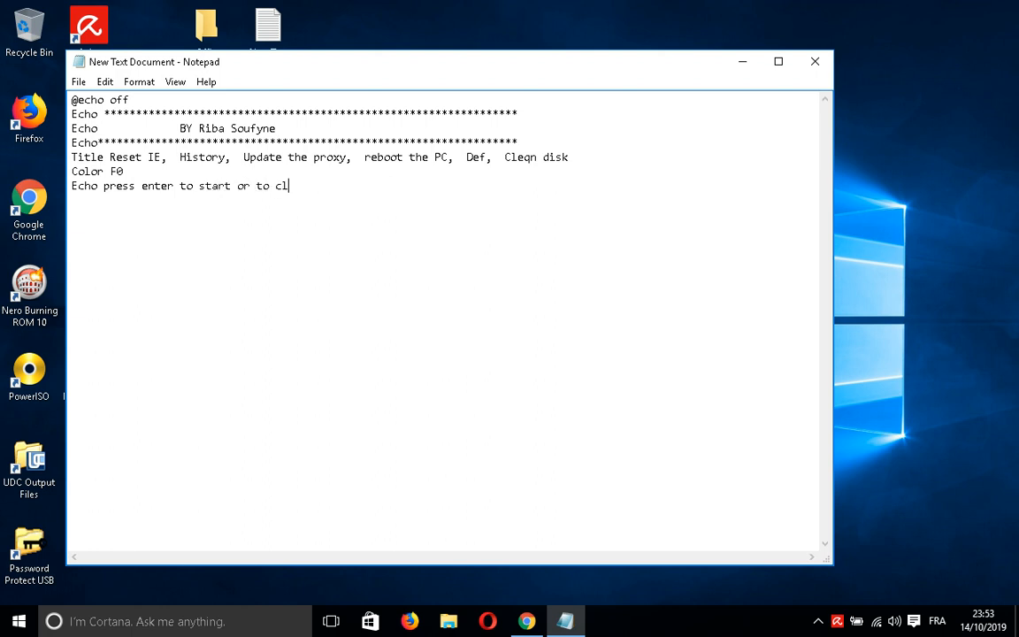
pyautogui.write('ose')
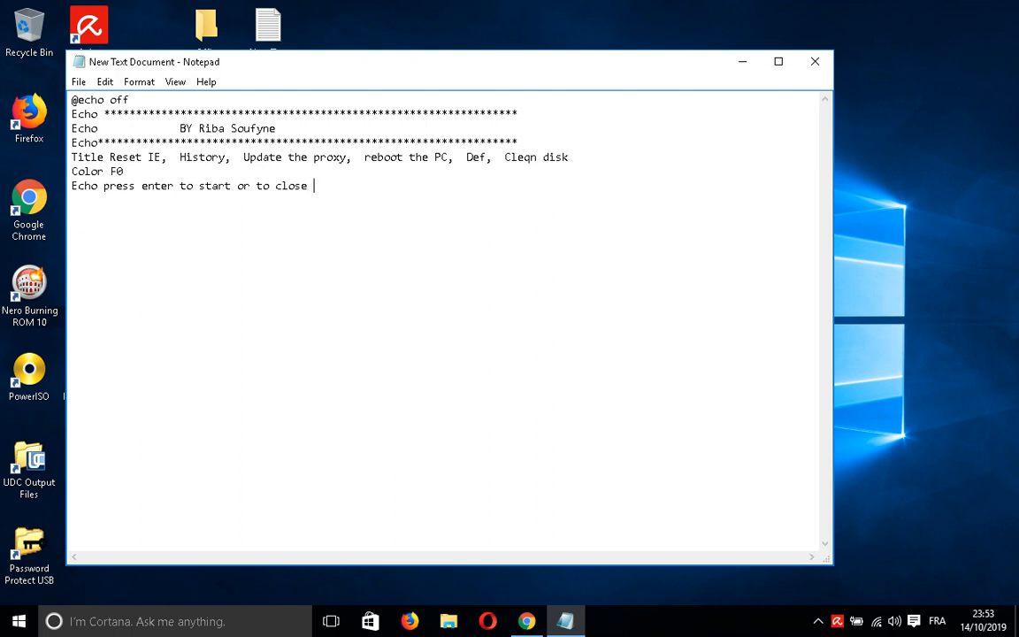
pyautogui.write('comm')
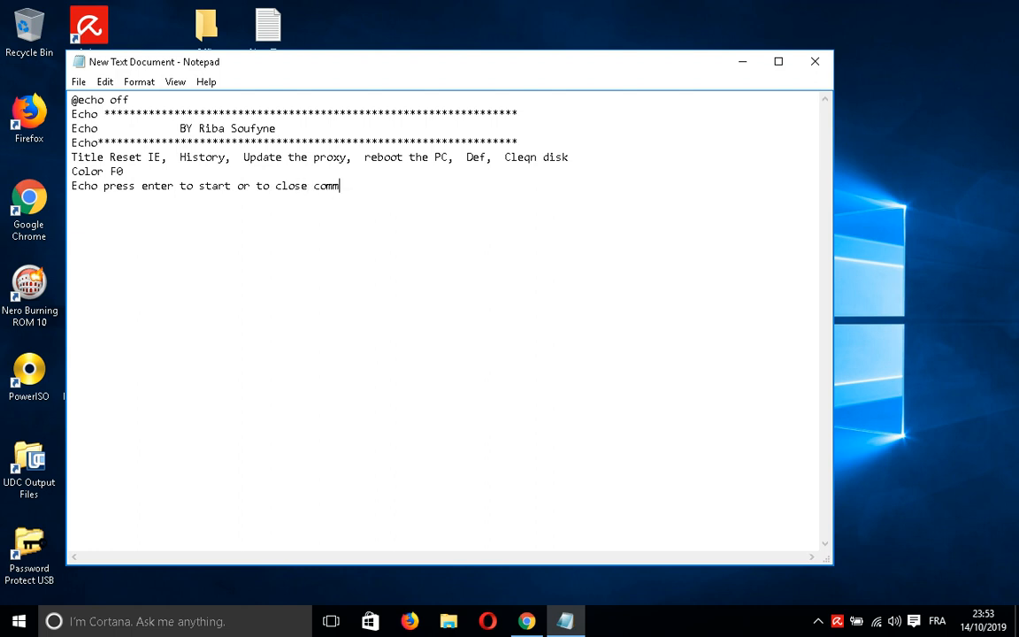
pyautogui.press('BackSpace')
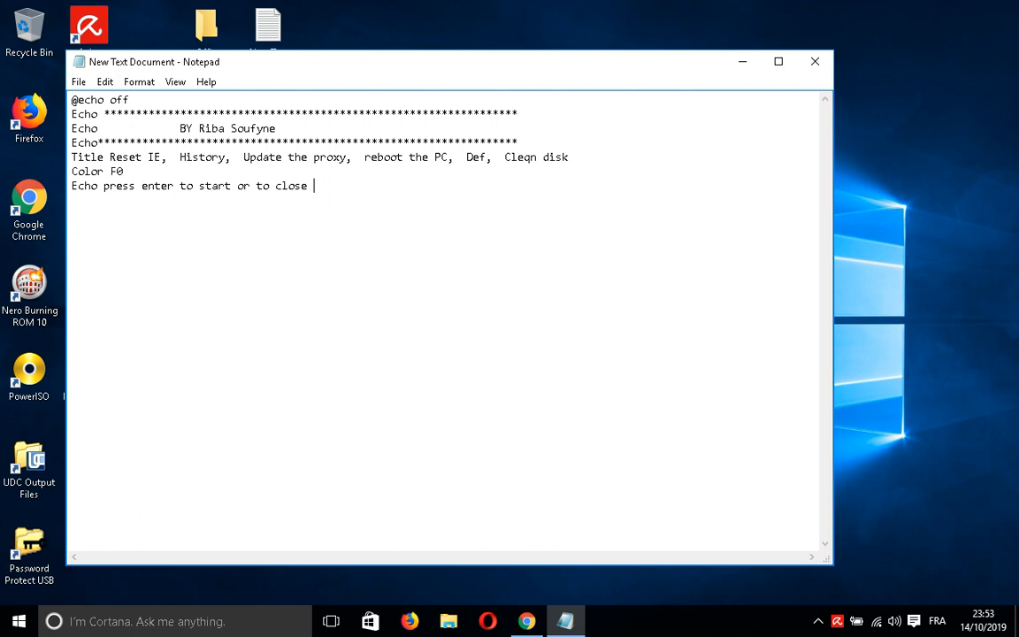
pyautogui.write('pro')
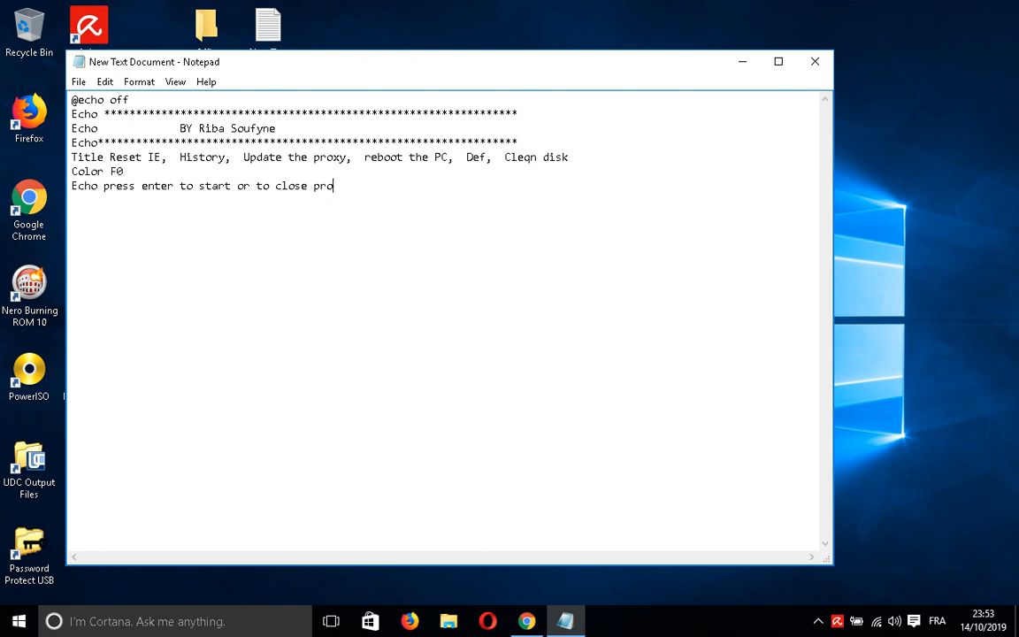
pyautogui.write('mpt command')
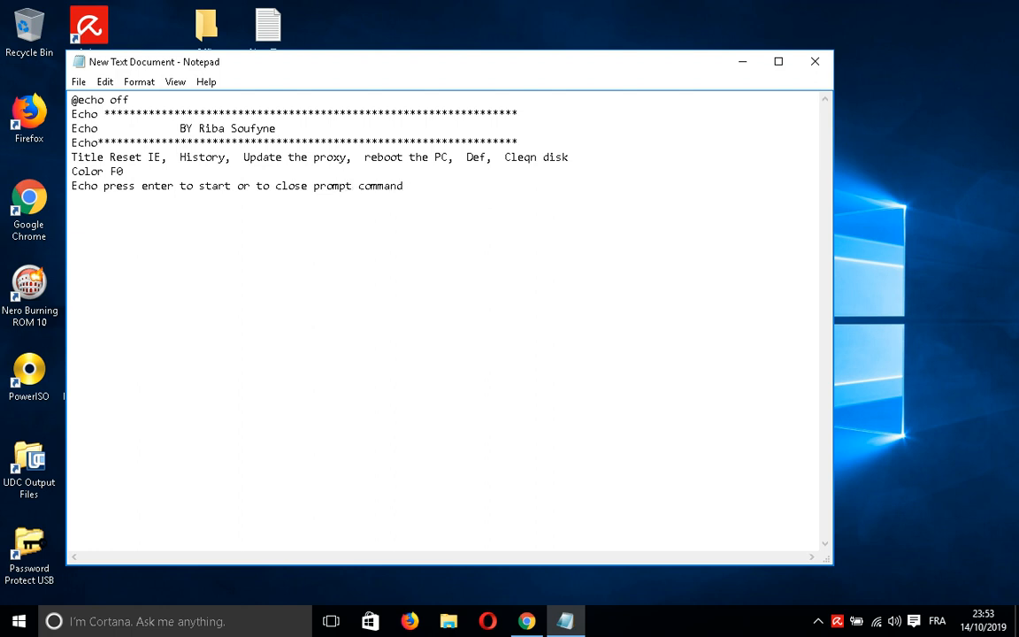
pyautogui.write(':')
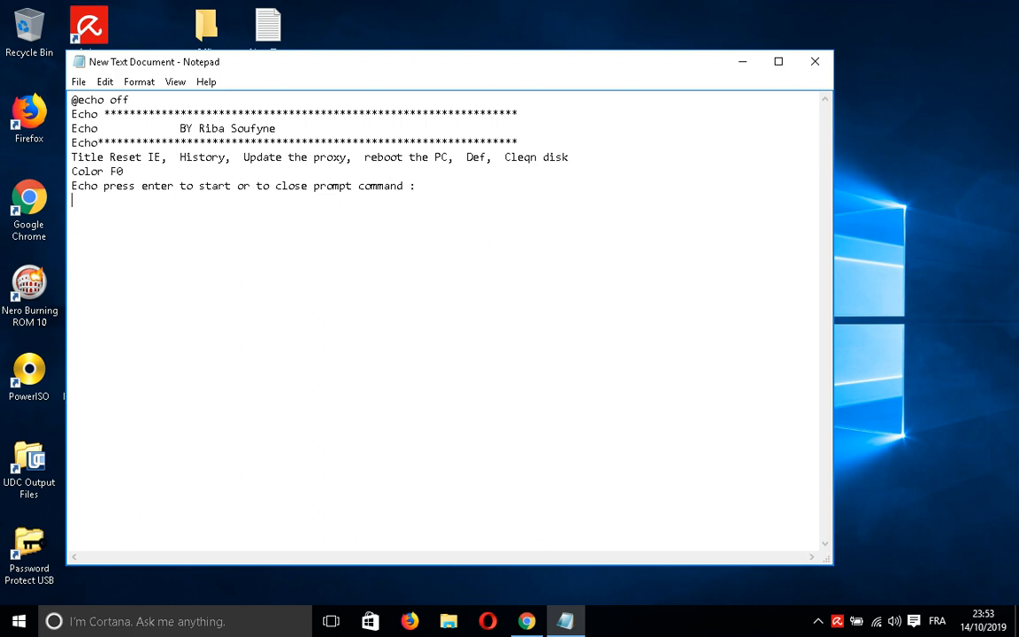
# Add a 'Pause' line so the script waits for a keypress
pyautogui.write('PA')
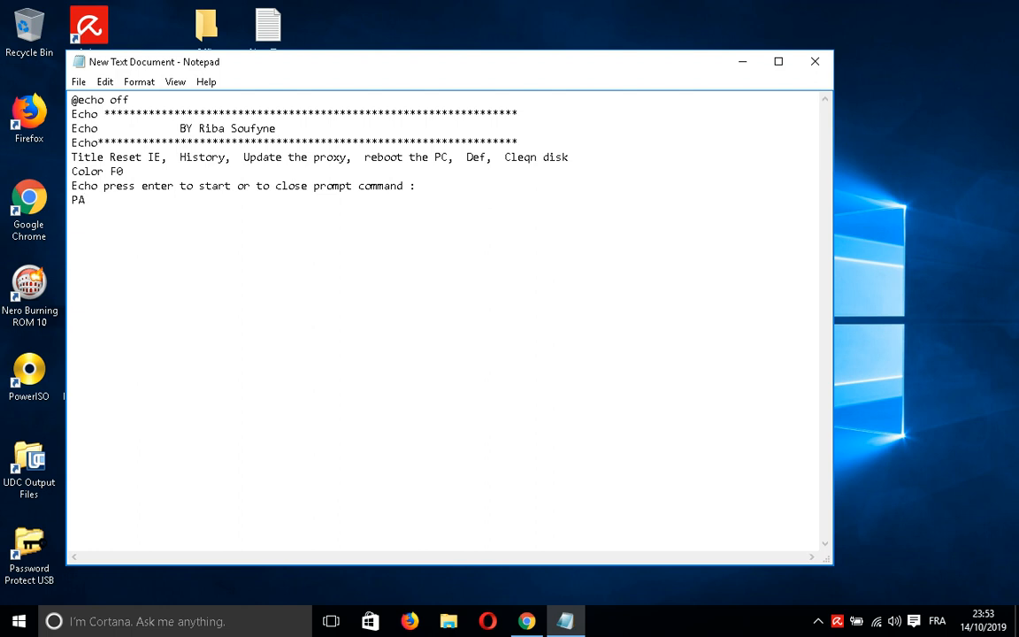
pyautogui.press('Backspace')
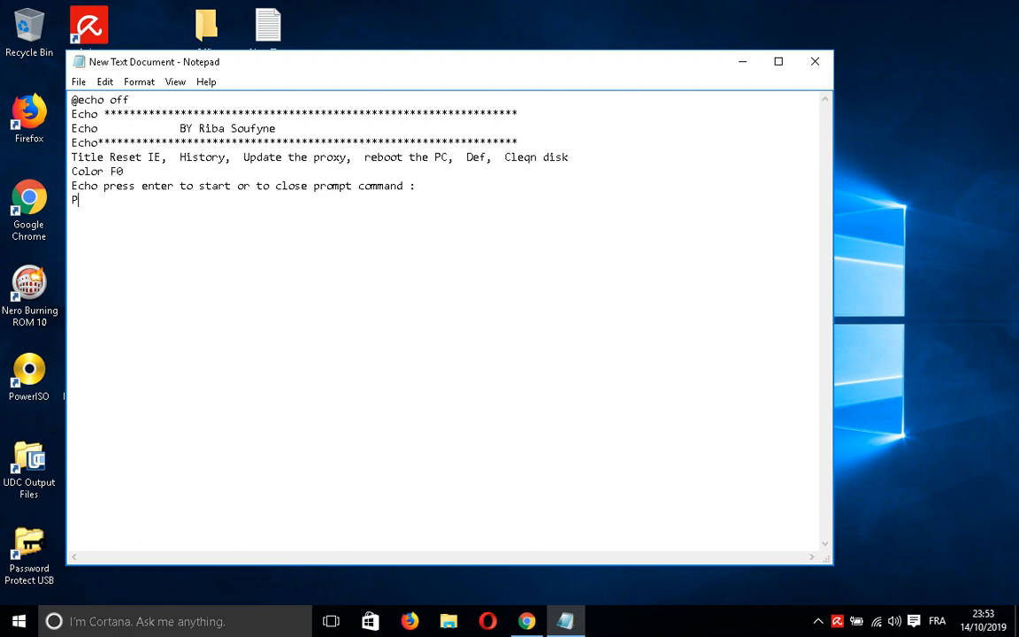
pyautogui.write('a')
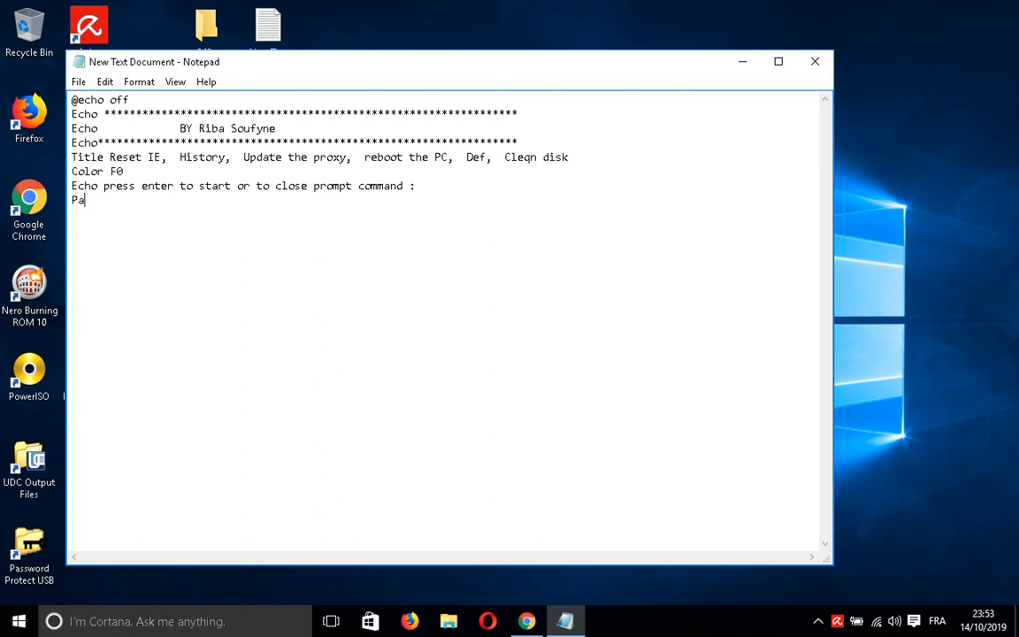
pyautogui.write('use')
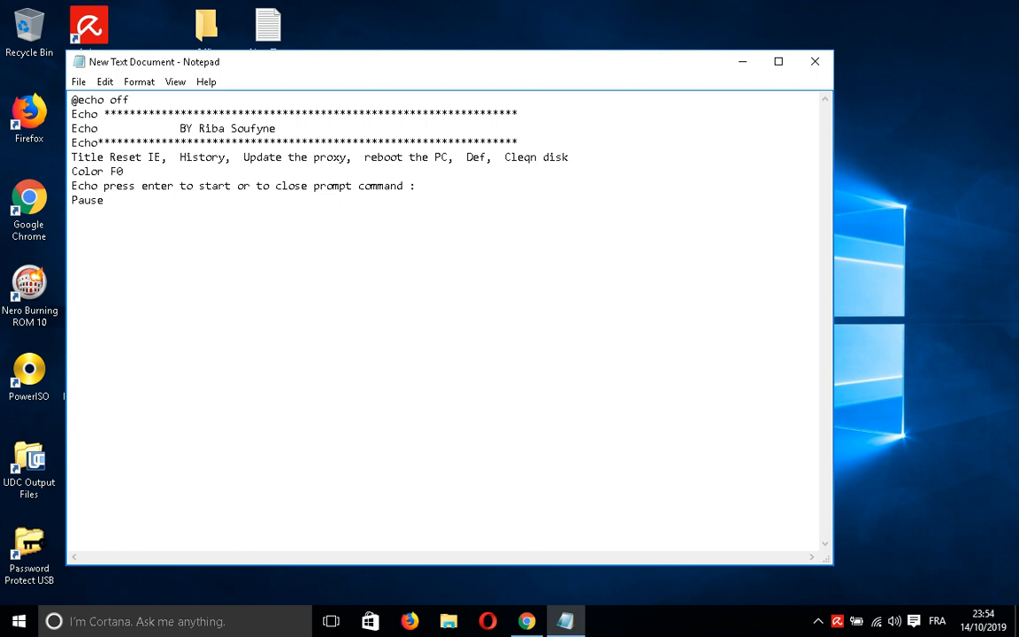
# Add a 'Color fc' line and start an empty line below it
pyautogui.write('Cold')
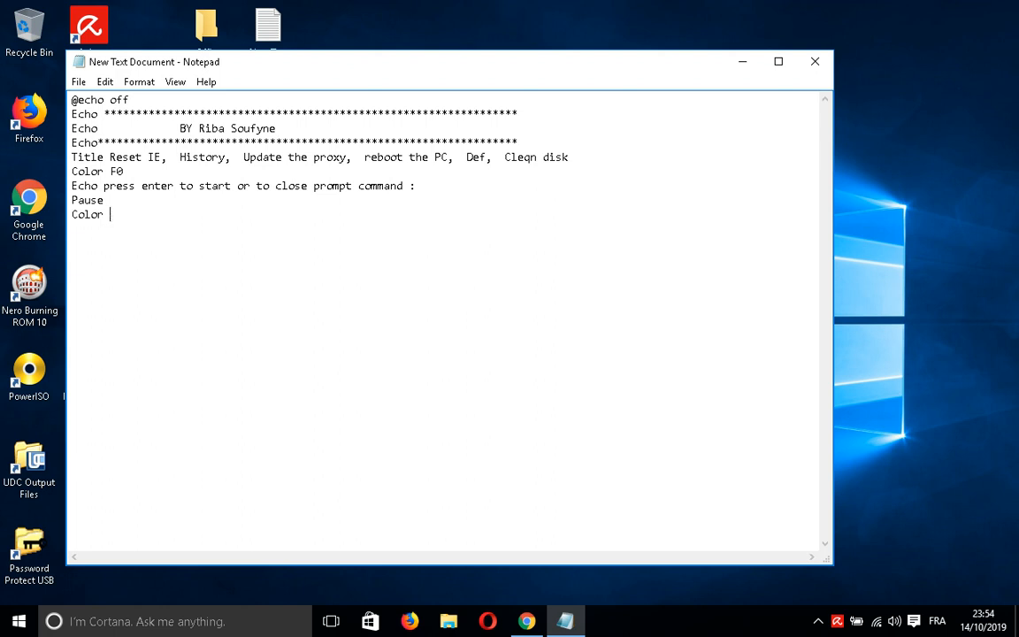
pyautogui.write('fc')
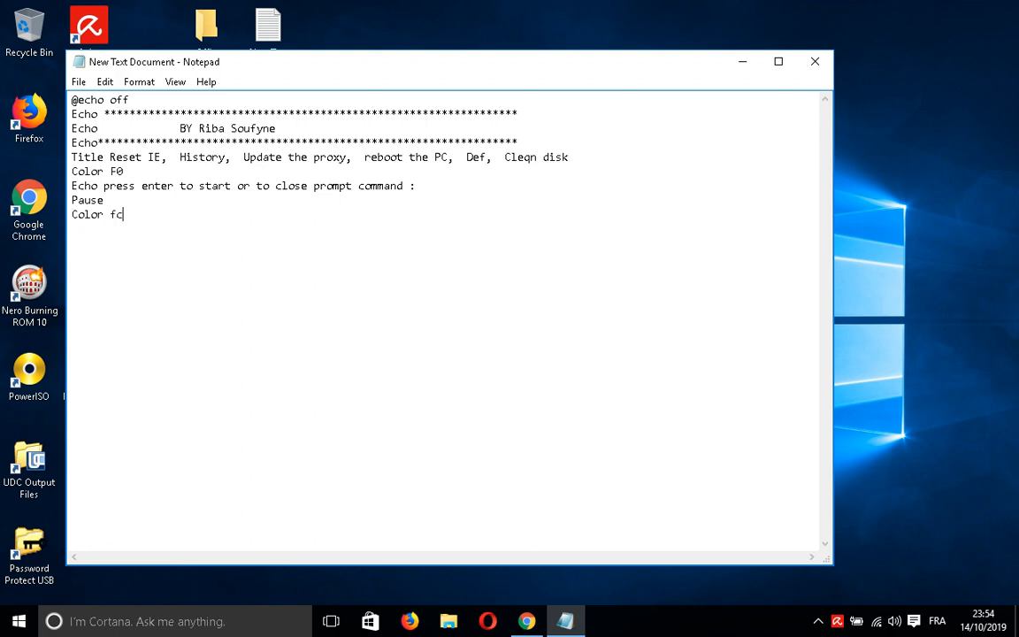
pyautogui.press('enter')
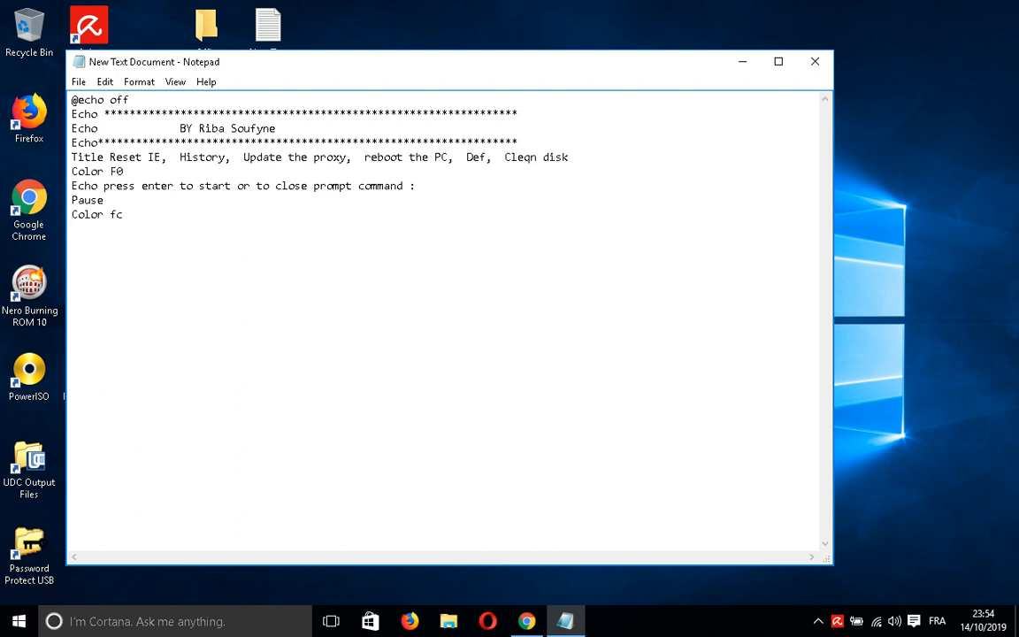
pyautogui.press('enter')
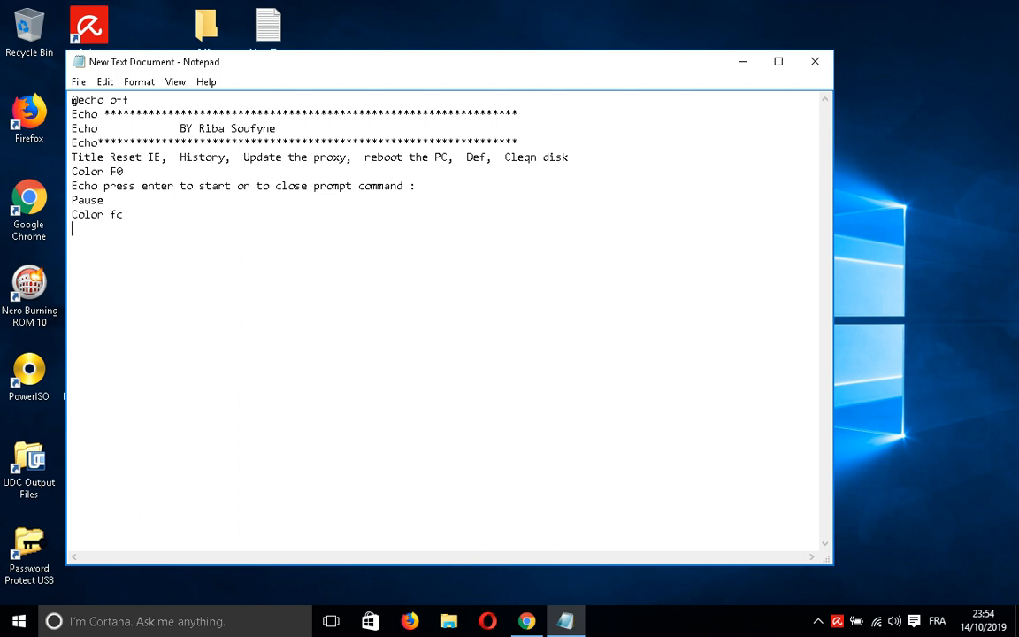
pyautogui.moveTo(329, 92)
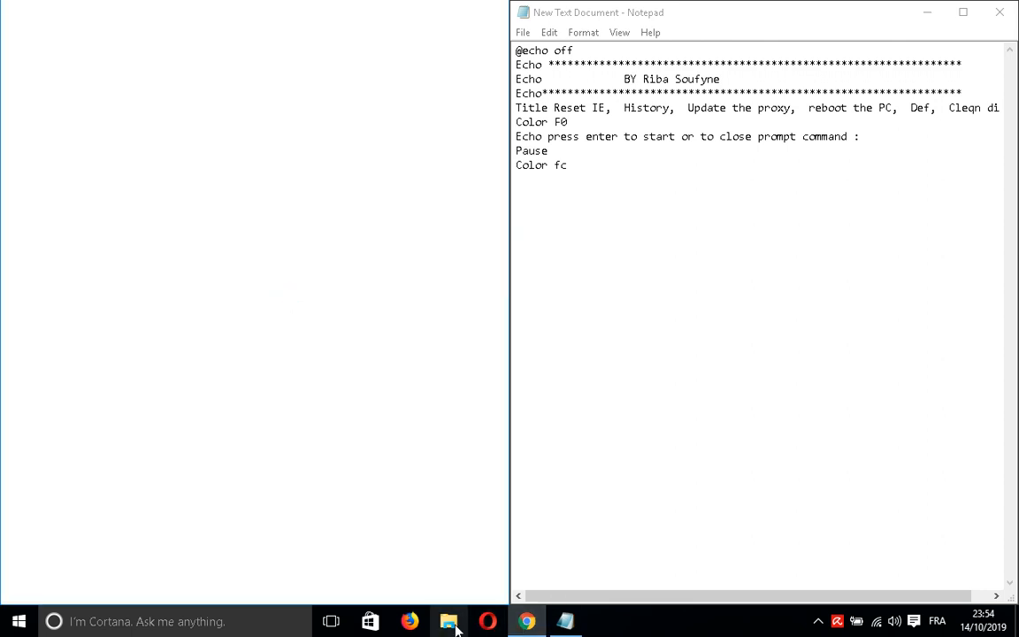
# Open the IE reset Auto document on the Desktop to copy its RunDll32 lines
pyautogui.click(449, 621)
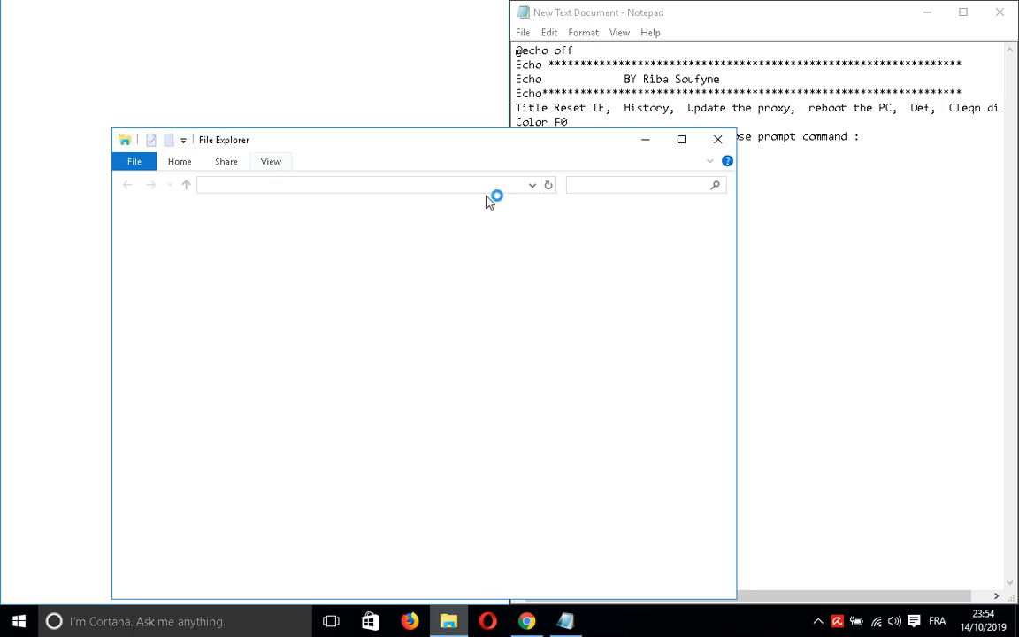
pyautogui.click(168, 233)
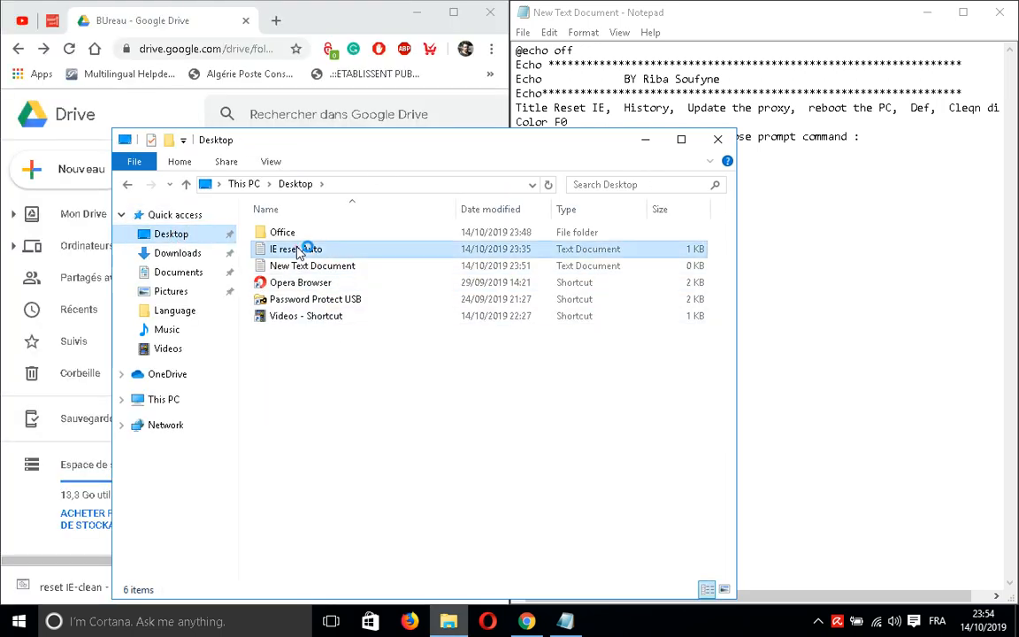
pyautogui.click(294, 248)
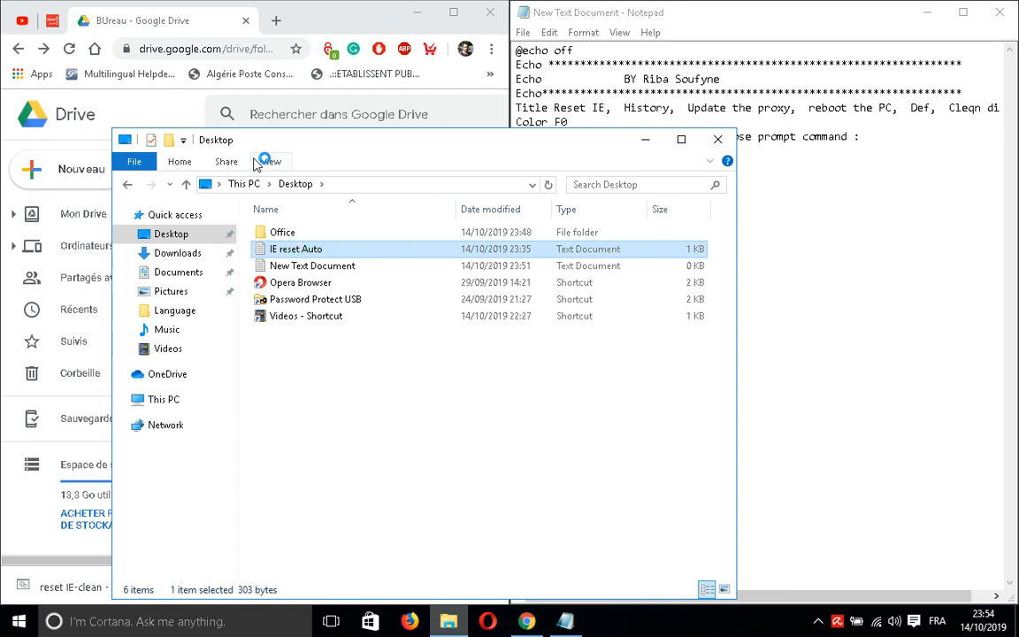
pyautogui.doubleClick(294, 248)
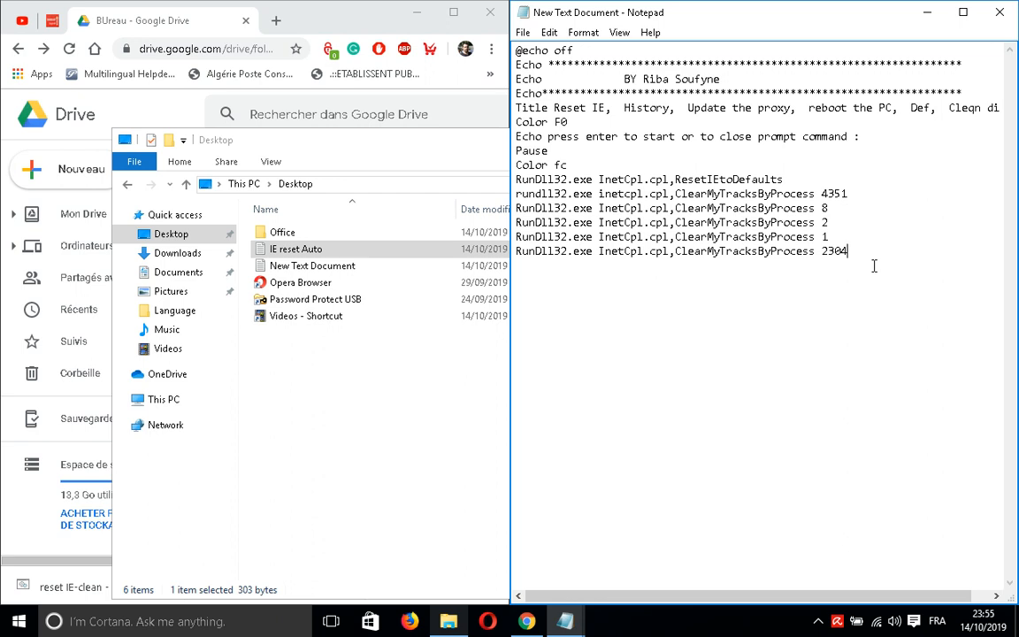
pyautogui.moveTo(899, 7)
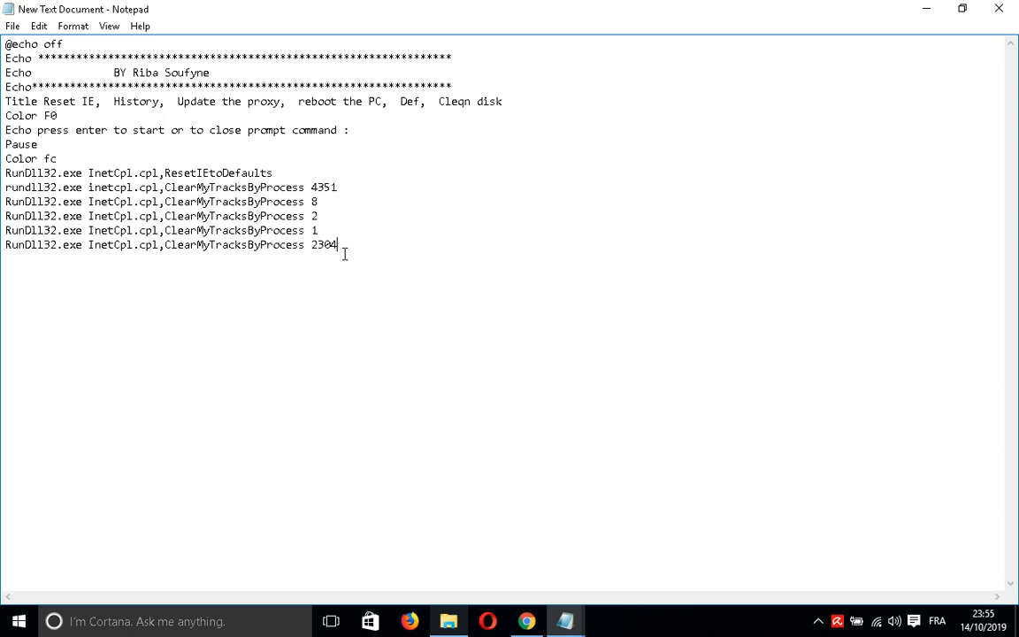
# Start a fresh empty line after the last ClearMyTracksByProcess command
pyautogui.press('enter')
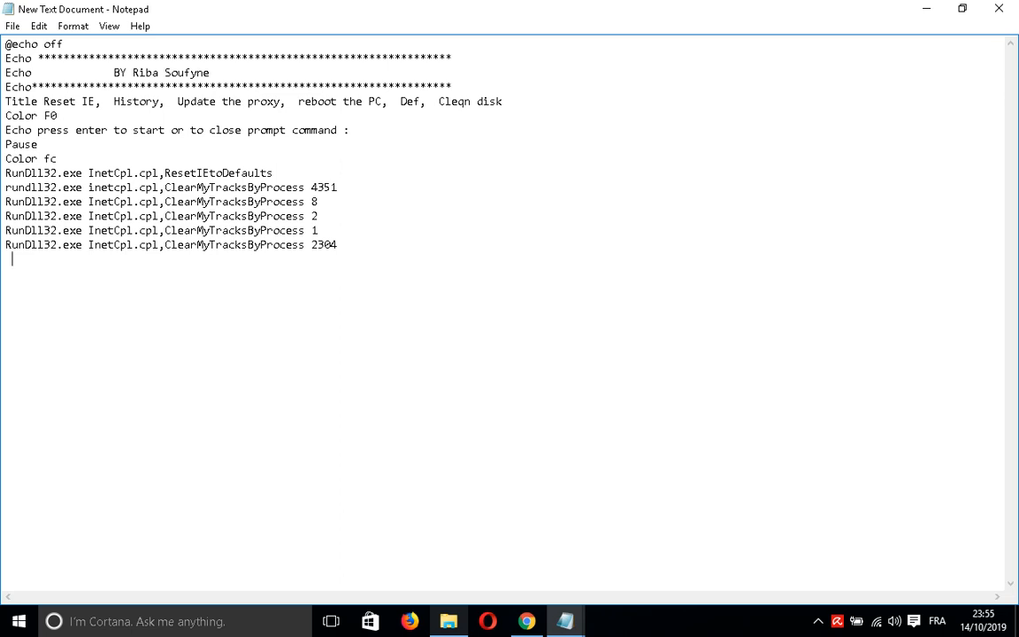
pyautogui.write('g')
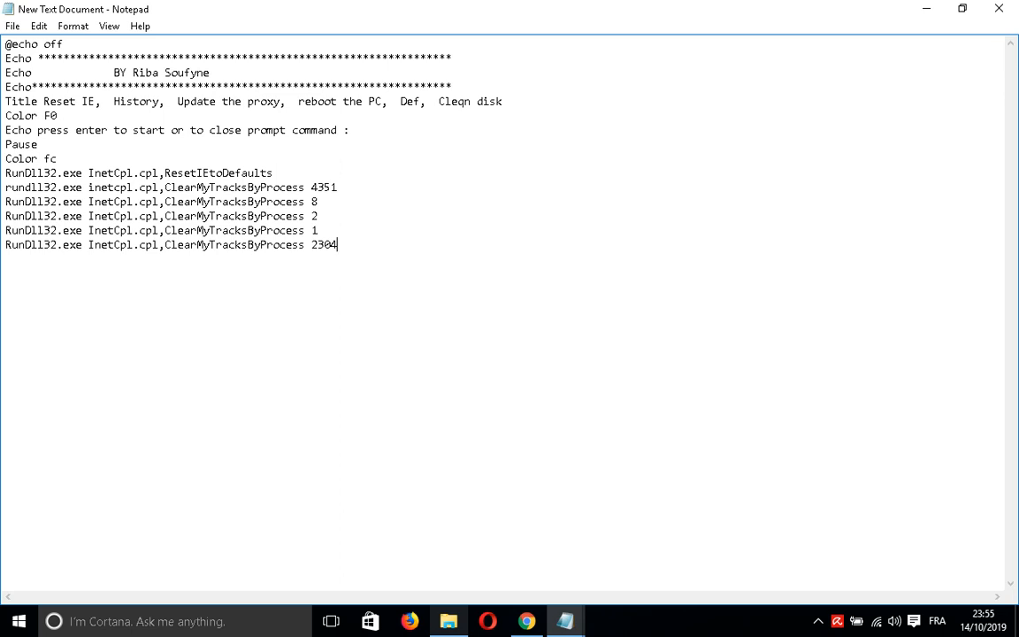
pyautogui.press('enter')
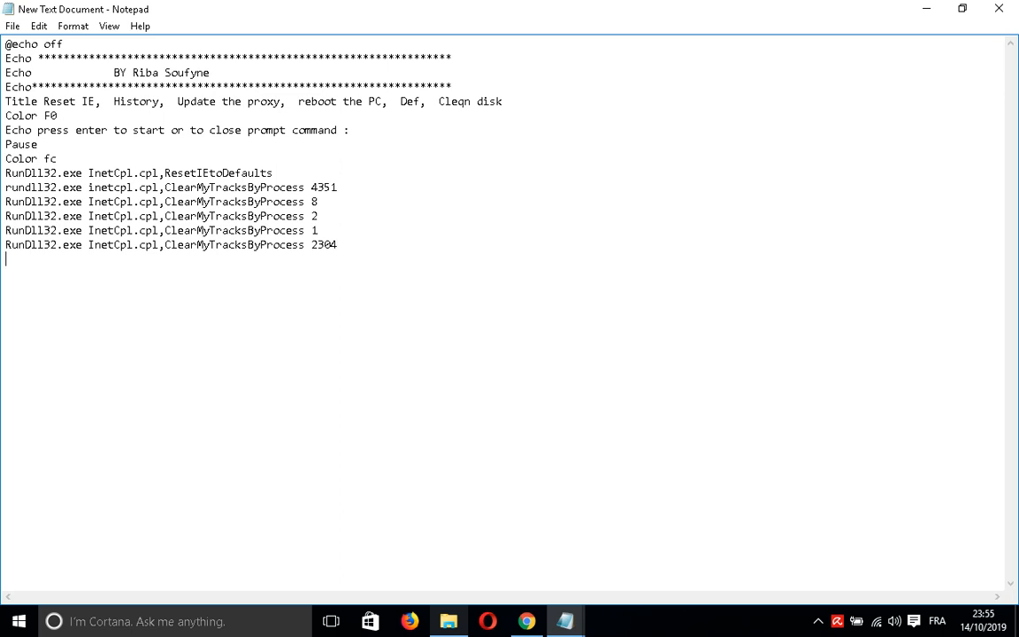
# Add a 'gpupdate /force' line to refresh group policy
pyautogui.write('gp')
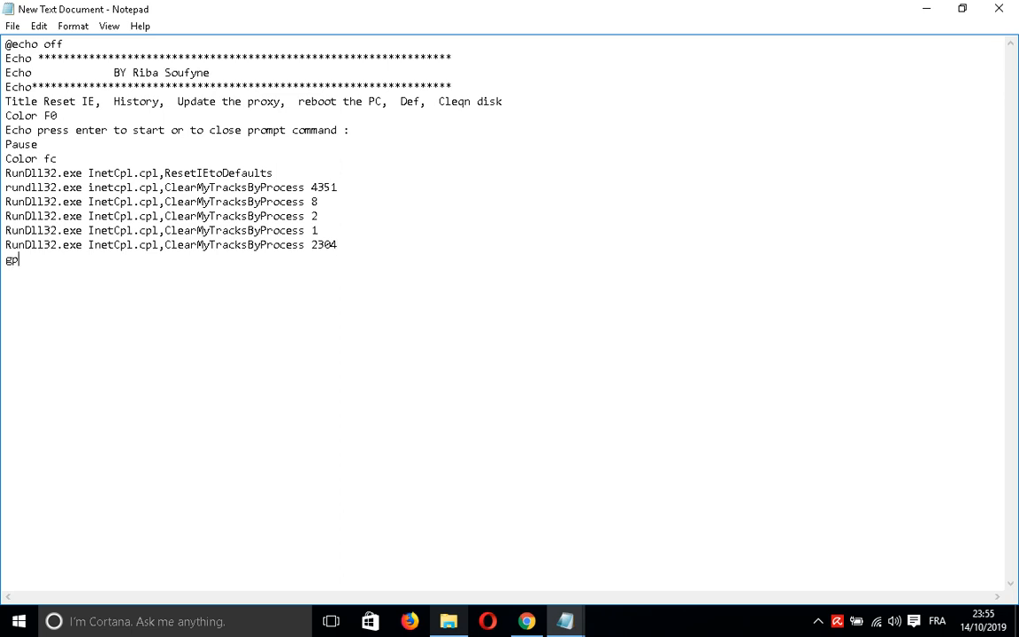
pyautogui.write('up')
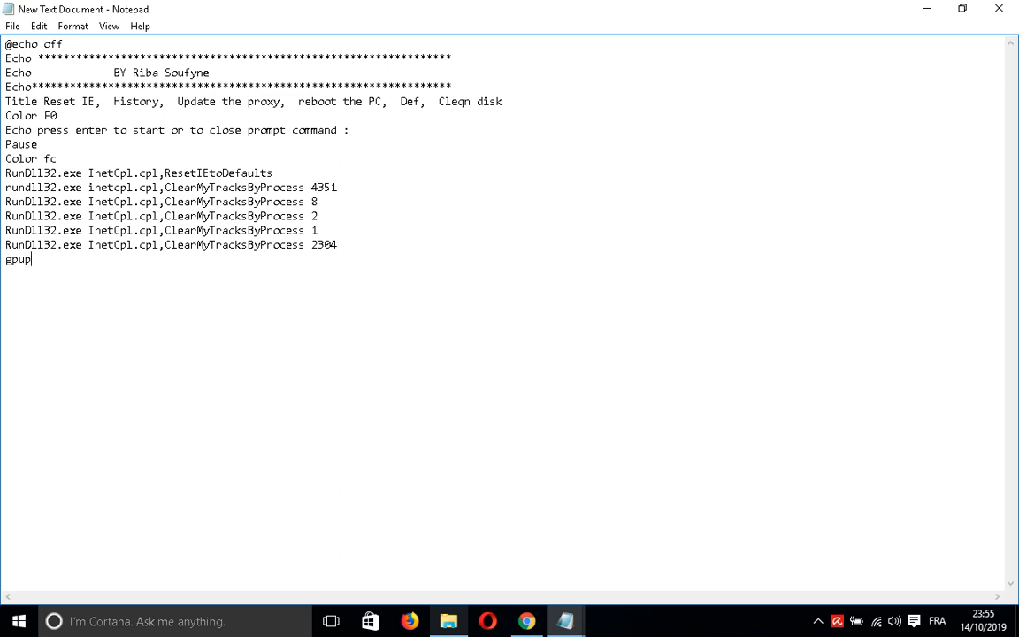
pyautogui.write('date')
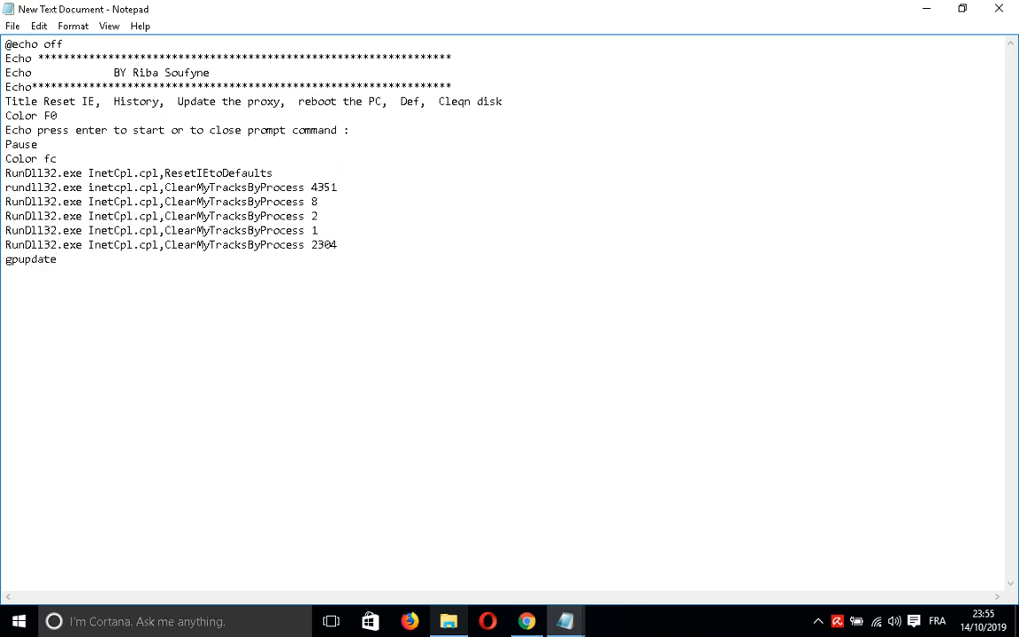
pyautogui.write('/fro')
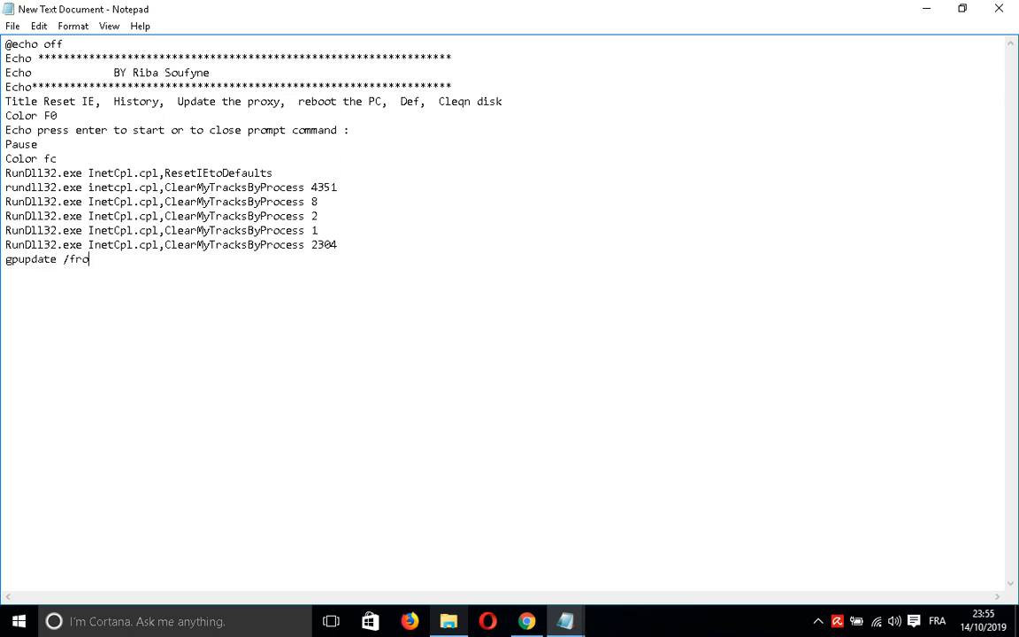
pyautogui.write('c')
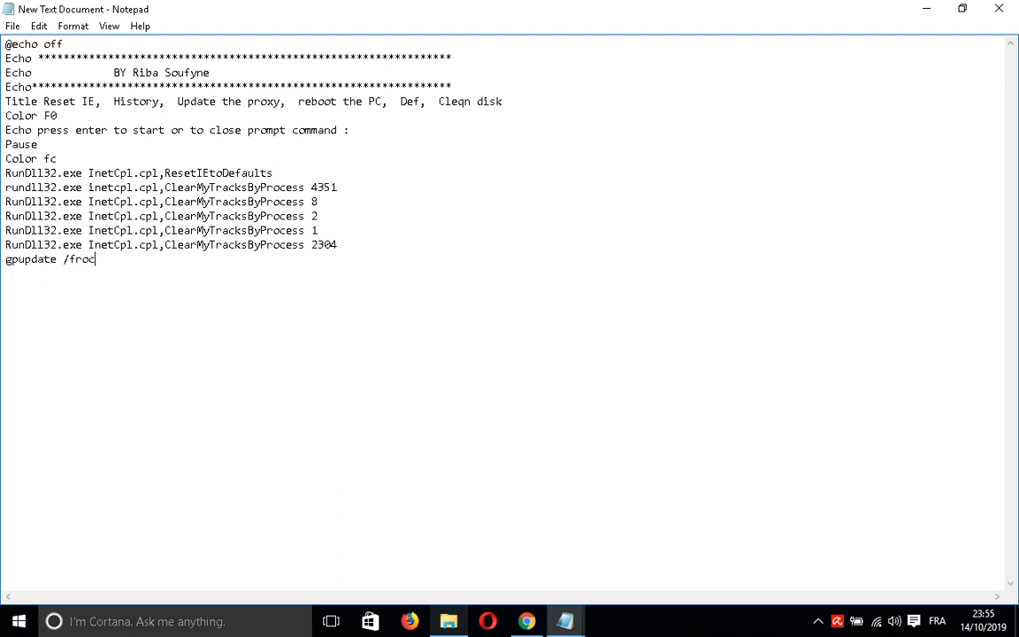
pyautogui.write('ce')
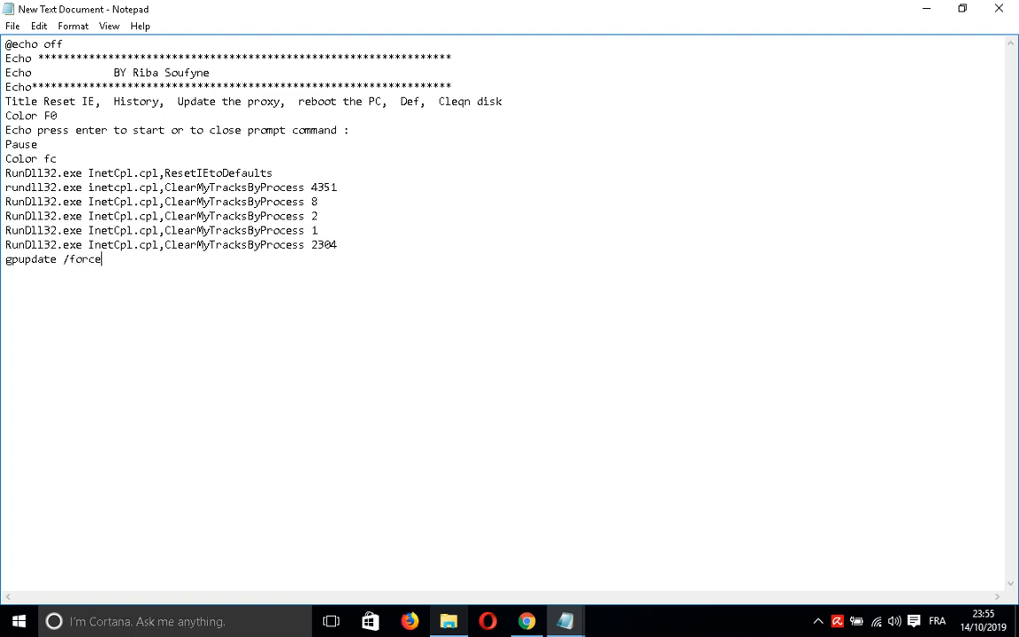
pyautogui.press('Enter')
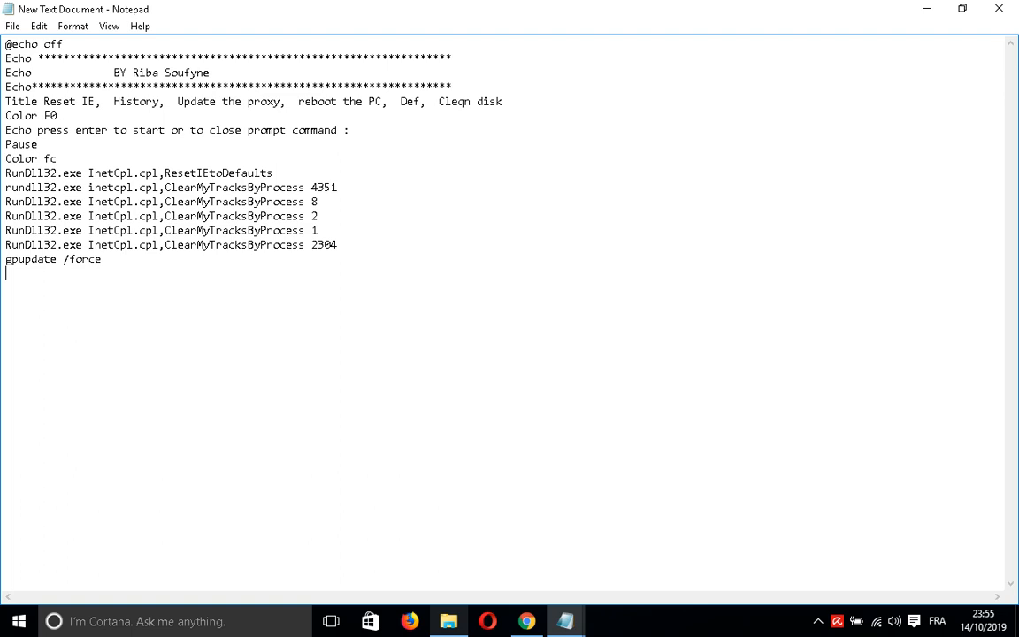
# Add a 'cleanmgr.exe' line to launch disk cleanup
pyautogui.write('C')
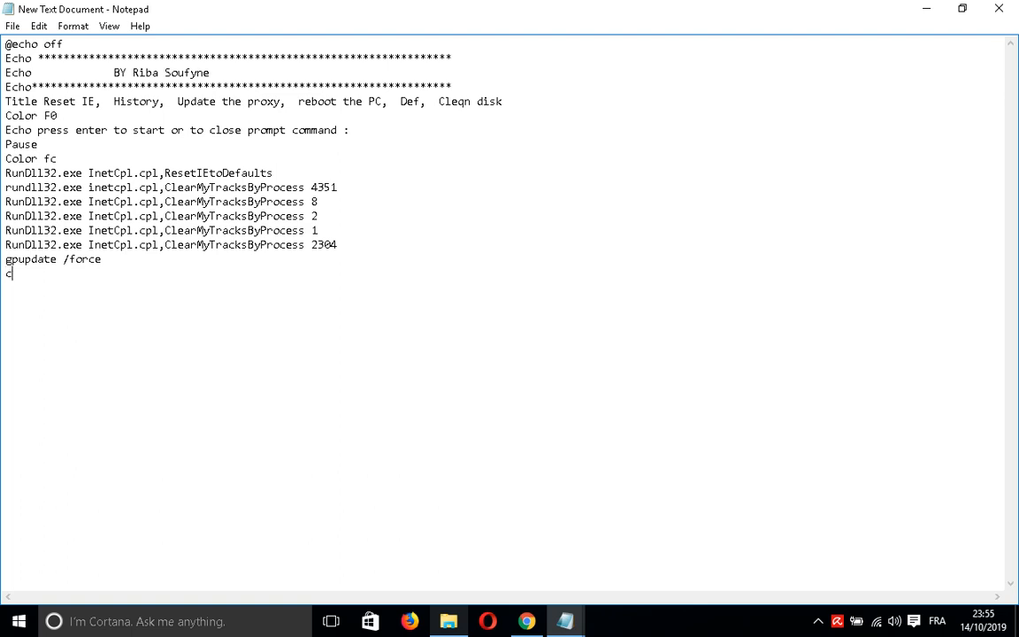
pyautogui.write('lea')
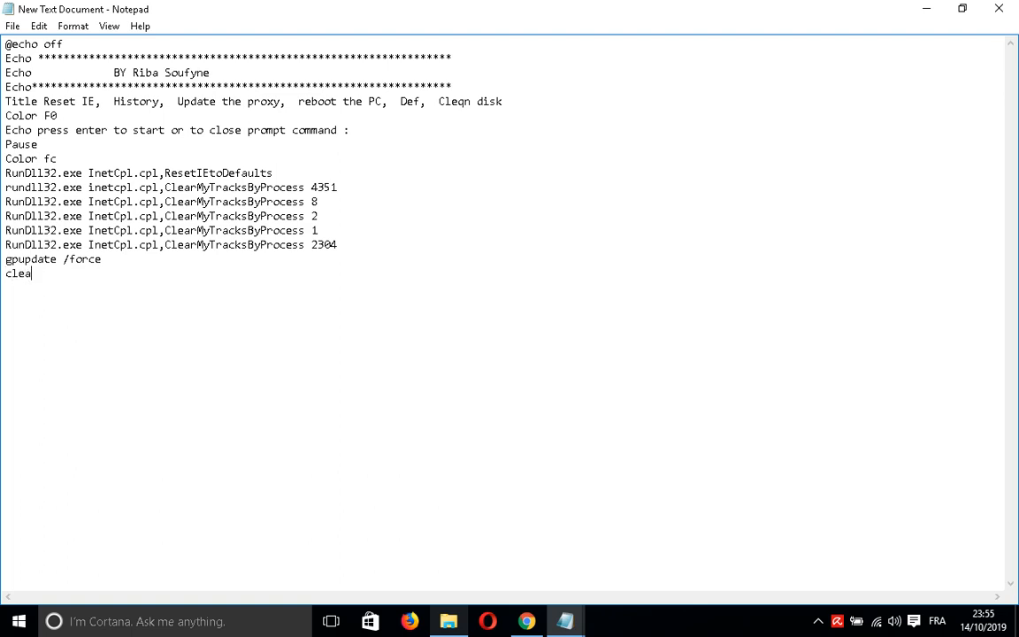
pyautogui.write('n')
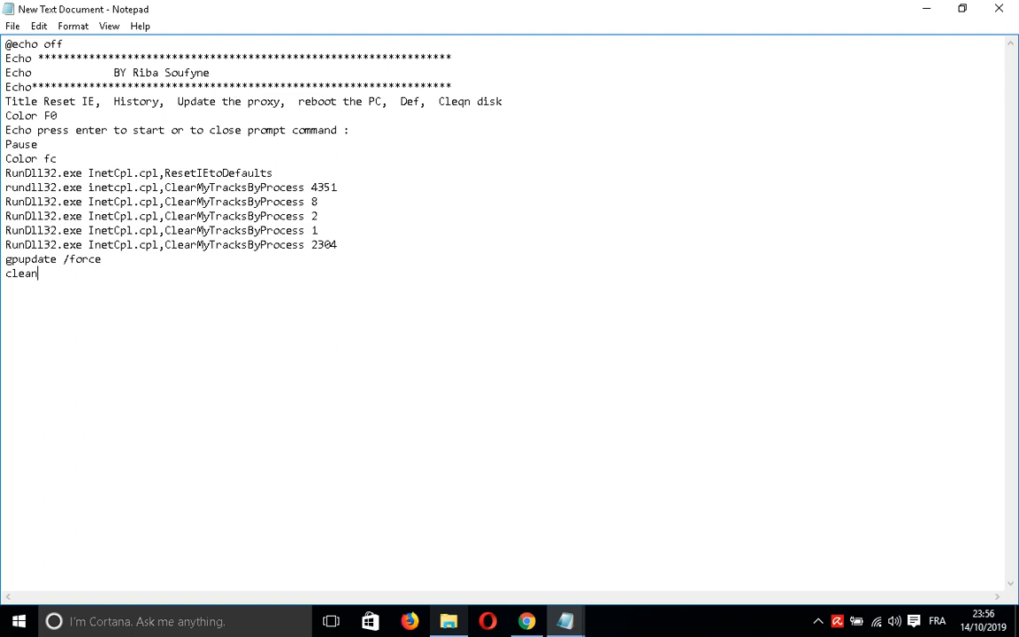
pyautogui.write('mgr')
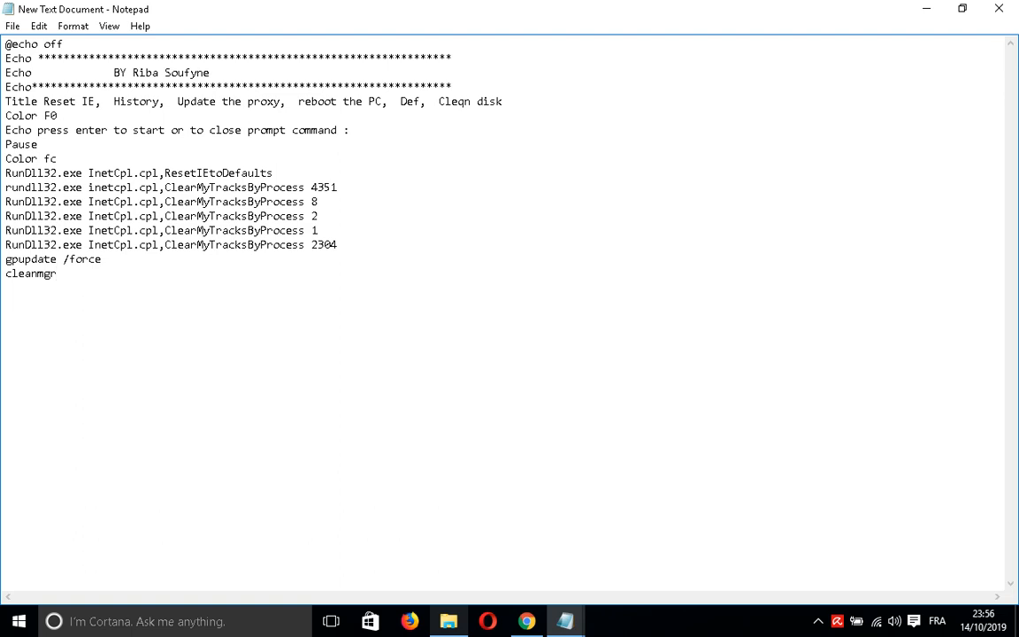
pyautogui.write('.e')
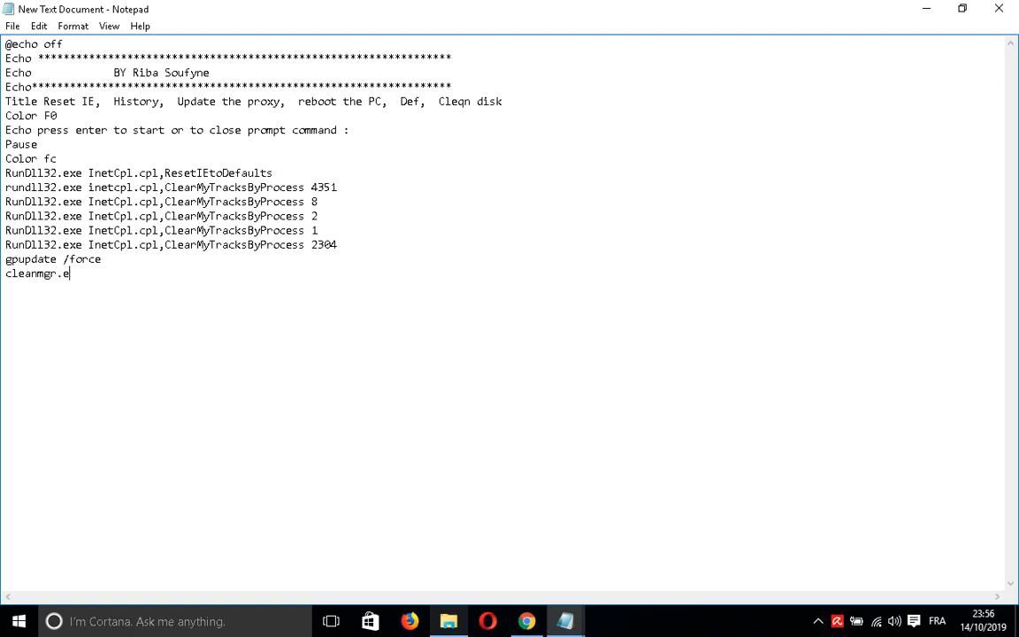
pyautogui.write('xe')
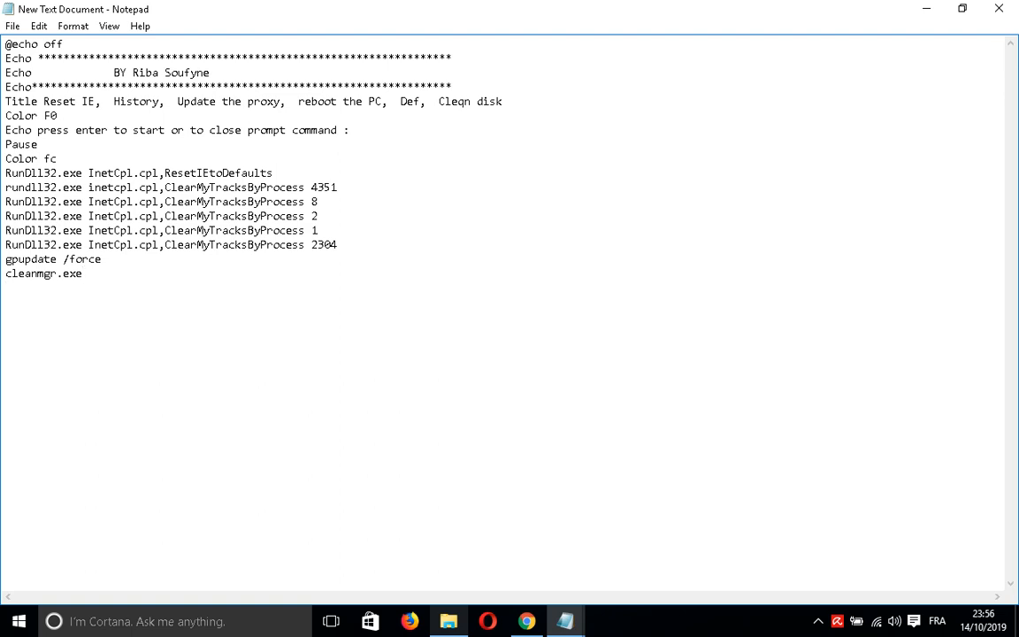
pyautogui.press('Enter')
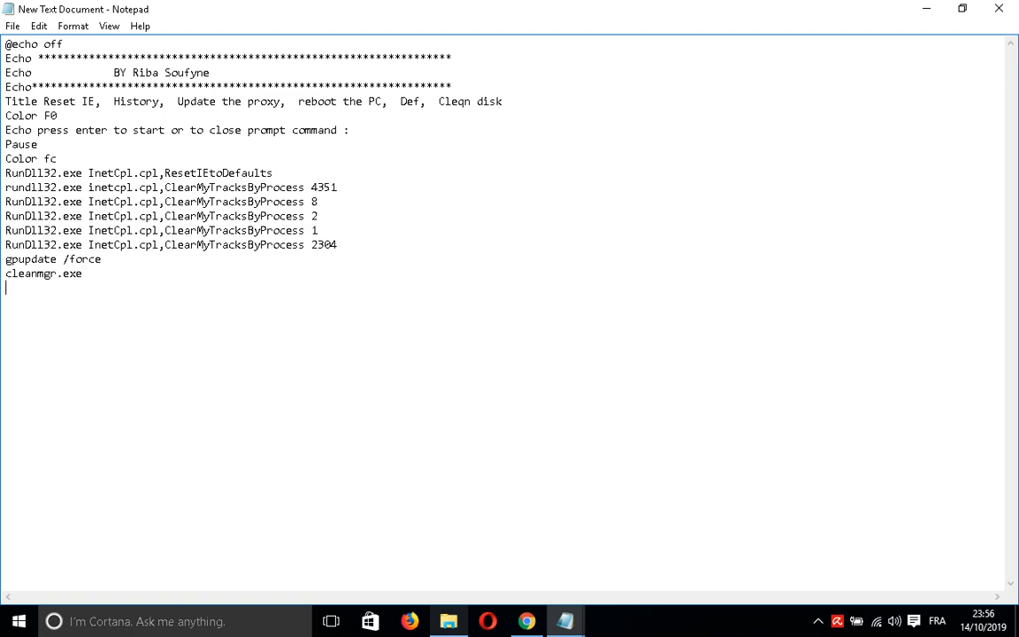
pyautogui.write('d')
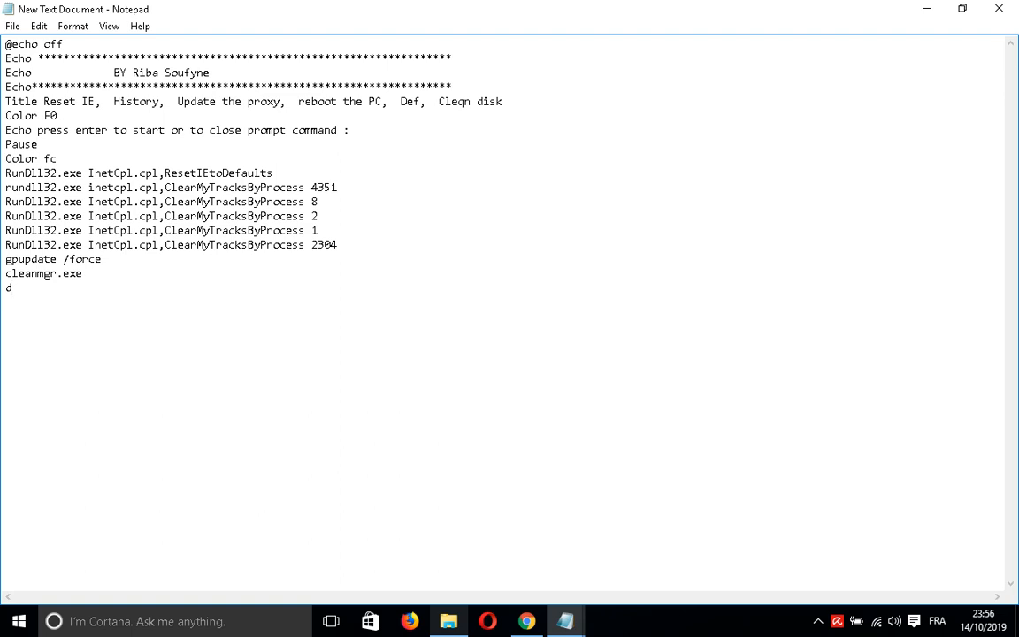
pyautogui.write('f')
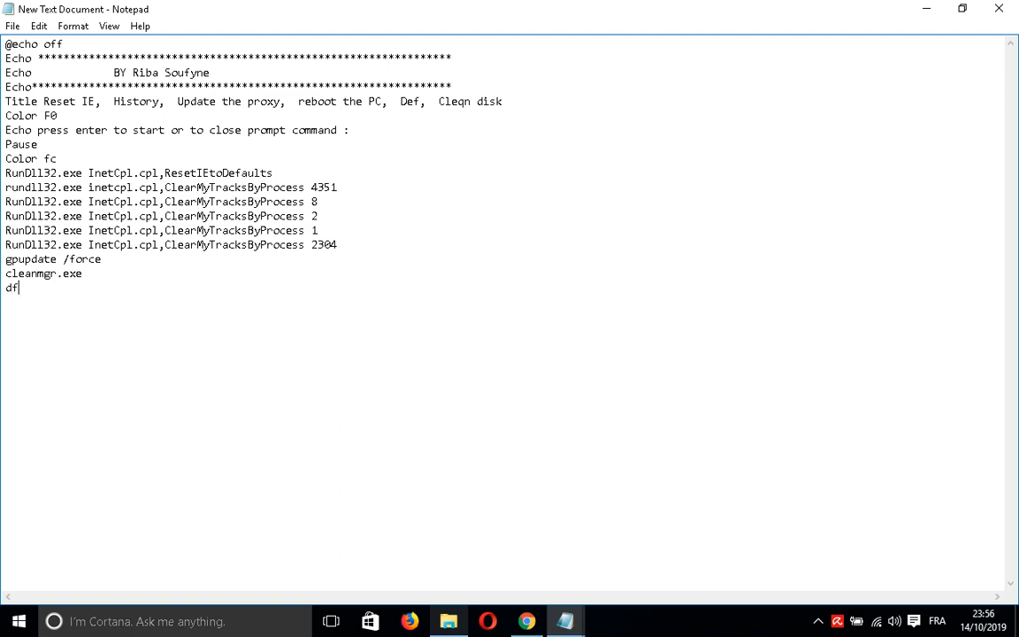
pyautogui.write('r')
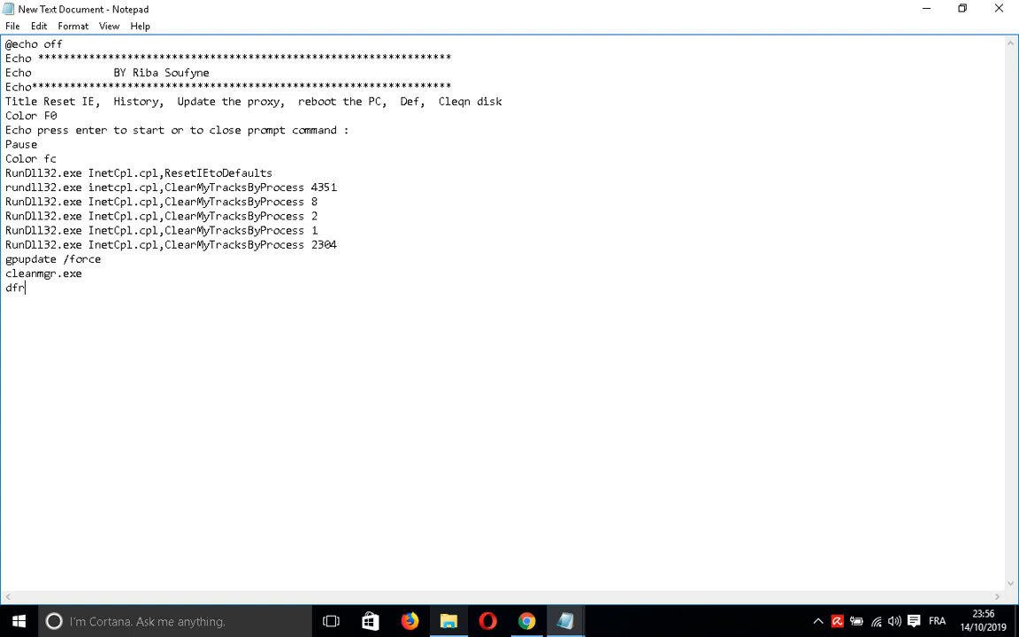
pyautogui.write('gui')
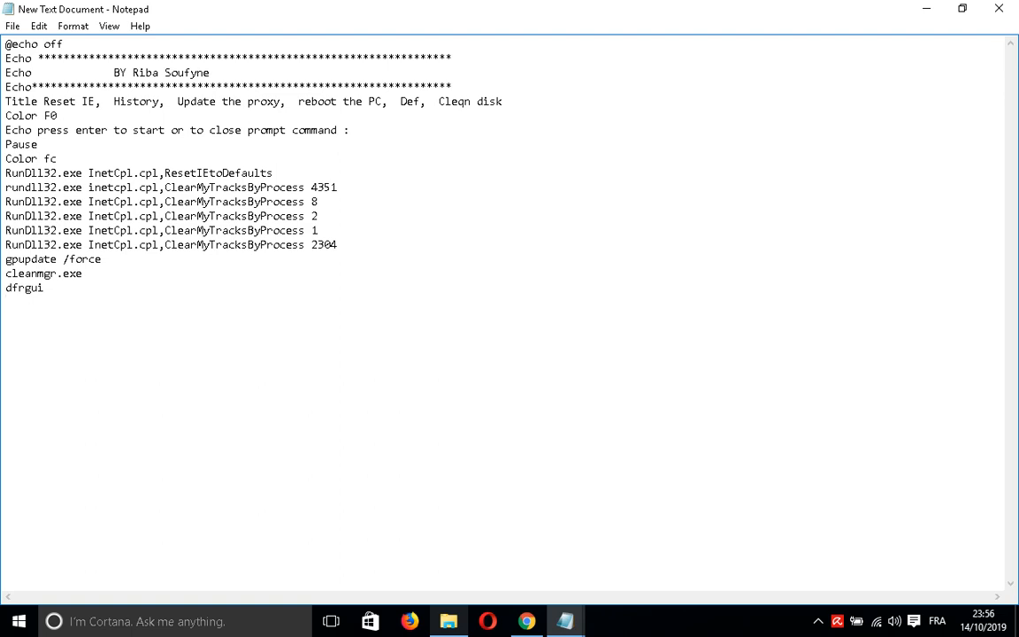
pyautogui.press('enter')
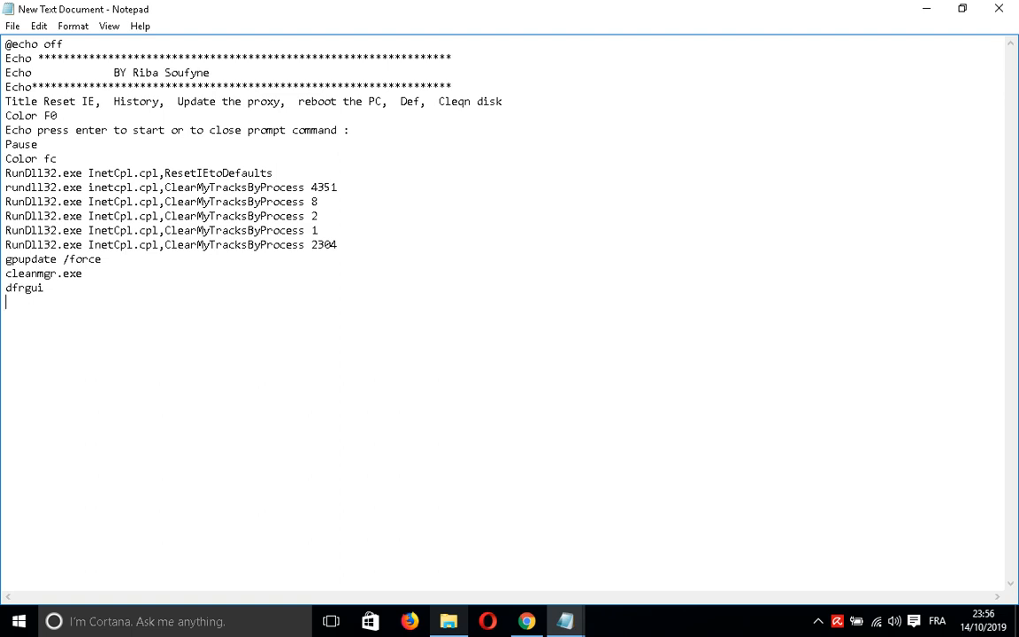
pyautogui.write('@')
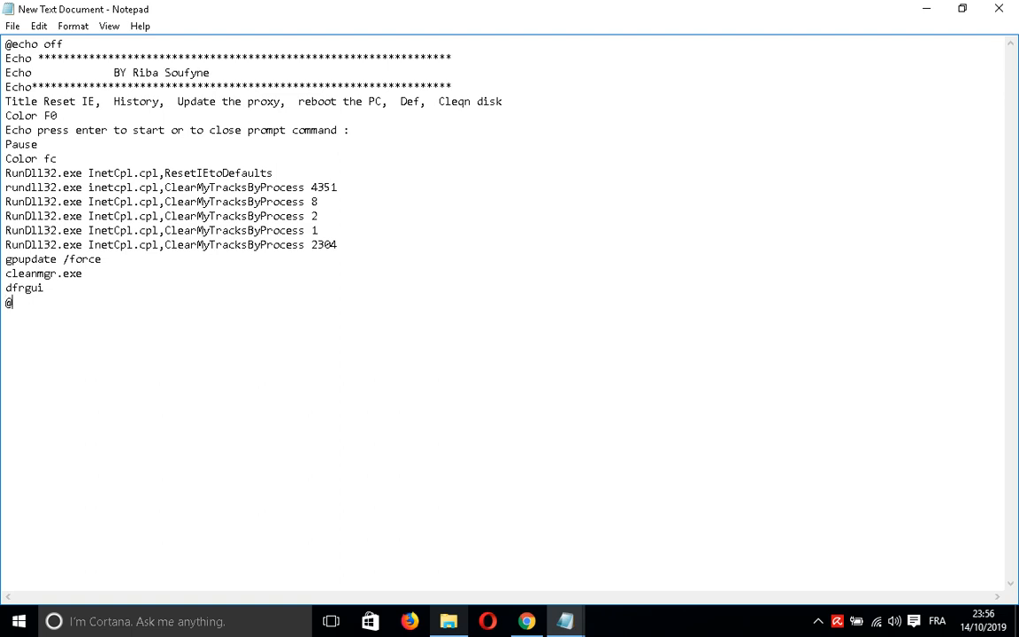
pyautogui.write('Ech')
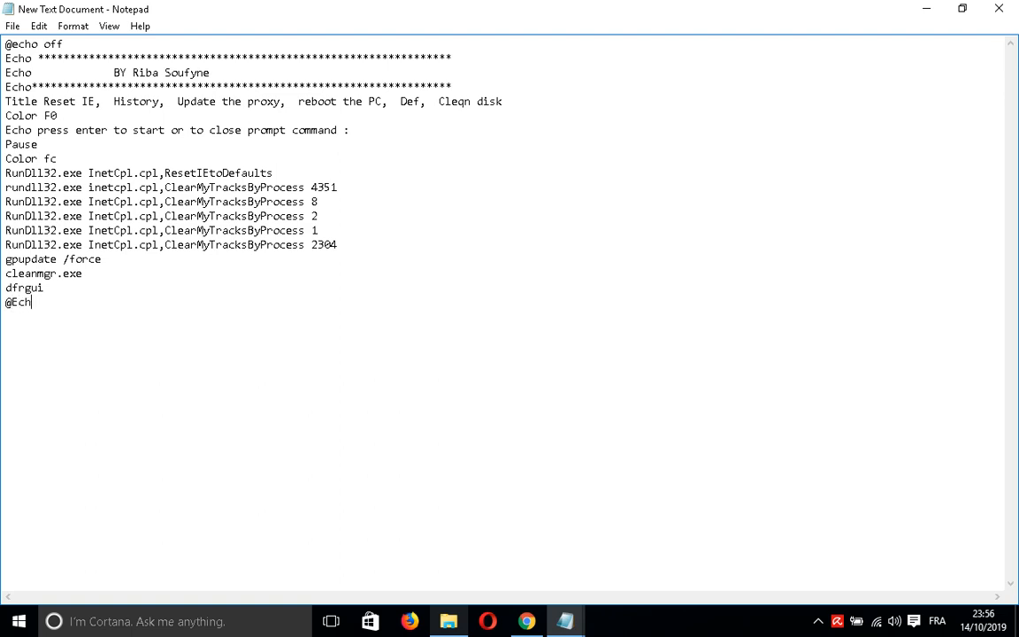
pyautogui.write('o Off')
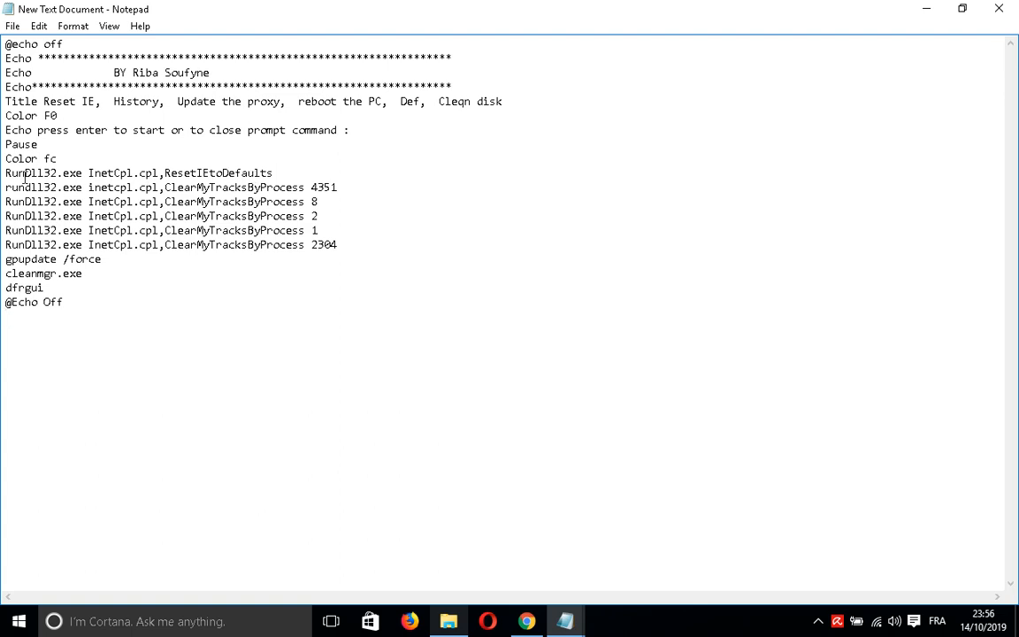
pyautogui.moveTo(7, 57); pyautogui.dragTo(56, 159)
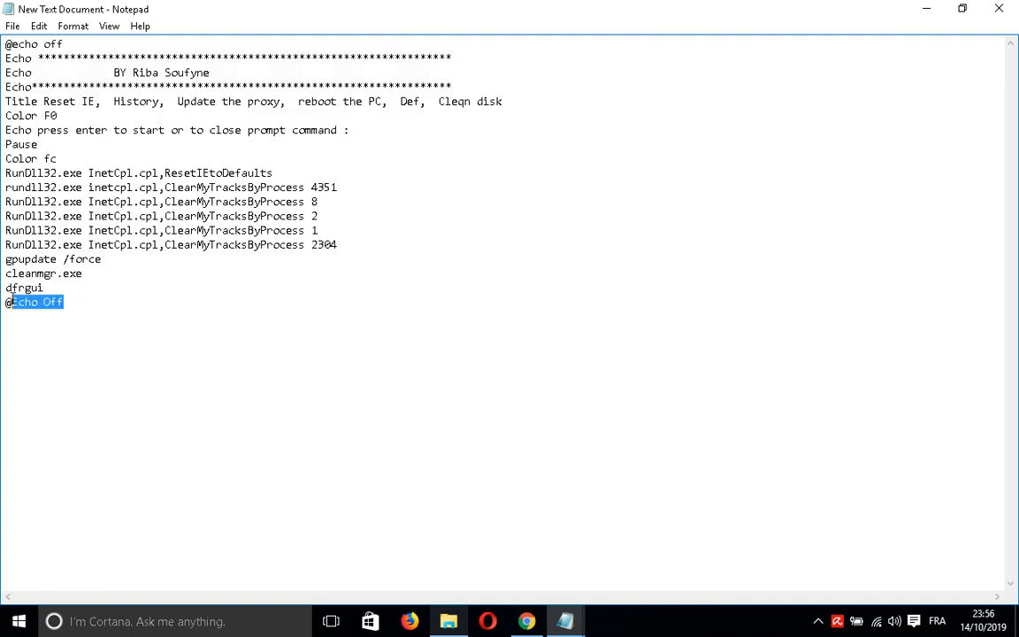
pyautogui.press('Delete')
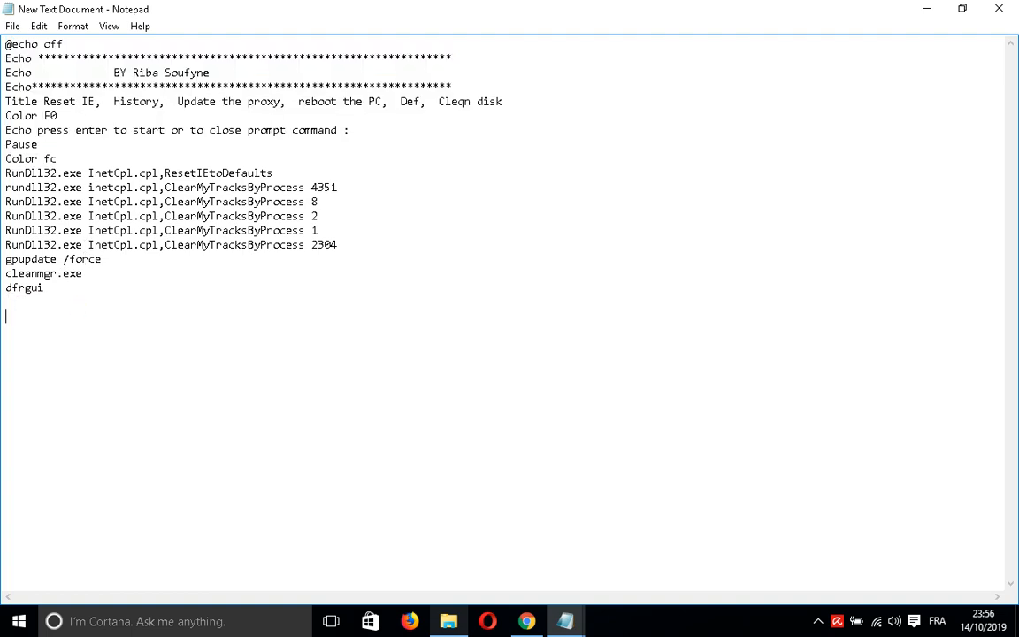
# Paste a second copy of the echo-off header block after the dfrgui line
pyautogui.press('ctrl+v')
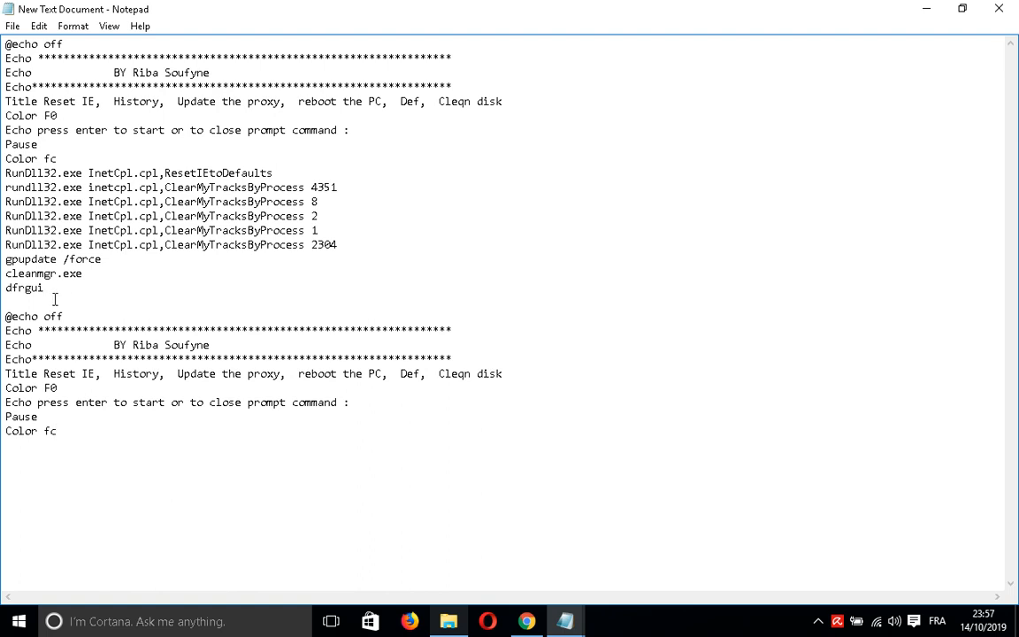
pyautogui.press('enter')
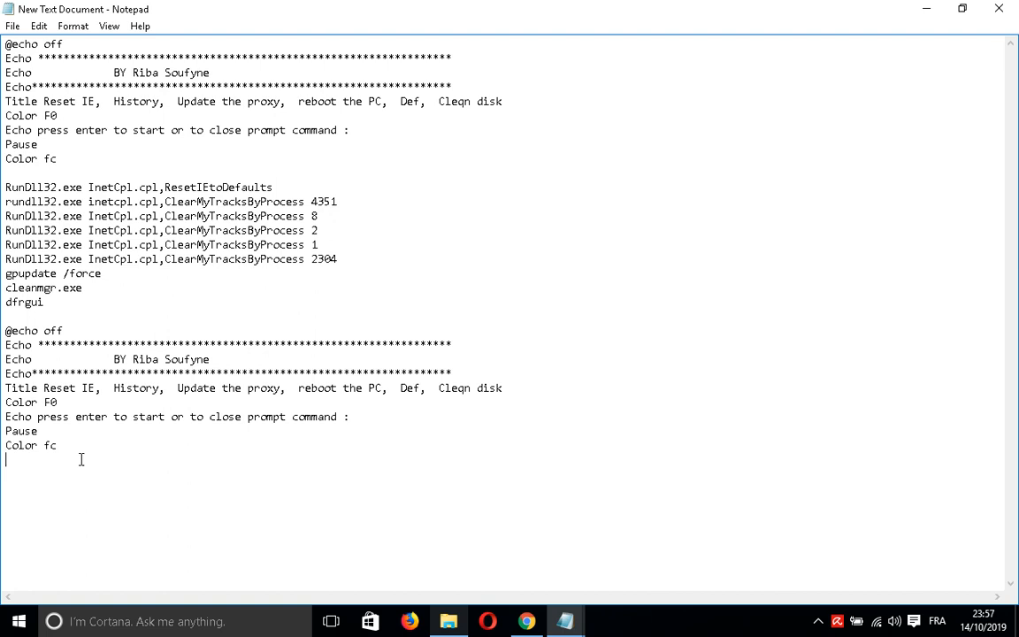
# Add a 'shutdown /r' command so the script reboots the PC
pyautogui.write('s')
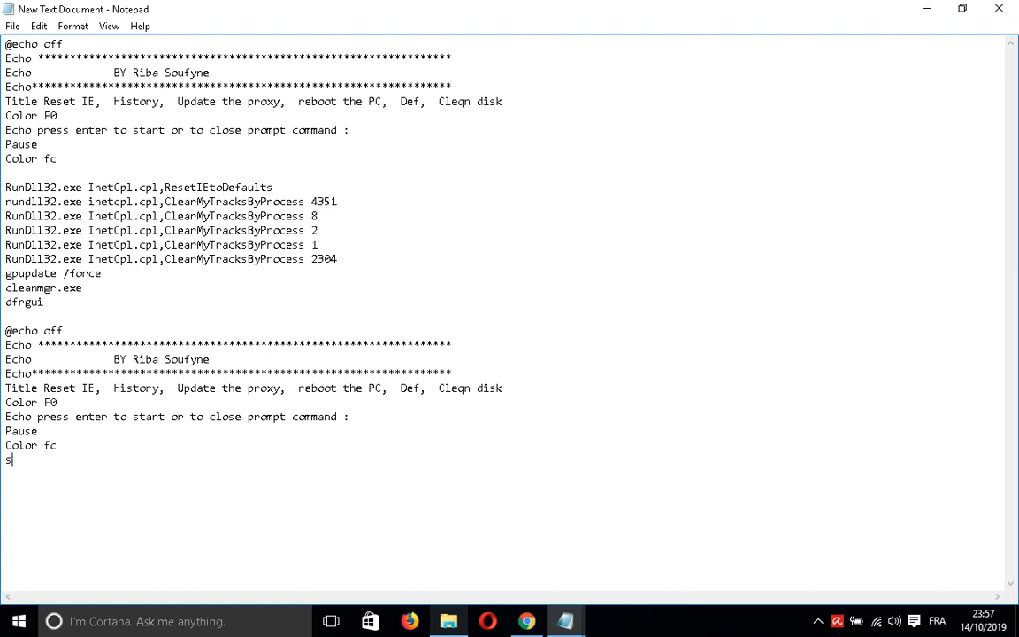
pyautogui.press('Backspace')
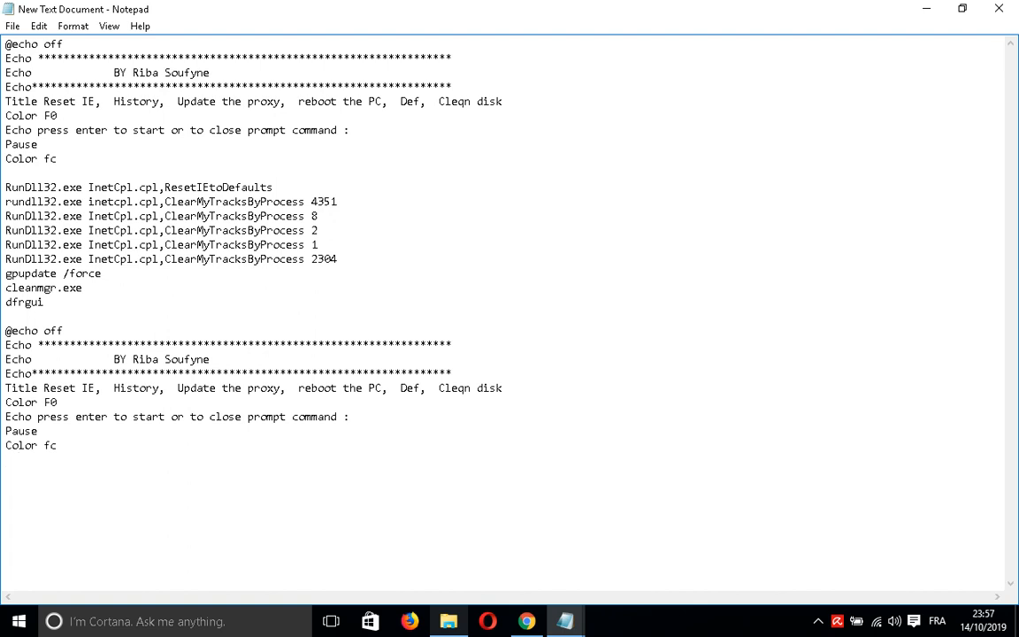
pyautogui.write('shutdo')
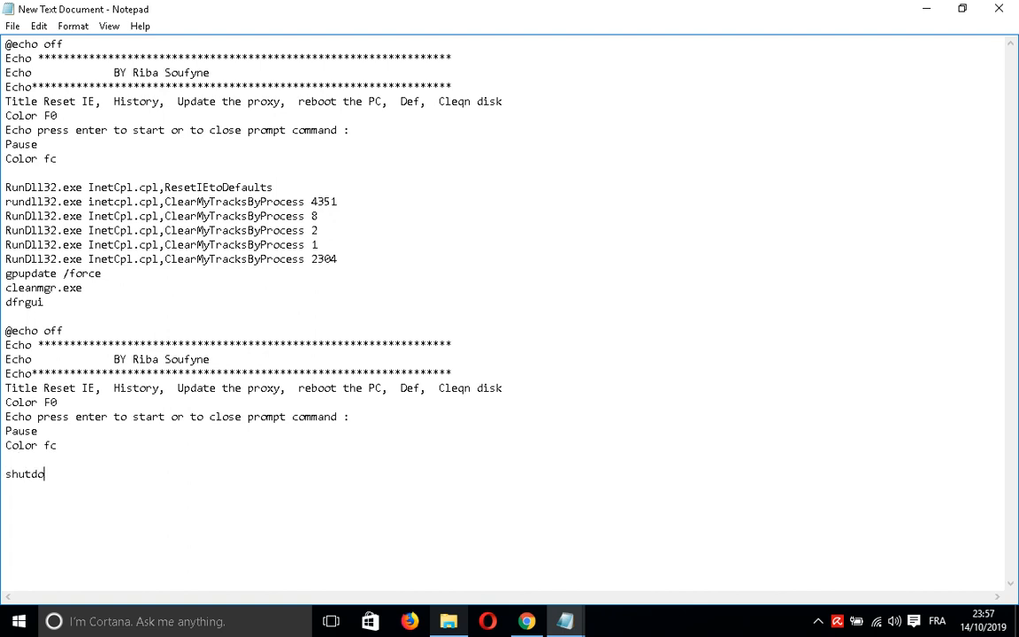
pyautogui.write('own /')
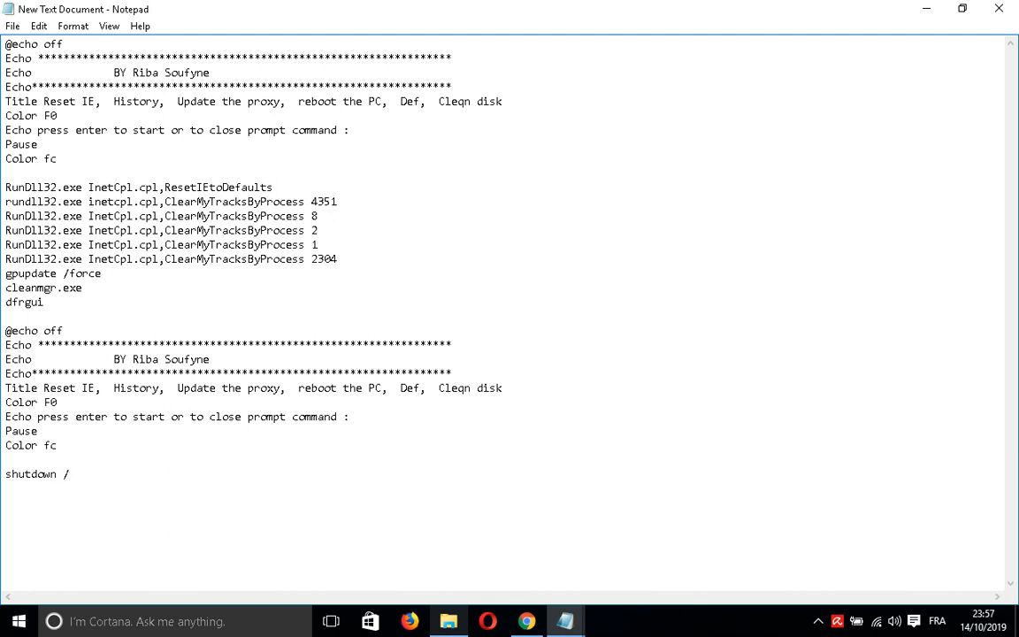
pyautogui.write('/r')
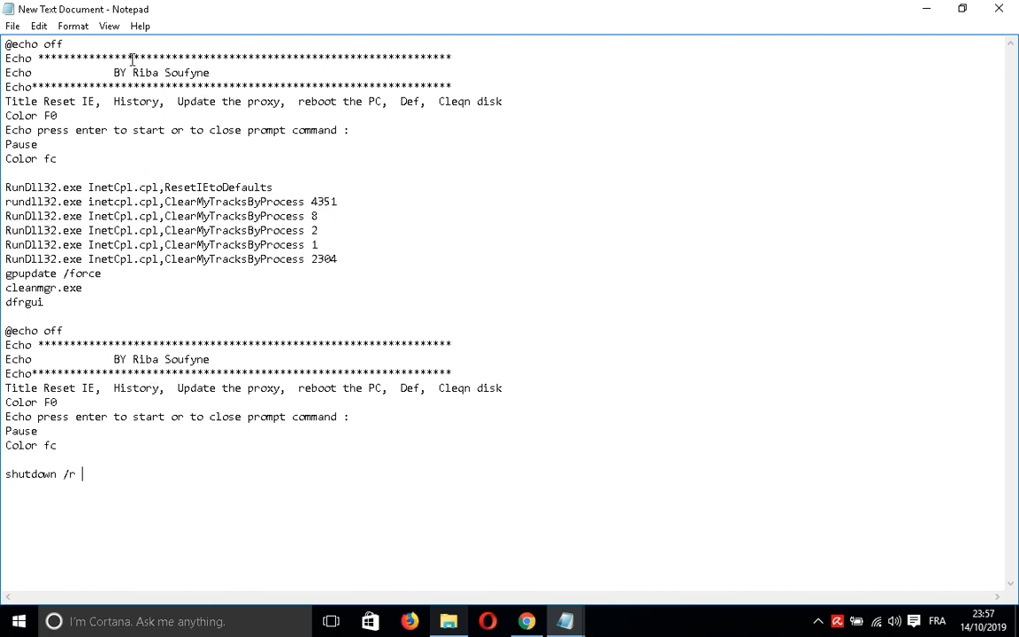
# Save the script to the Desktop as the batch file IE reset.BAt
pyautogui.click(12, 27)
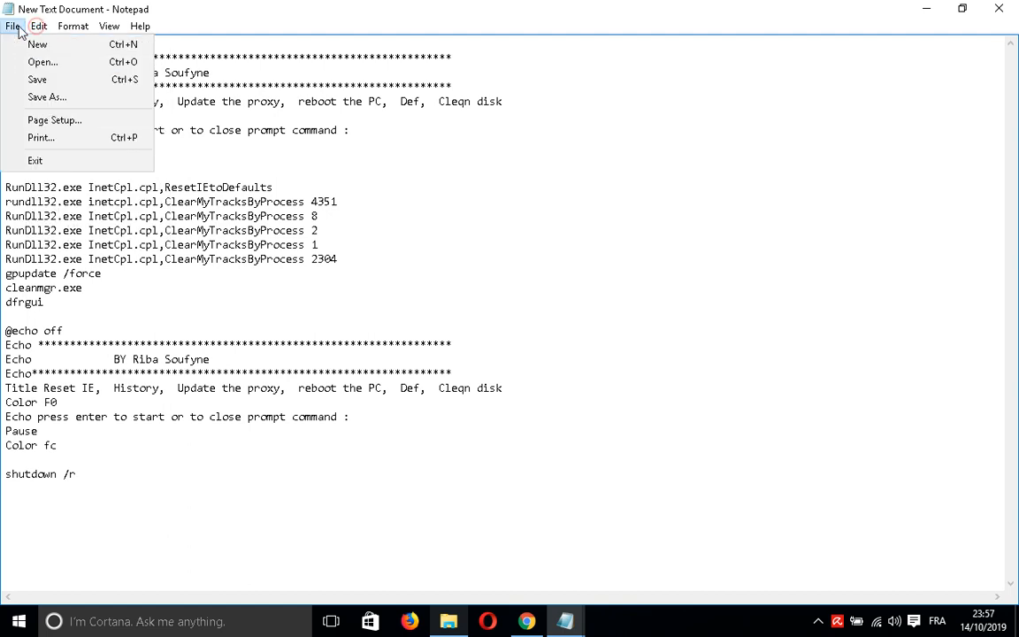
pyautogui.moveTo(46, 97)
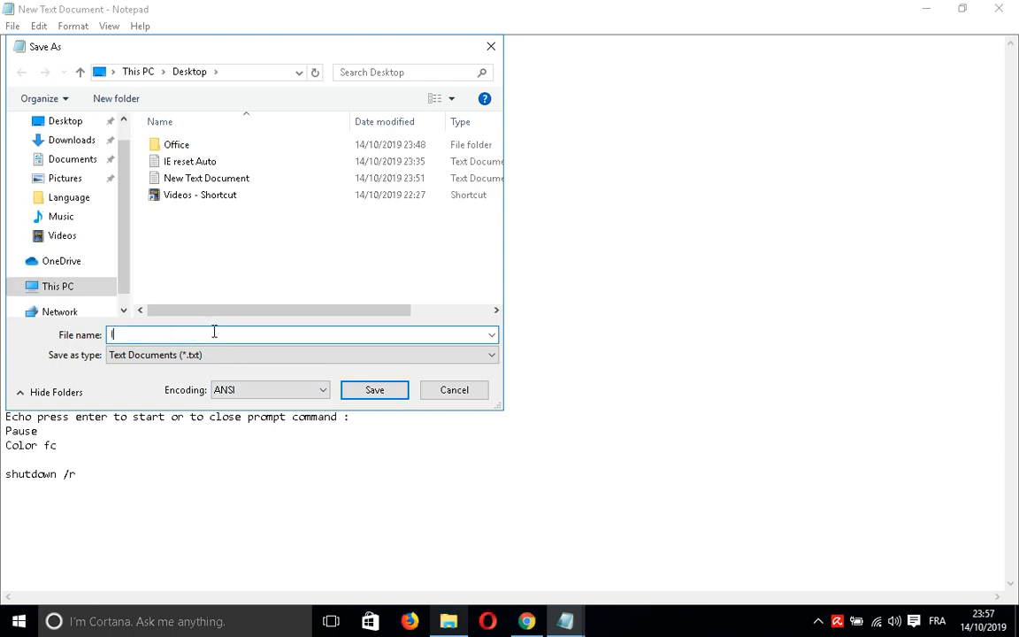
pyautogui.write('IE')
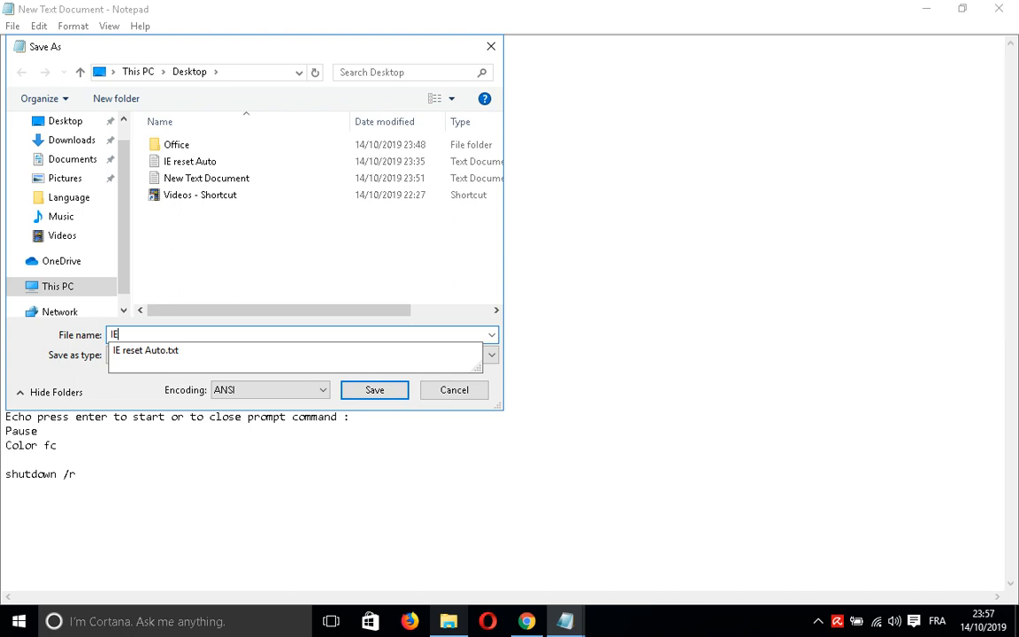
pyautogui.write('reset')
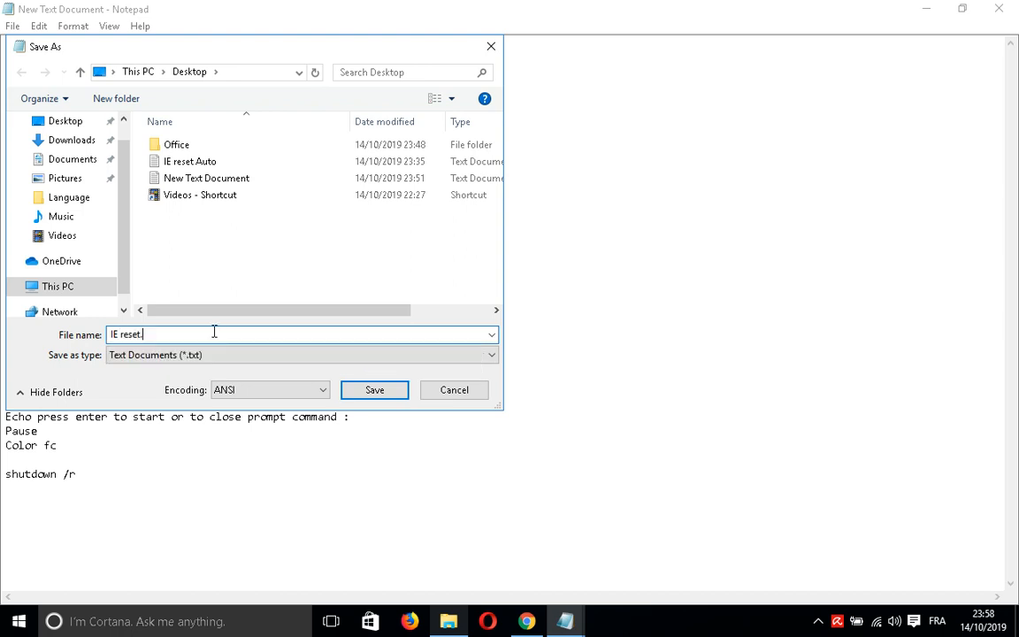
pyautogui.write('.BAt')
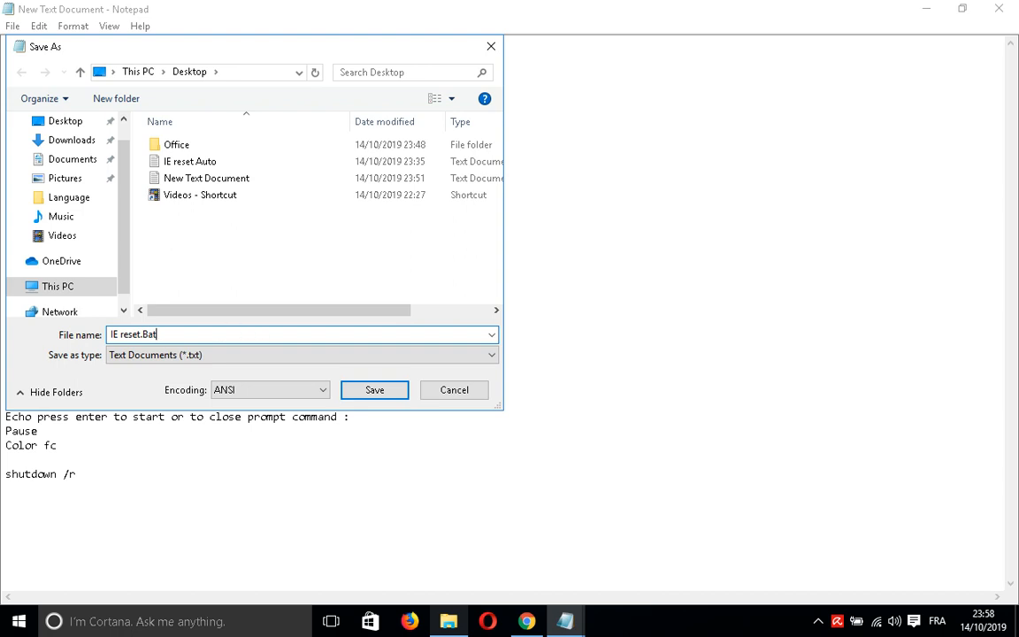
pyautogui.click(64, 120)
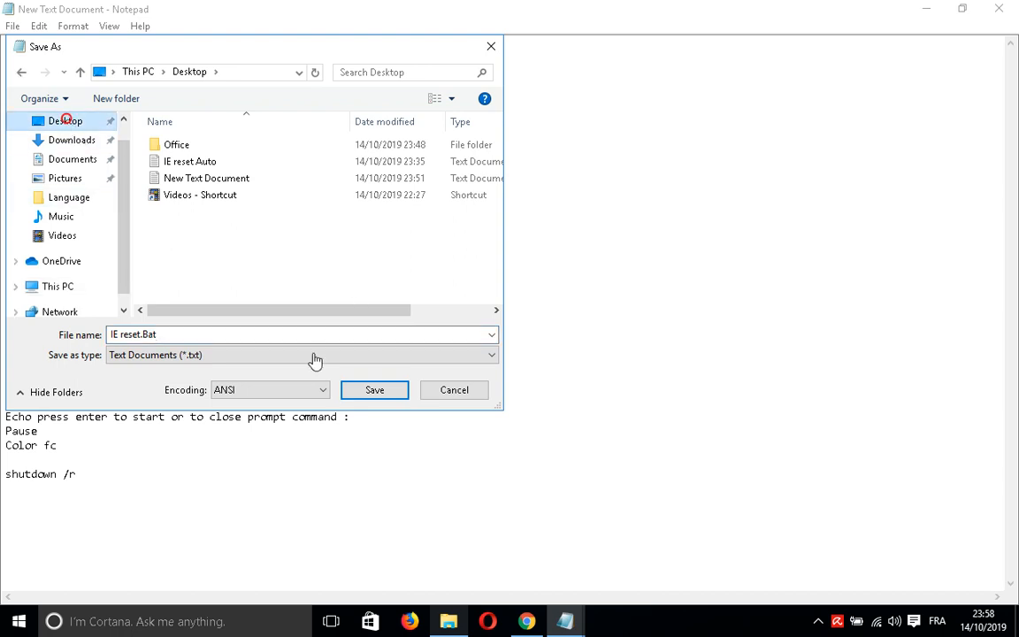
pyautogui.click(375, 389)
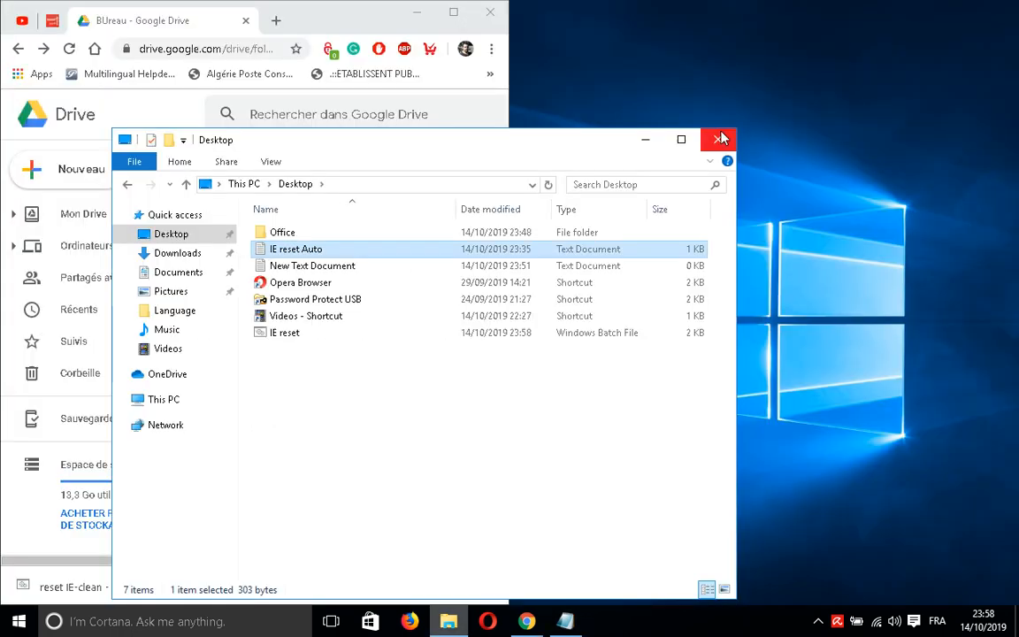
# Close the Desktop folder window and launch IE reset.bat from the desktop icon
pyautogui.click(718, 138)
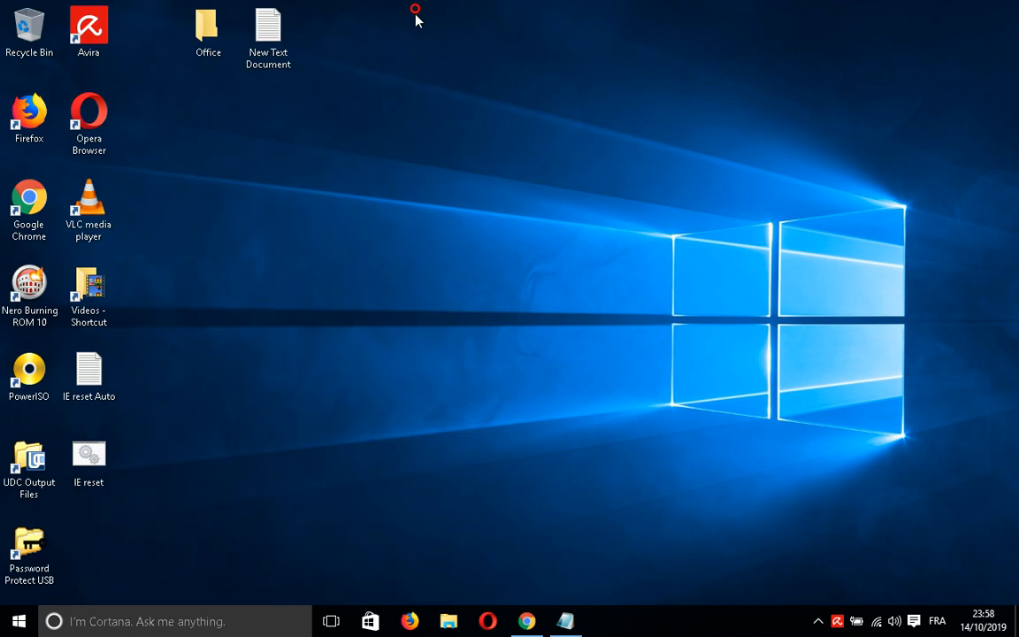
pyautogui.click(88, 456)
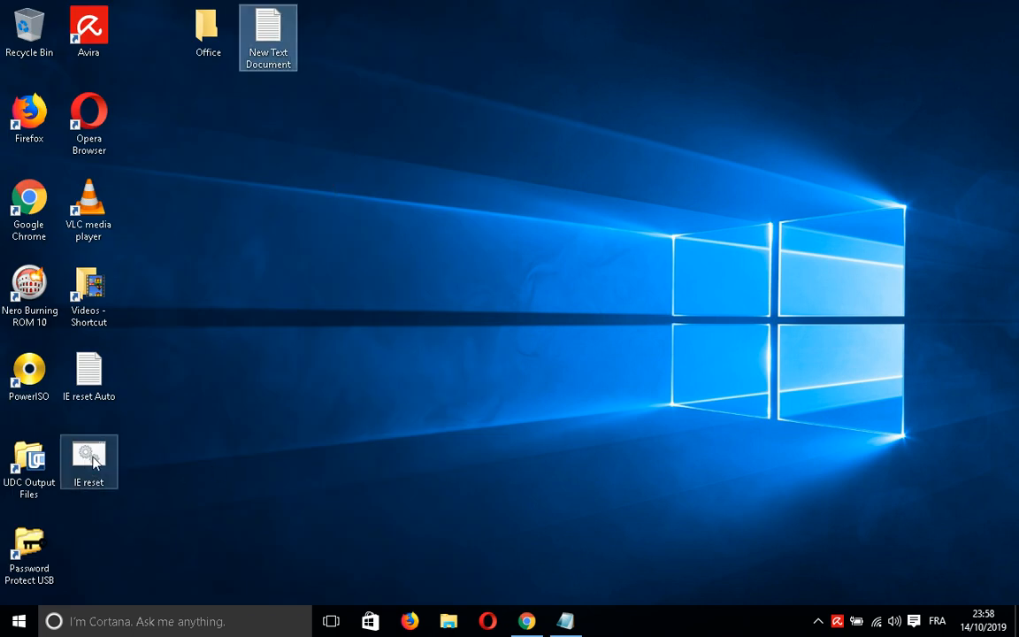
pyautogui.moveTo(89, 456)
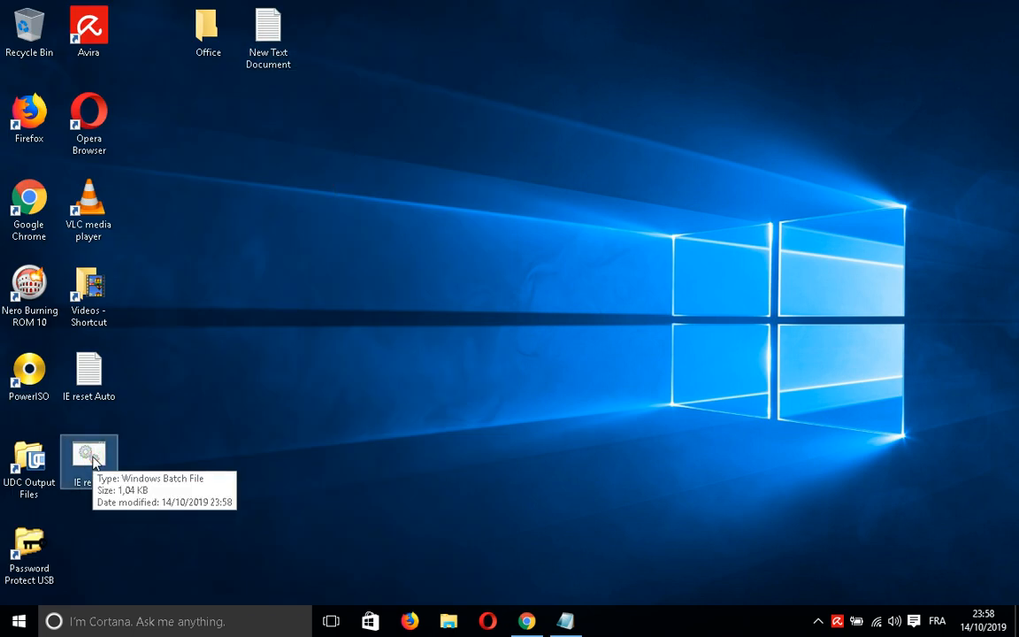
pyautogui.doubleClick(89, 457)
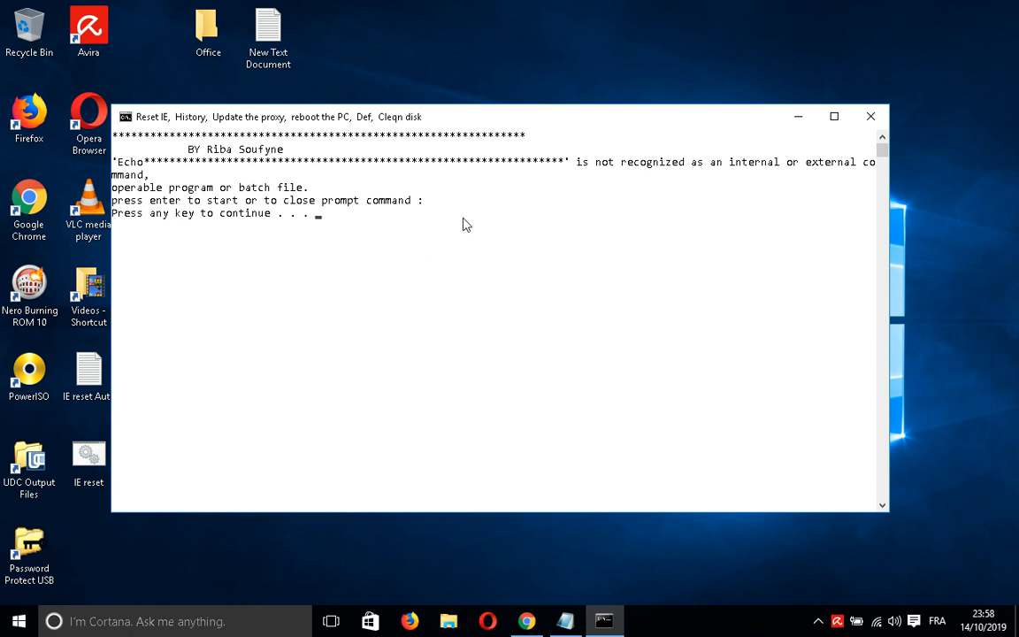
pyautogui.moveTo(450, 219)
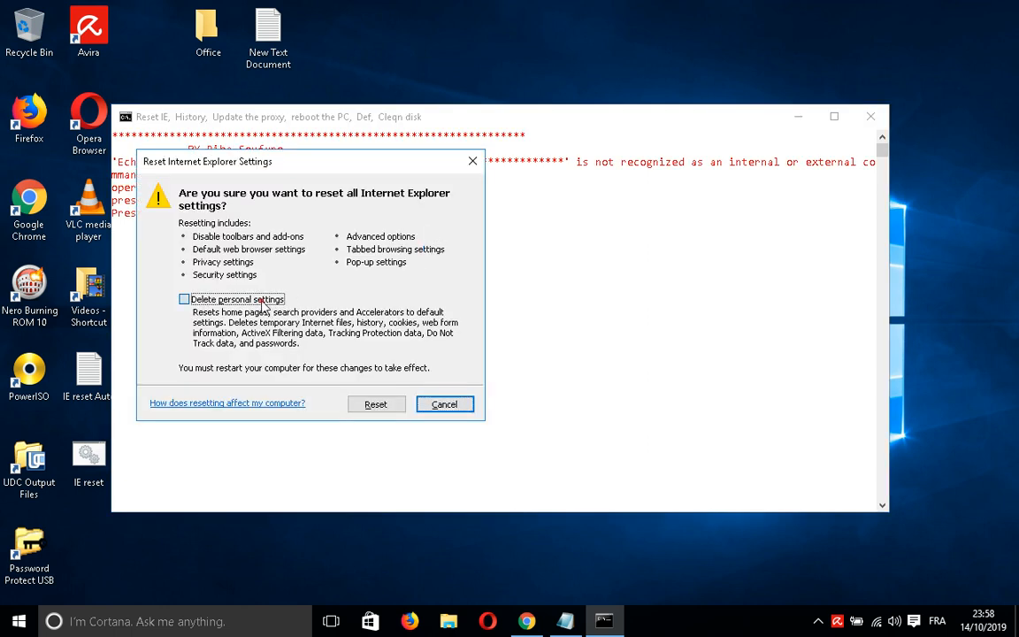
# Reset Internet Explorer with Delete personal settings included, then dismiss the reset report
pyautogui.click(375, 403)
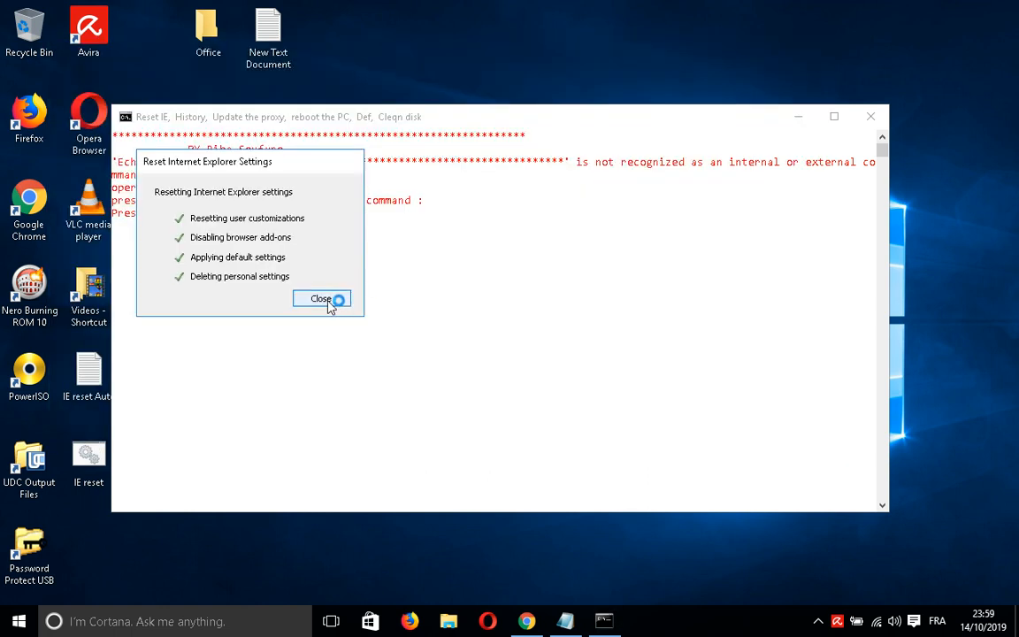
pyautogui.click(320, 299)
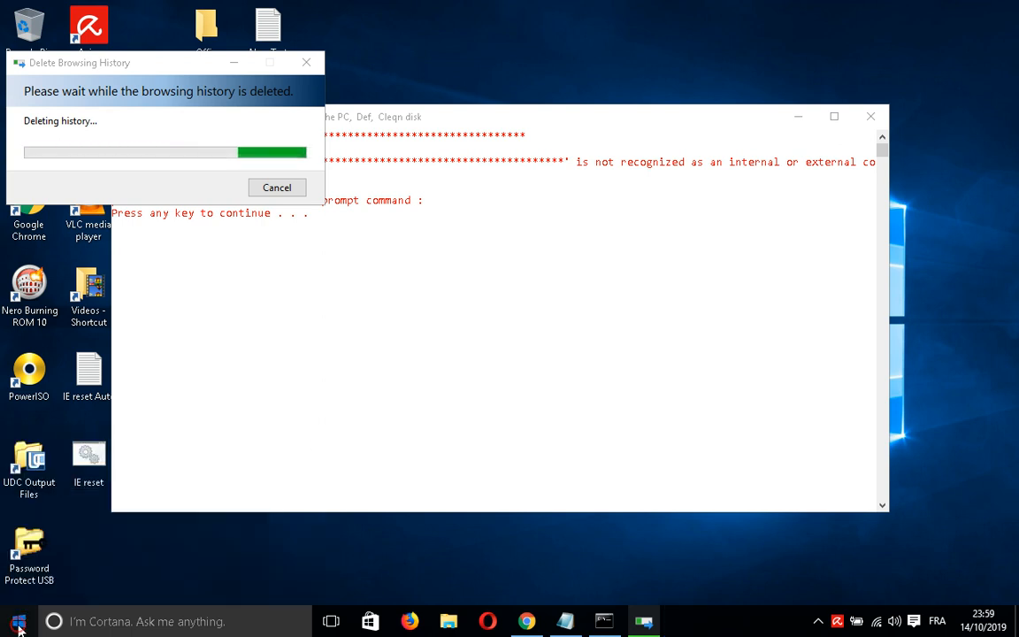
# Use Windows search to bring the IE reset script up in Notepad
pyautogui.click(18, 621)
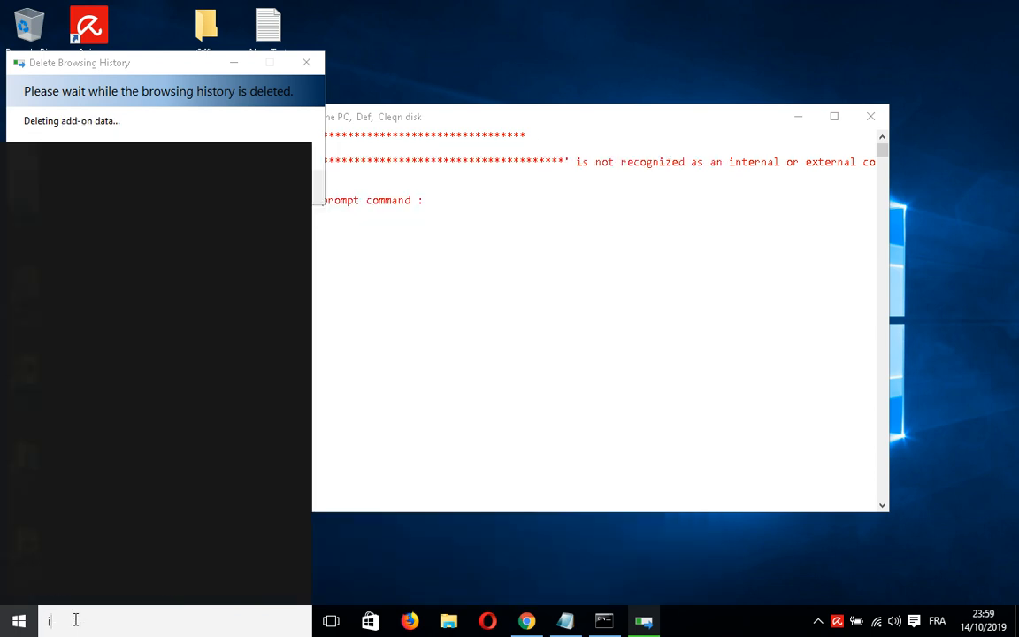
pyautogui.click(50, 619)
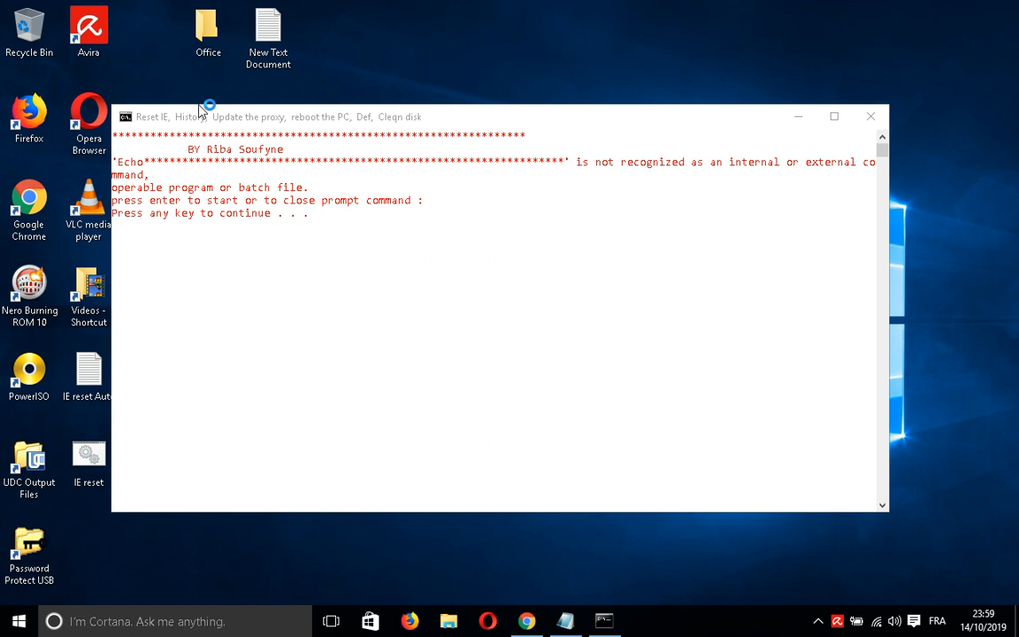
pyautogui.moveTo(319, 299)
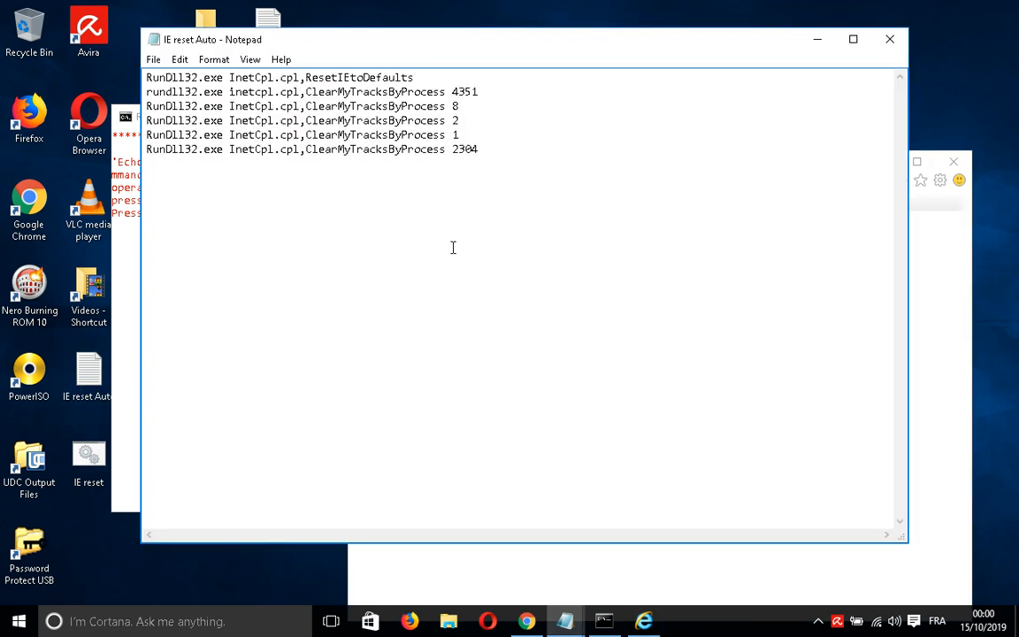
# Highlight the ClearMyTracksByProcess history-clearing lines in the script
pyautogui.press('ctrl+a')
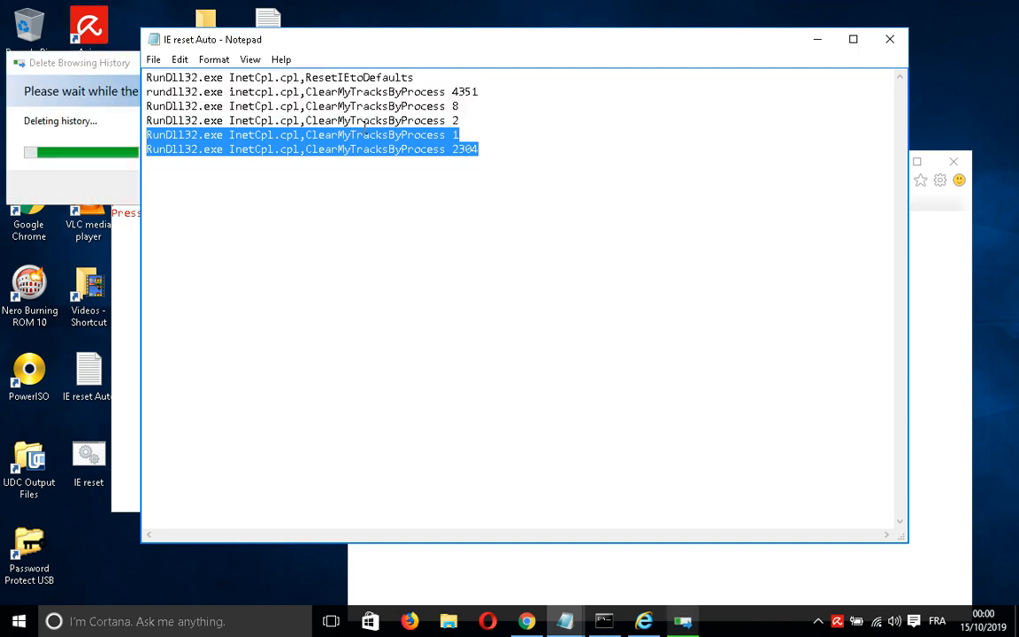
pyautogui.doubleClick(463, 92)
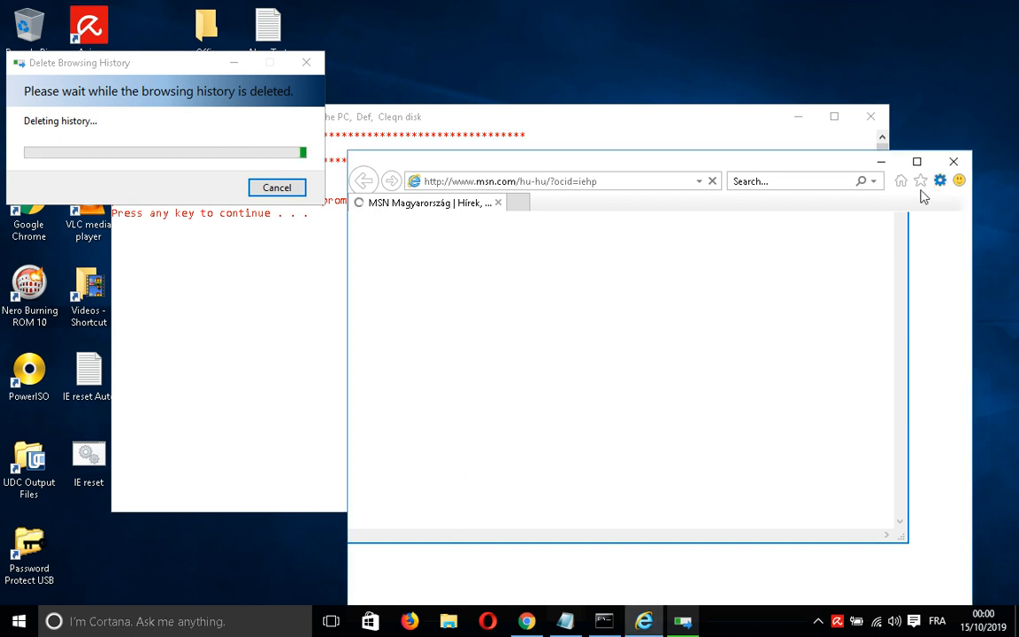
# Bring Internet Explorer forward and let the default MSN start pages load in tabs
pyautogui.click(940, 181)
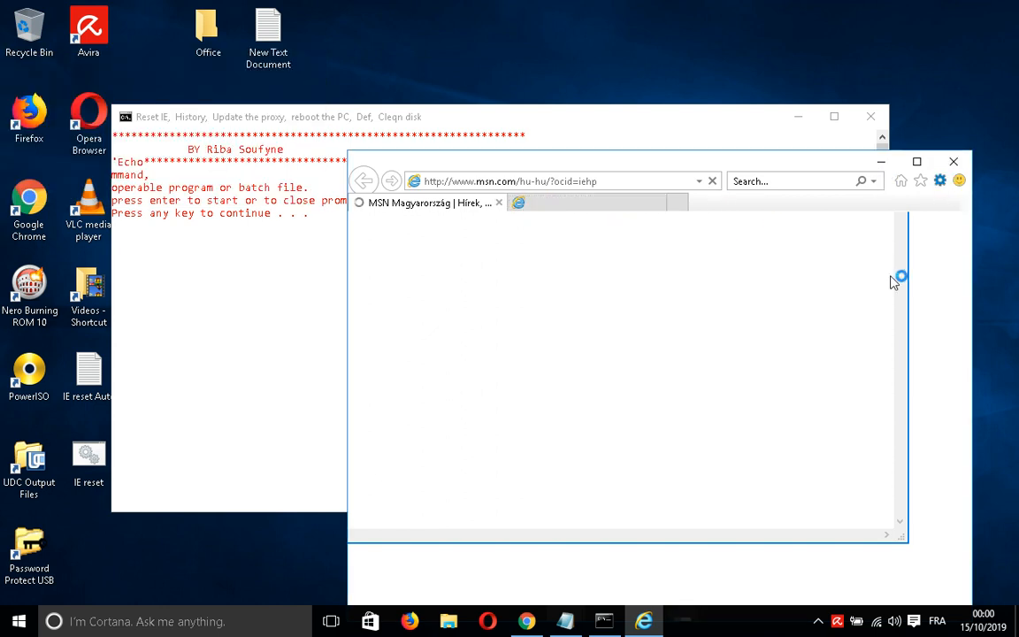
pyautogui.click(939, 181)
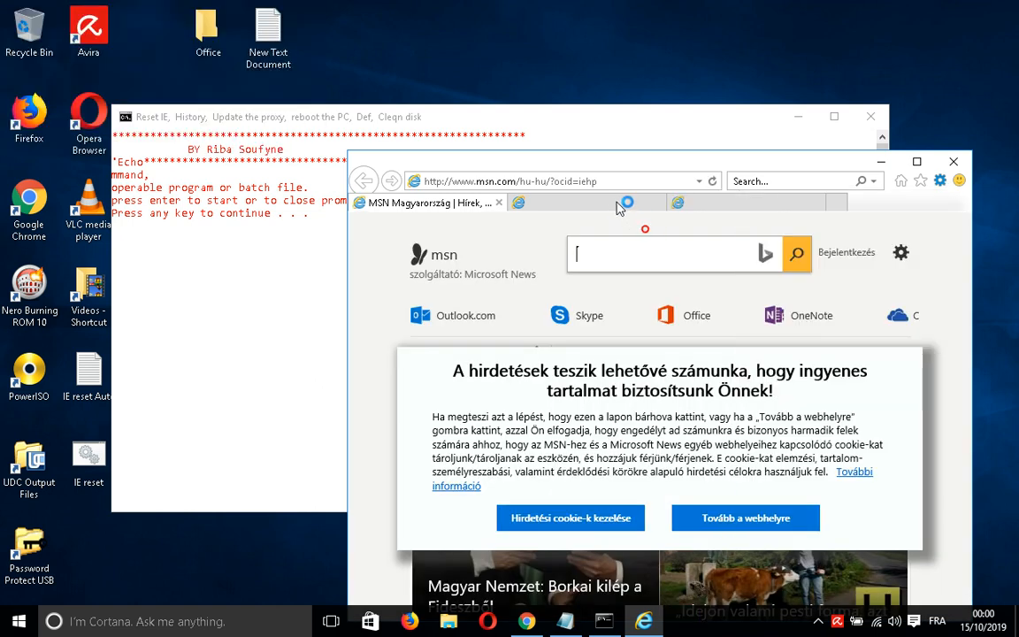
pyautogui.moveTo(724, 216)
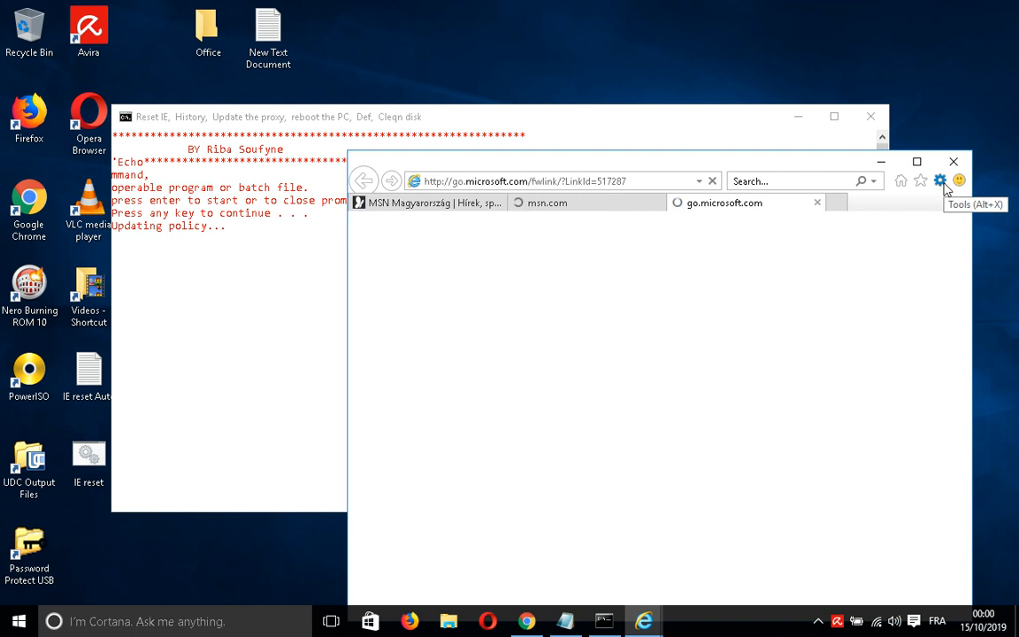
# Reach the LAN settings through Internet Options > Connections
pyautogui.click(939, 181)
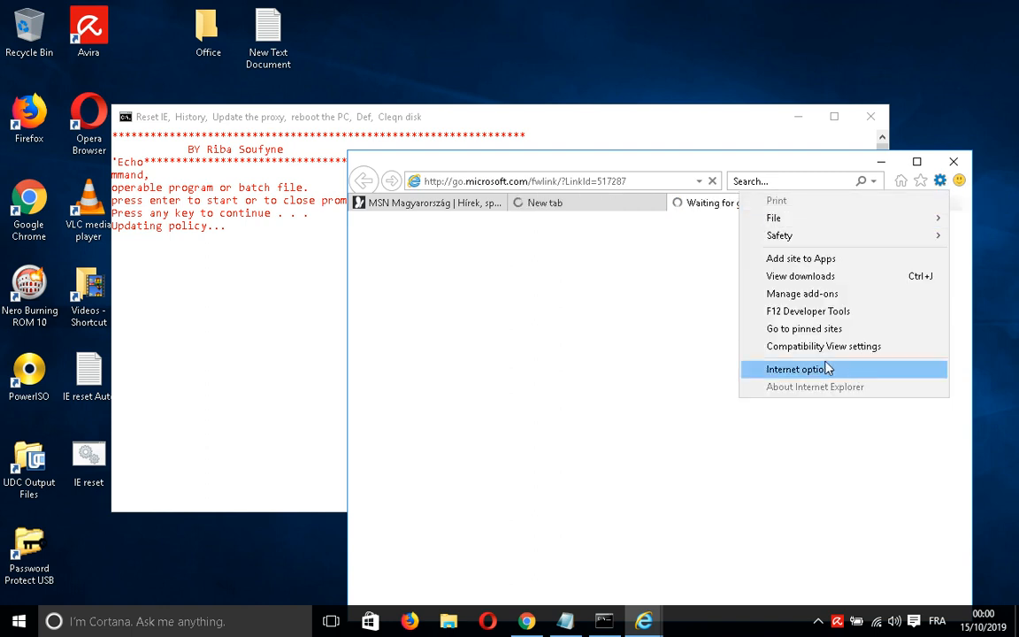
pyautogui.click(796, 370)
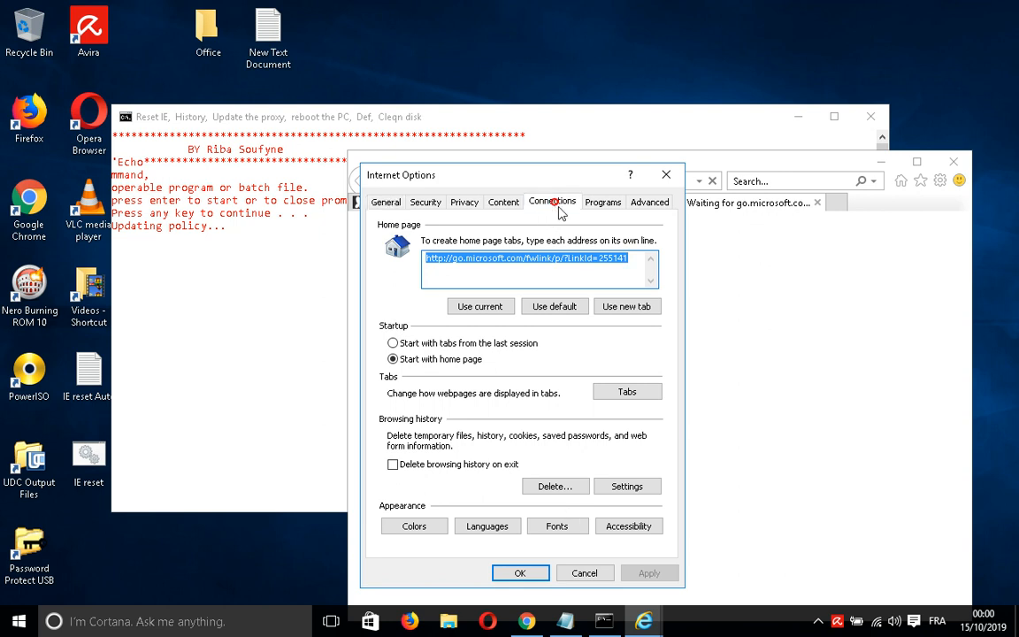
pyautogui.click(552, 202)
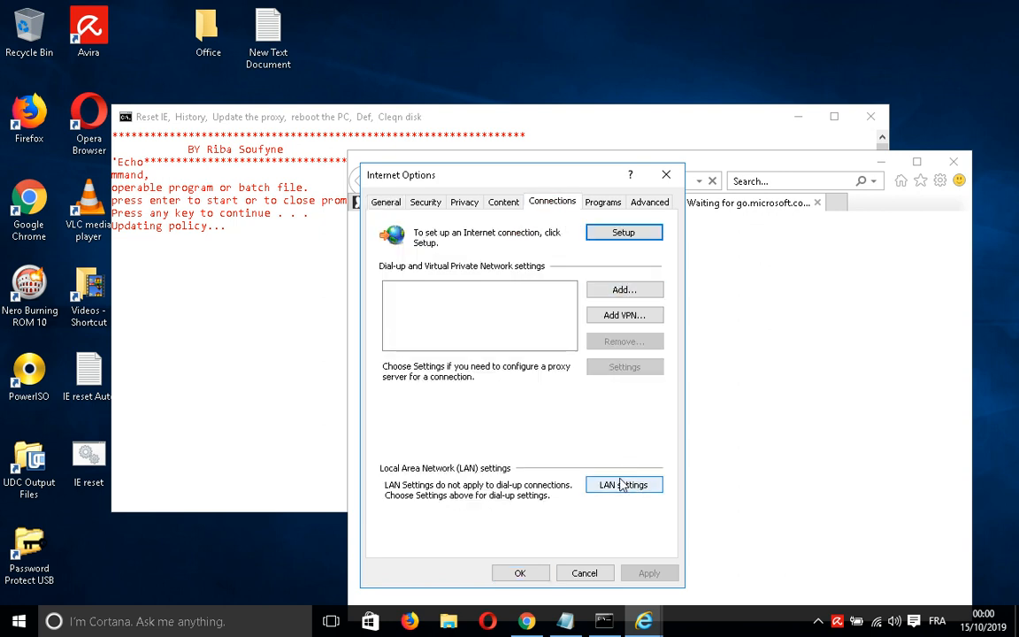
pyautogui.click(622, 485)
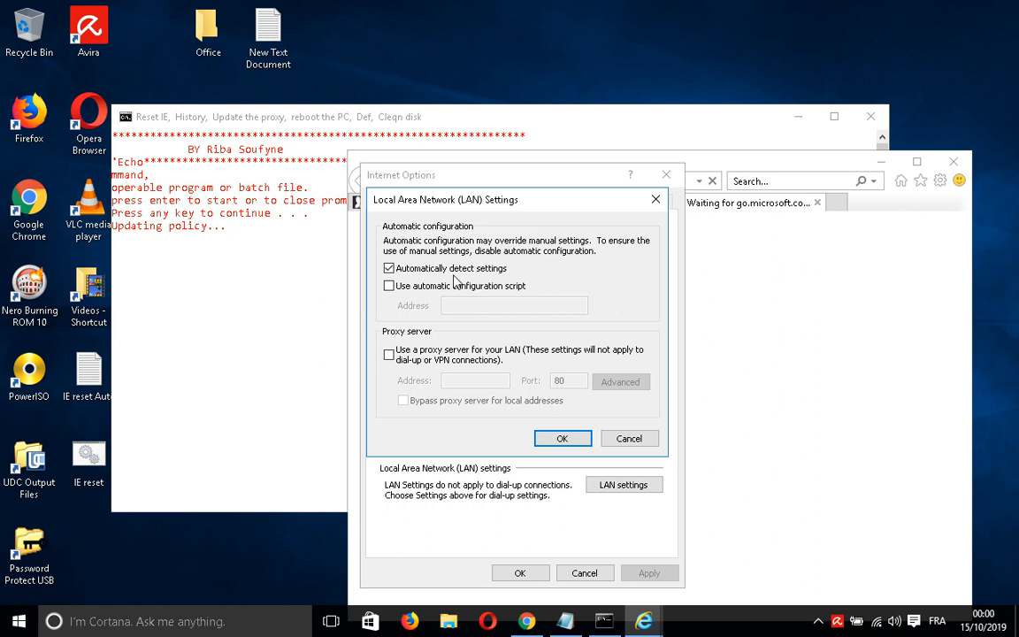
# Turn off Automatically detect settings and Use a proxy server, and confirm the LAN settings
pyautogui.click(389, 269)
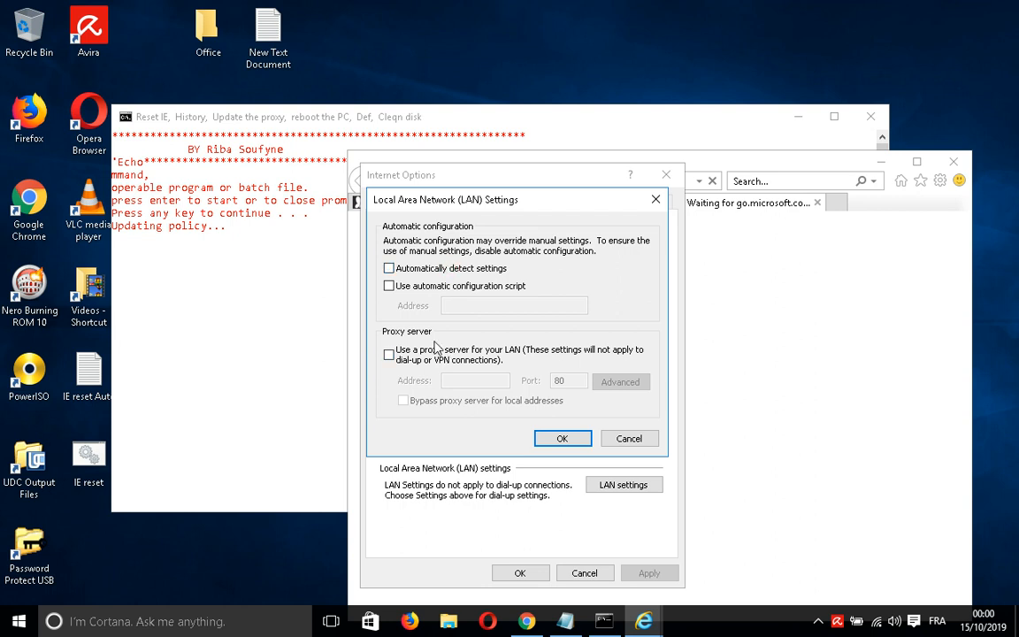
pyautogui.click(389, 269)
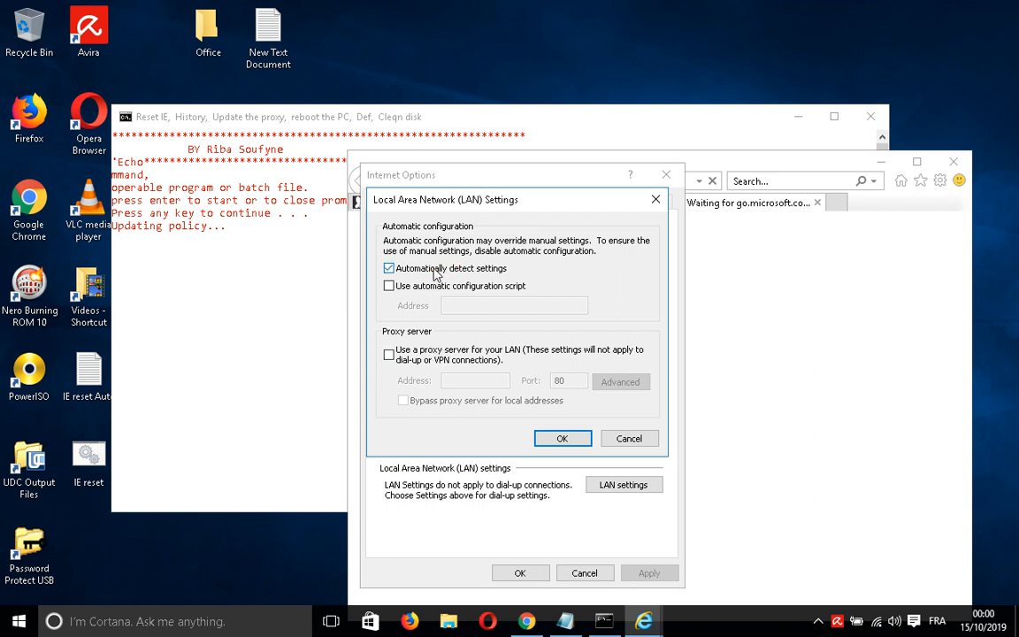
pyautogui.click(389, 269)
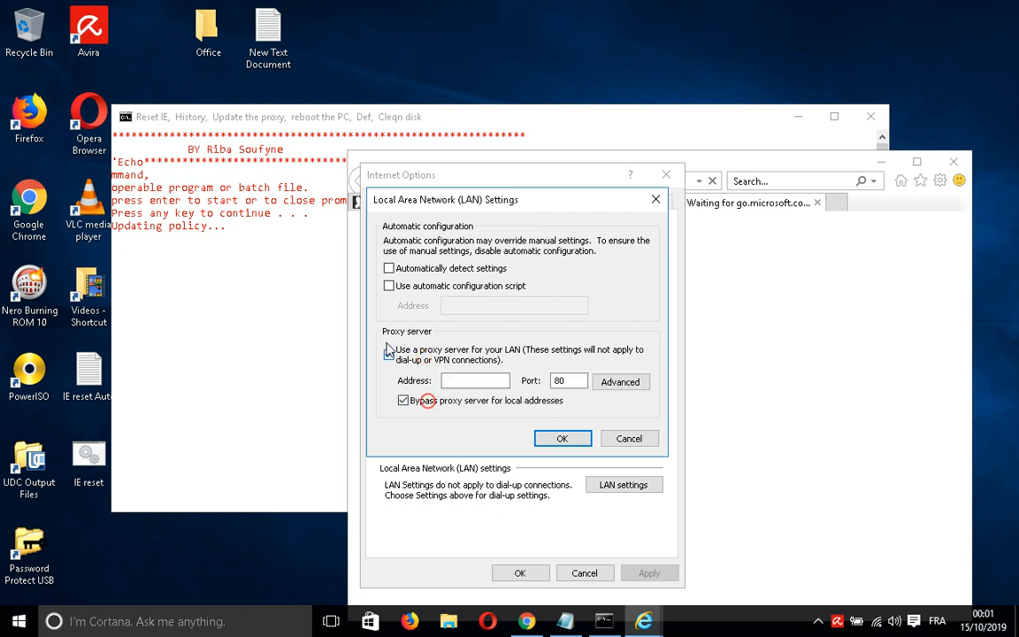
pyautogui.click(390, 354)
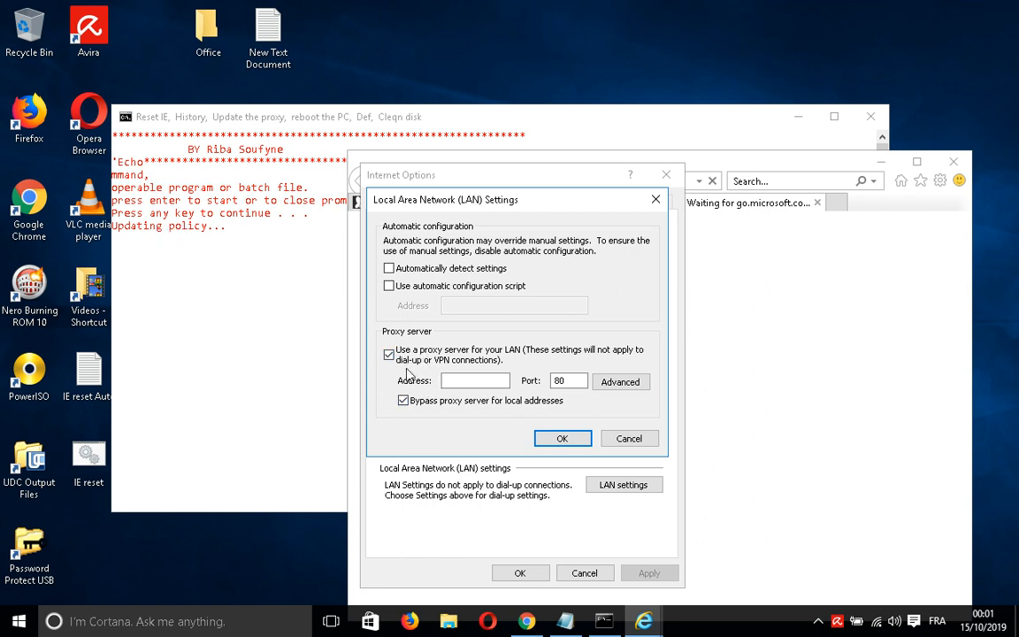
pyautogui.click(389, 353)
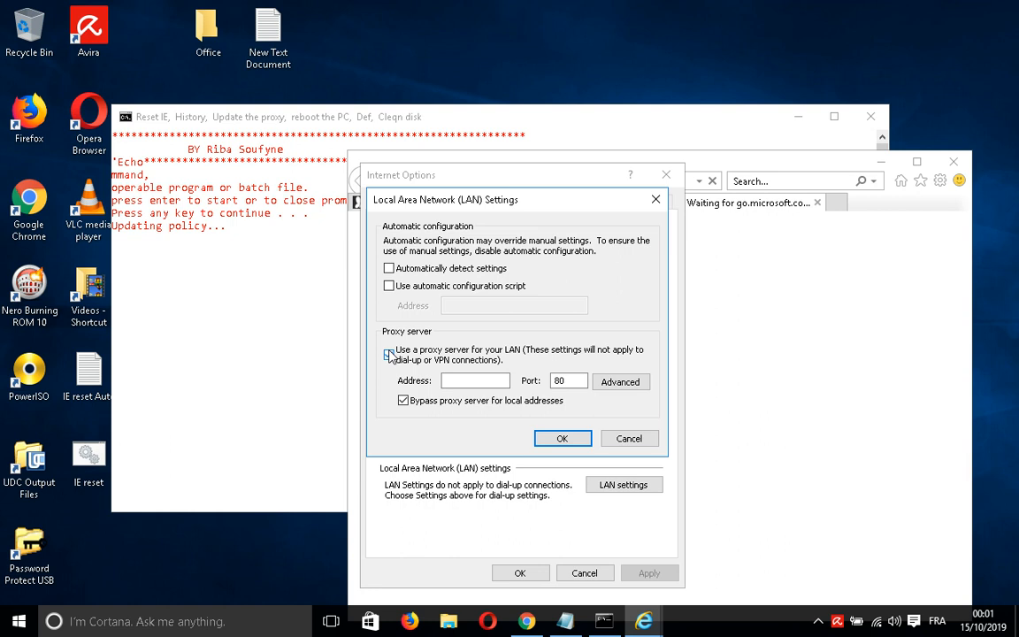
pyautogui.click(389, 354)
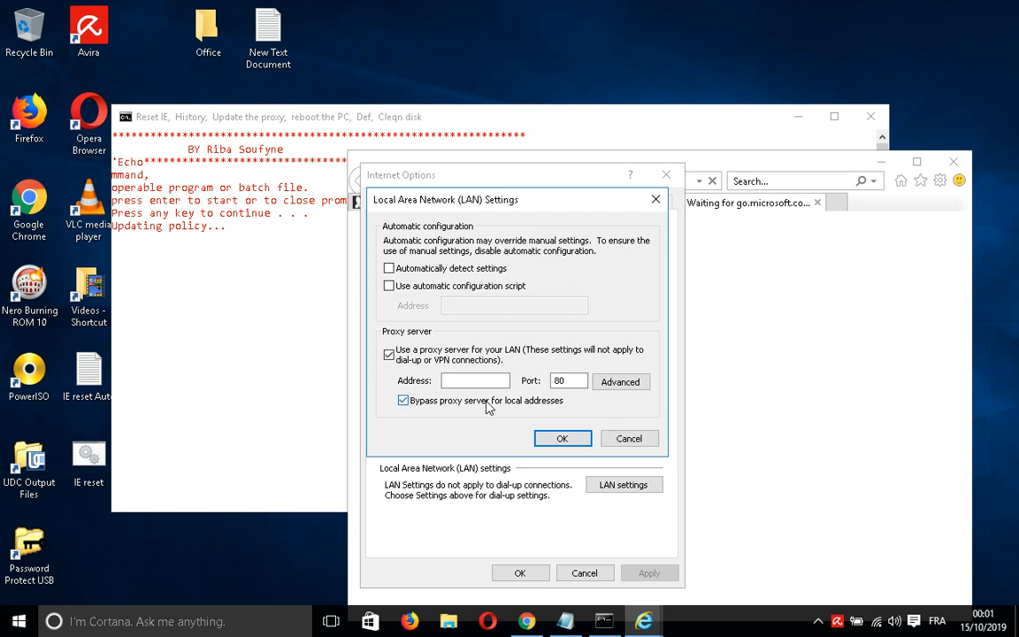
pyautogui.click(389, 354)
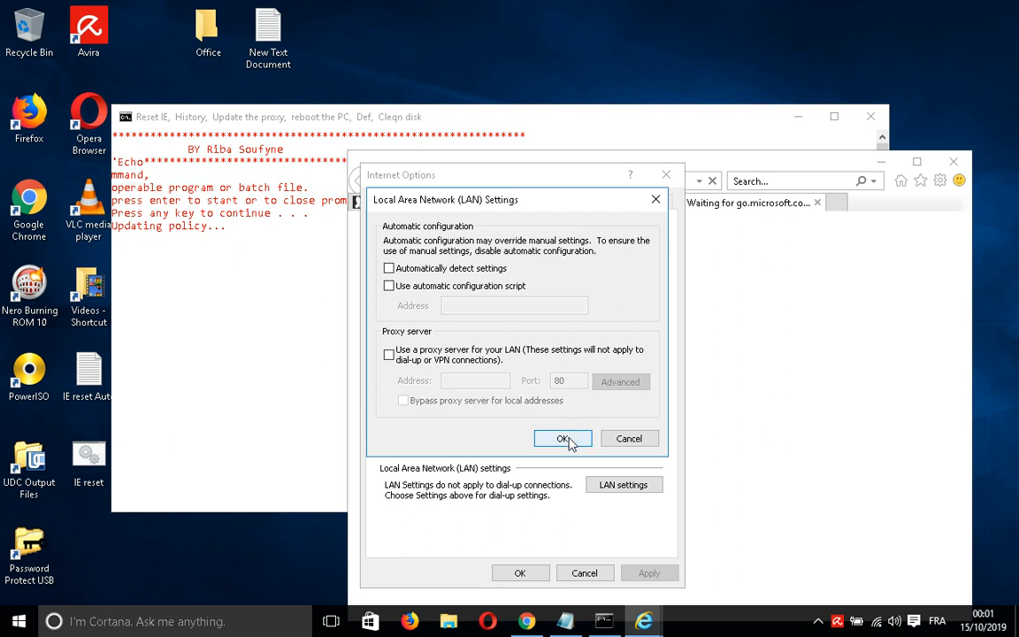
pyautogui.click(563, 438)
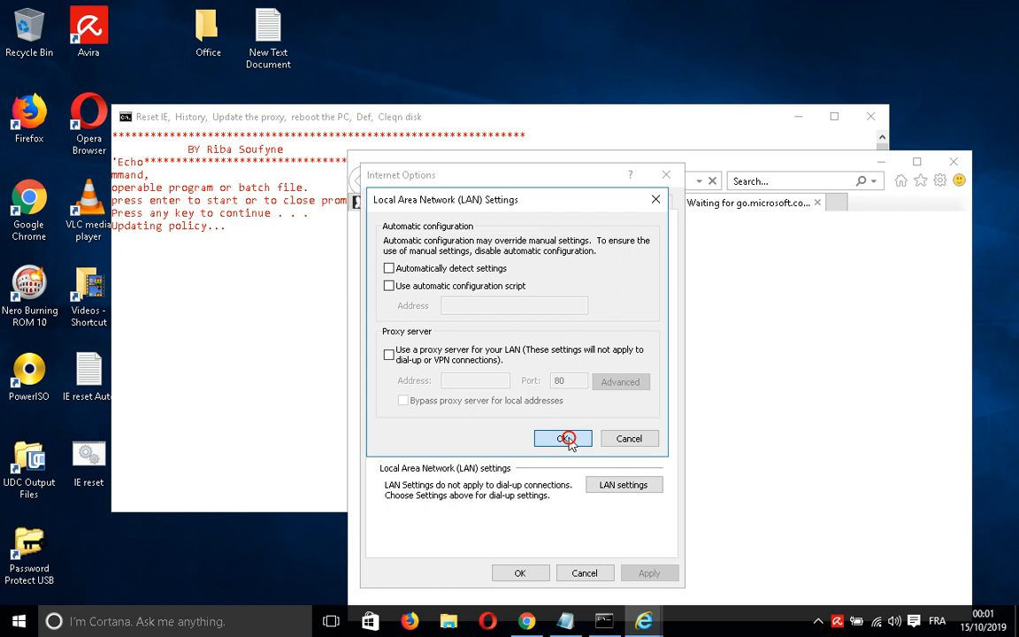
pyautogui.click(562, 439)
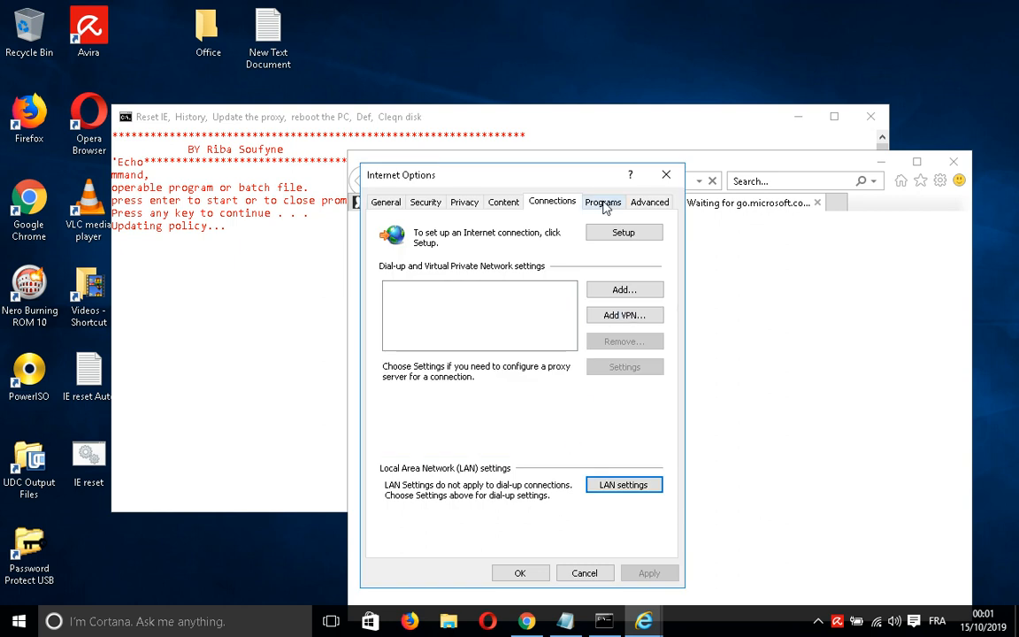
# Browse the Programs, Advanced, Content and Privacy tabs, ending on General
pyautogui.click(602, 201)
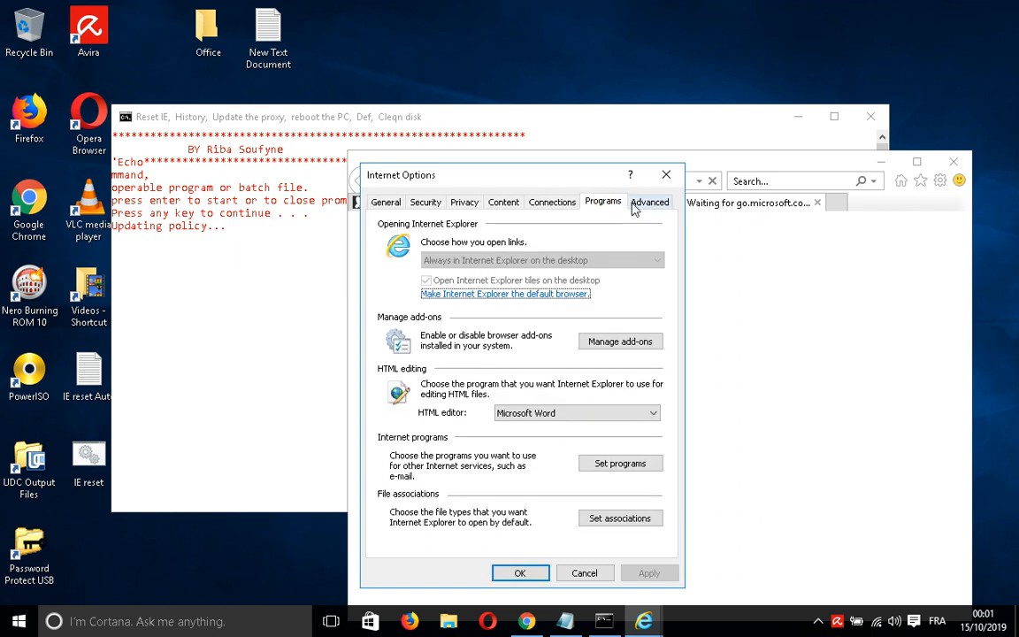
pyautogui.moveTo(644, 207)
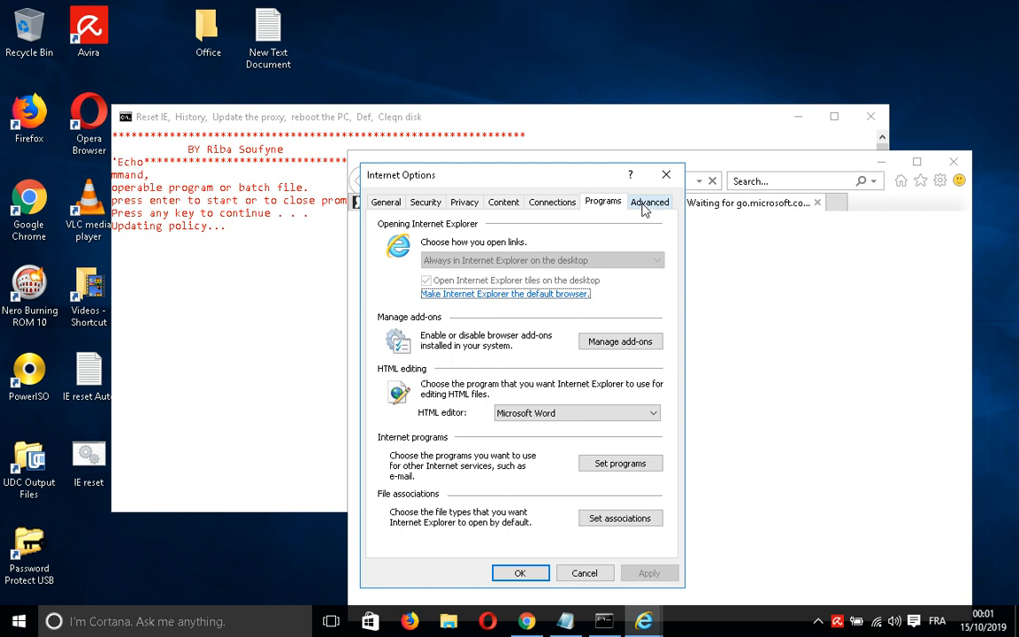
pyautogui.click(552, 201)
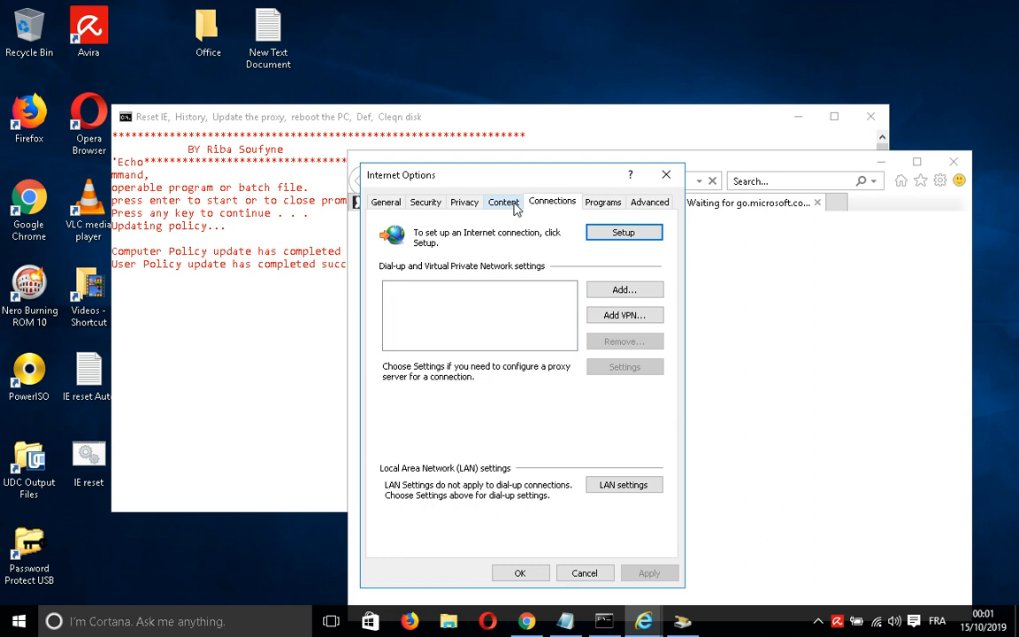
pyautogui.click(502, 202)
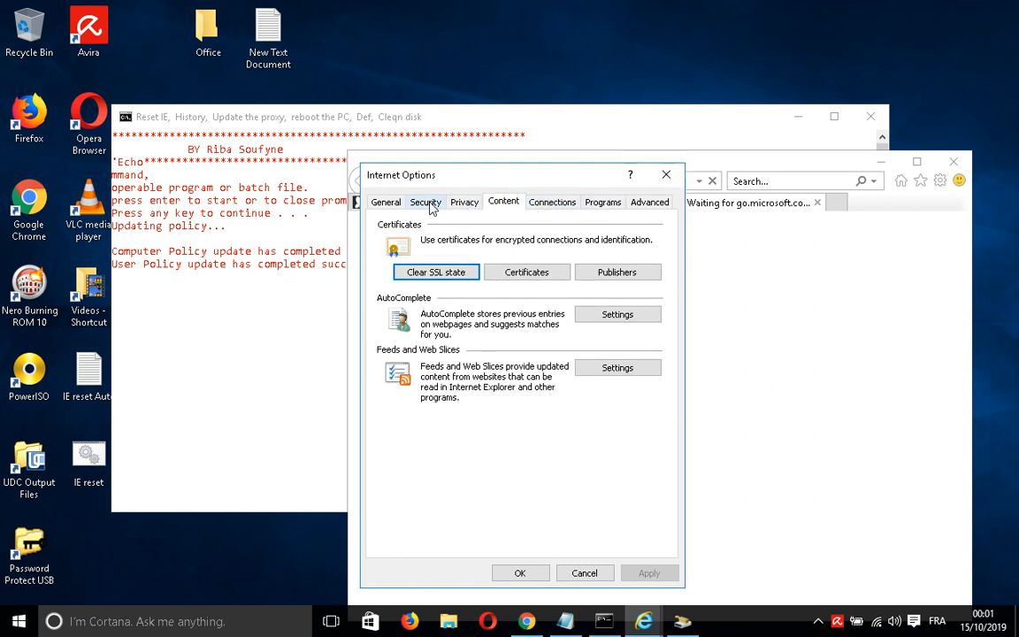
pyautogui.click(463, 202)
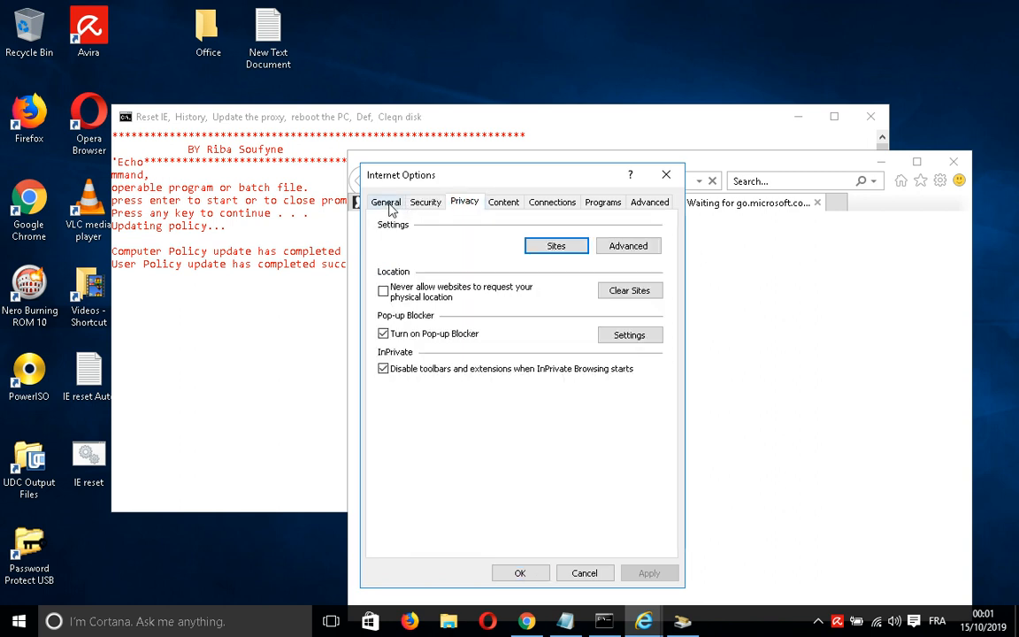
pyautogui.click(385, 202)
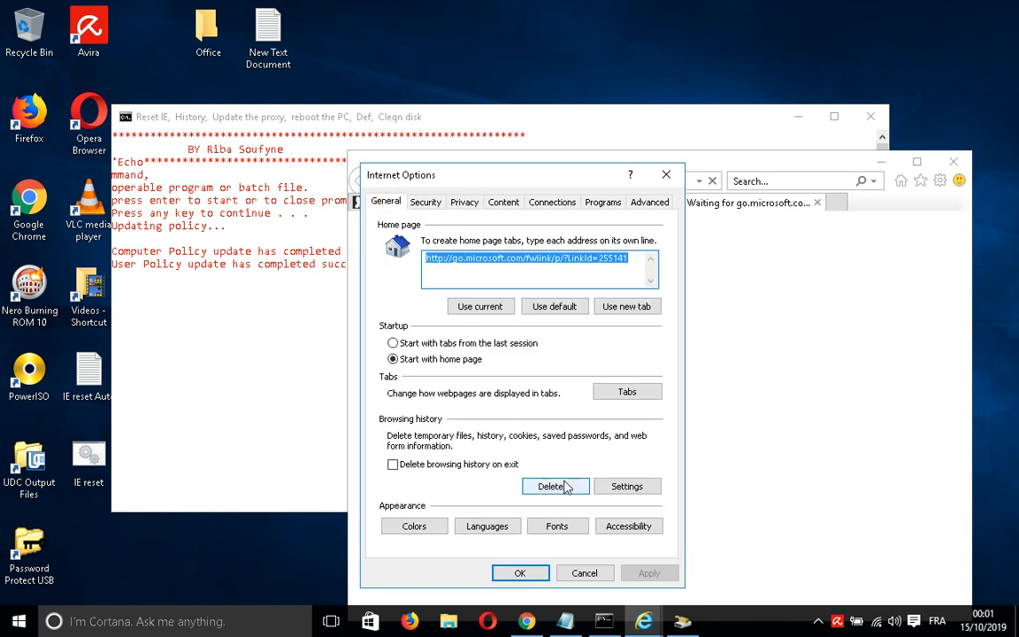
# Check the browsing history storage settings, then bring up the Delete Browsing History choices
pyautogui.click(550, 485)
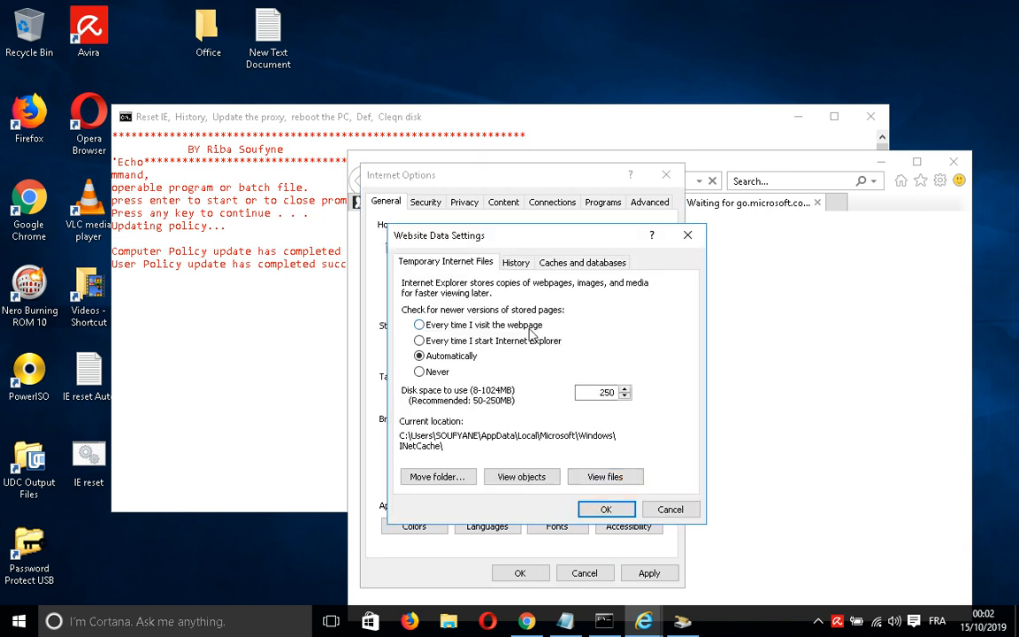
pyautogui.click(605, 510)
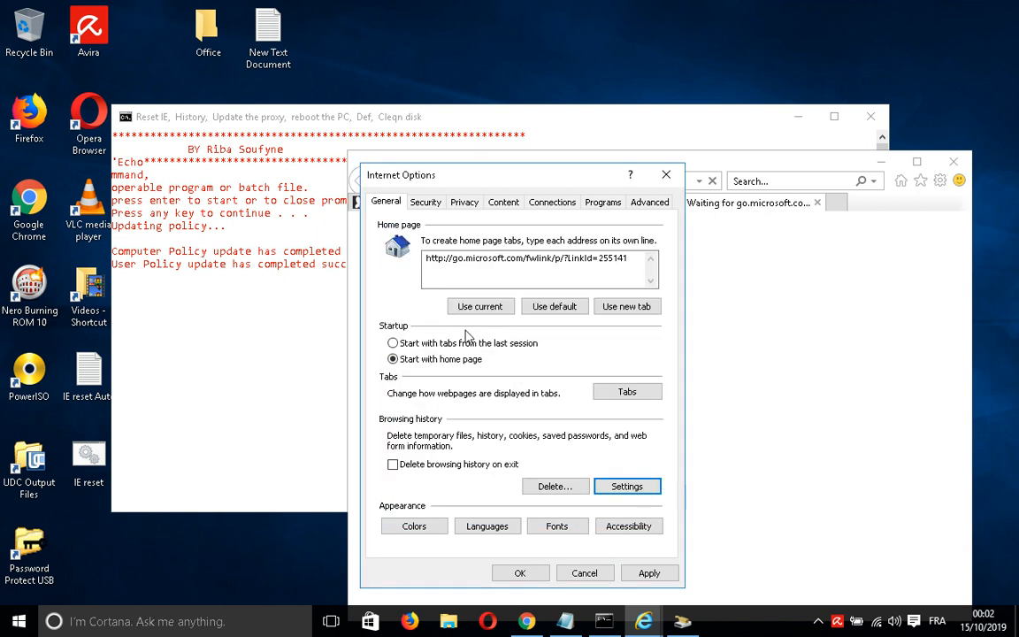
pyautogui.click(555, 525)
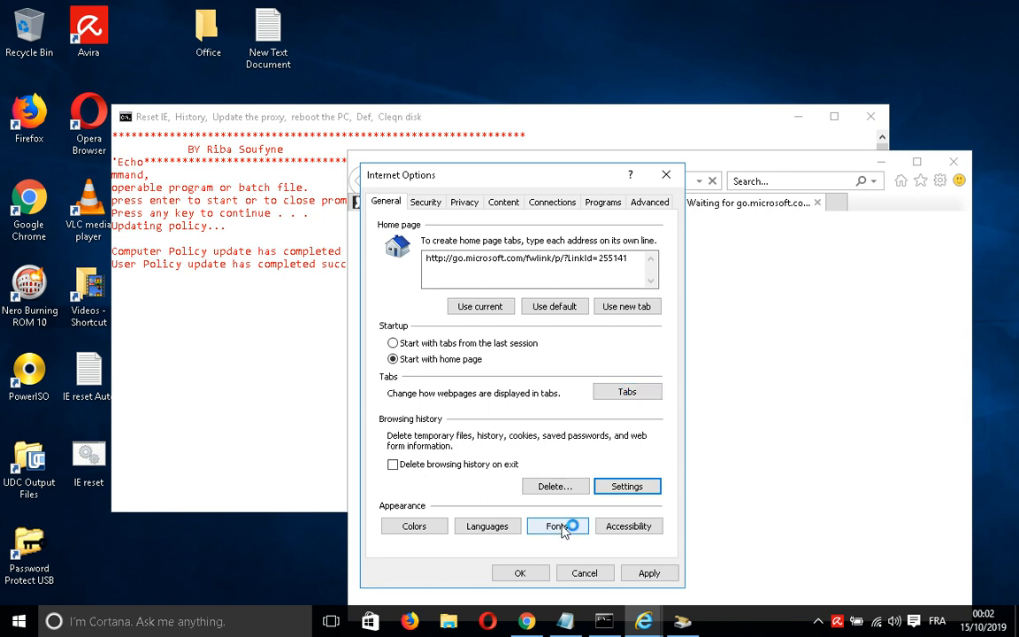
pyautogui.click(556, 484)
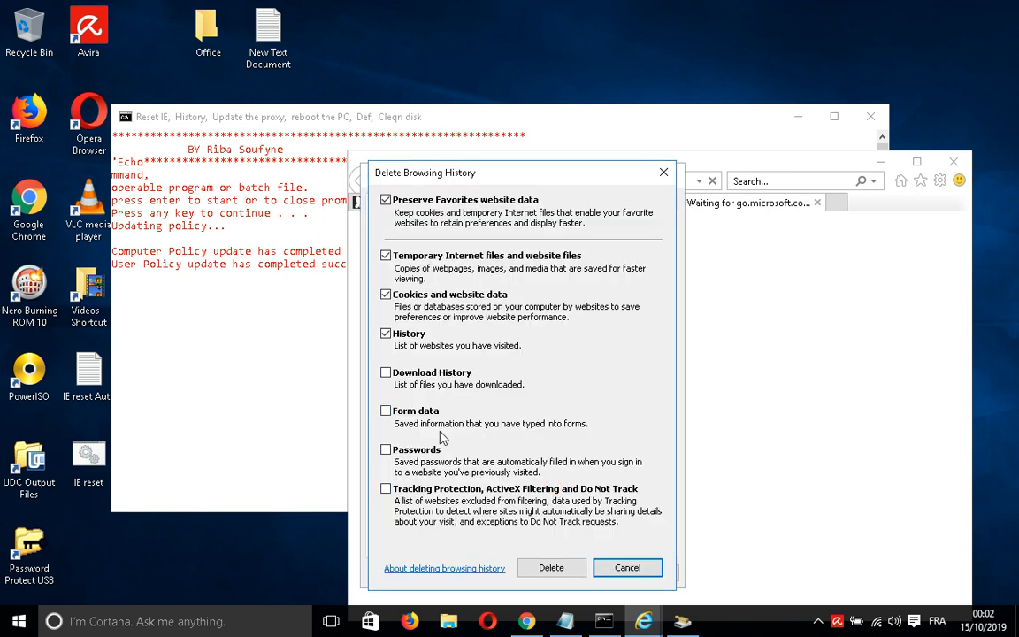
# Delete browsing history including download history, form data and tracking protection data
pyautogui.click(386, 372)
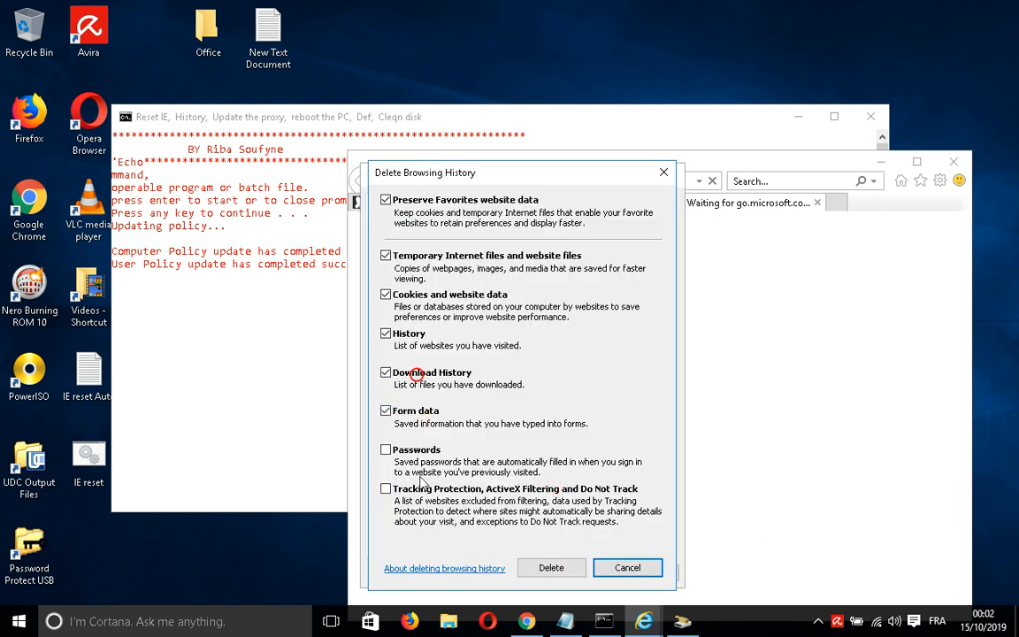
pyautogui.click(386, 488)
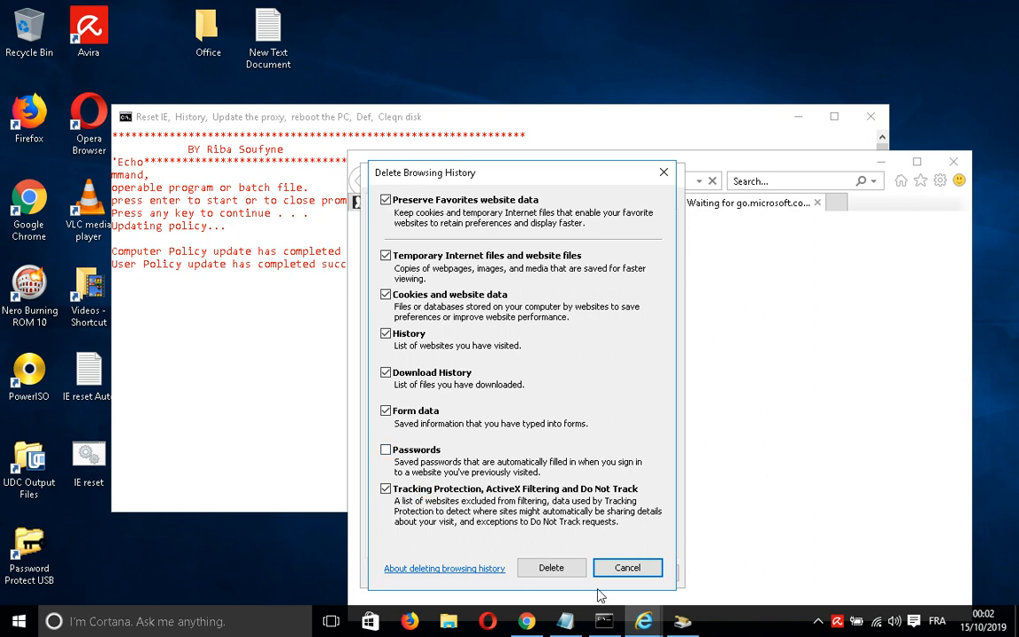
pyautogui.click(626, 566)
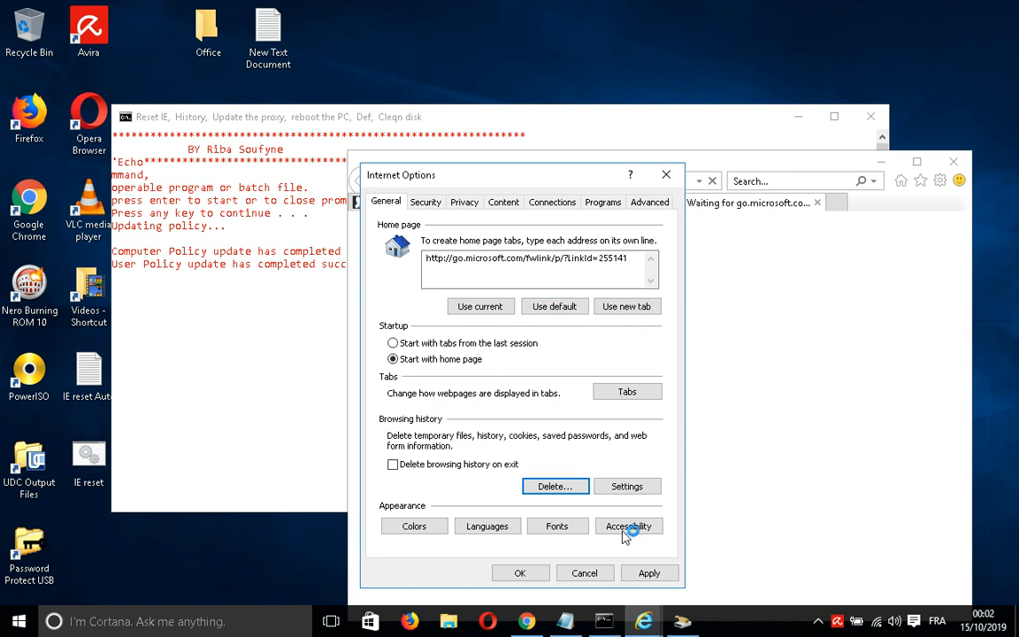
pyautogui.moveTo(650, 202)
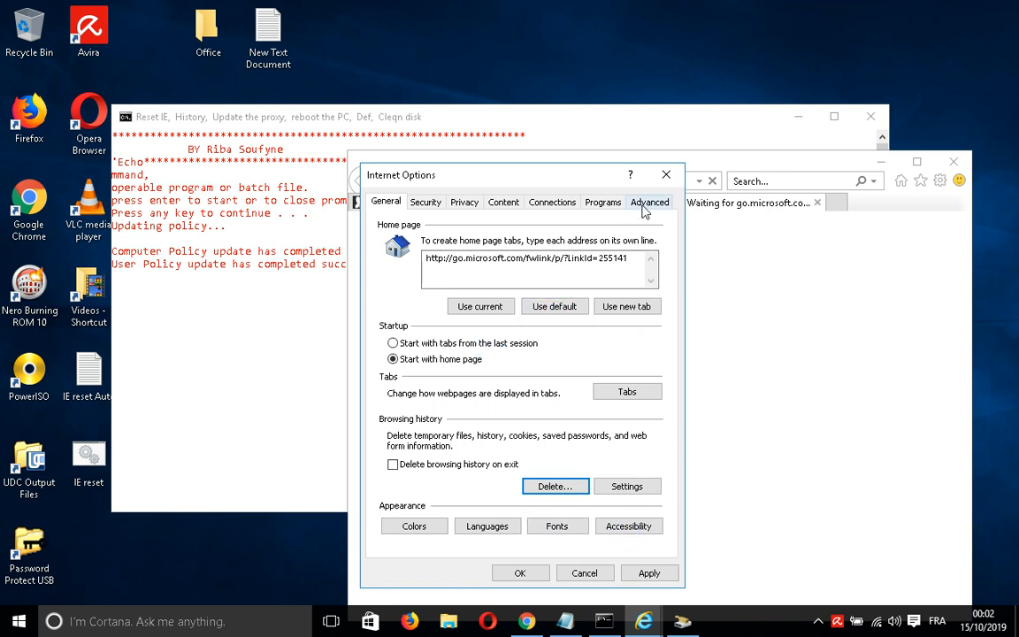
pyautogui.click(650, 202)
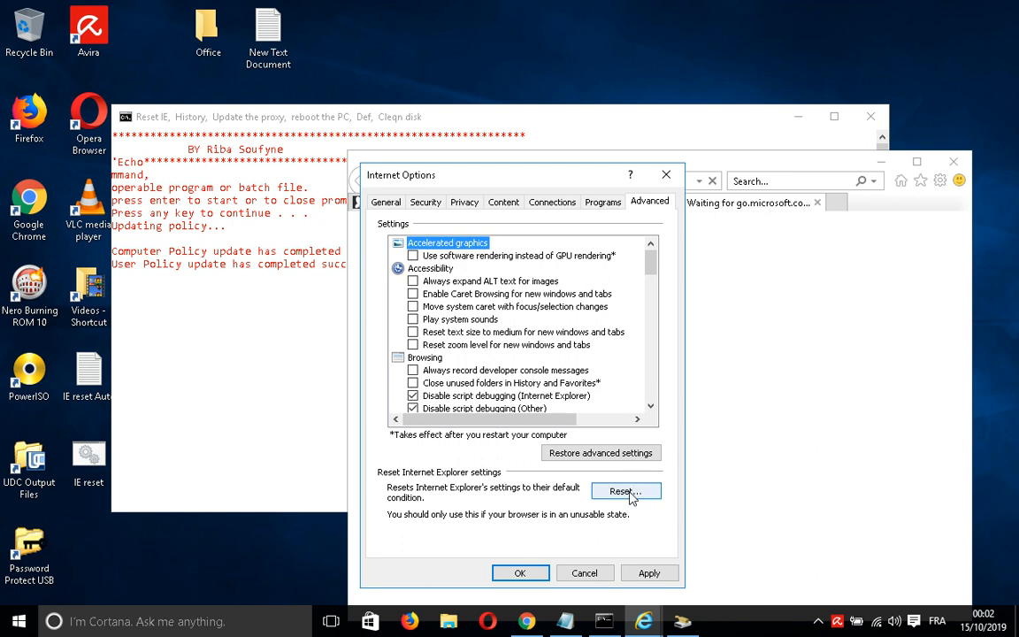
# Reset all Internet Explorer settings to defaults, then close the browser with all tabs
pyautogui.click(626, 492)
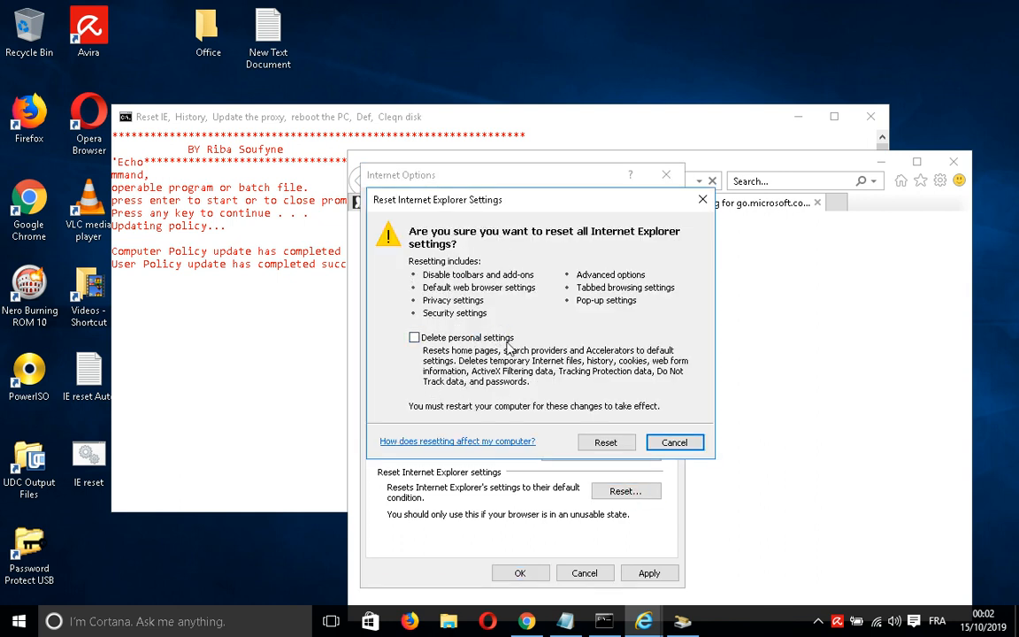
pyautogui.click(674, 442)
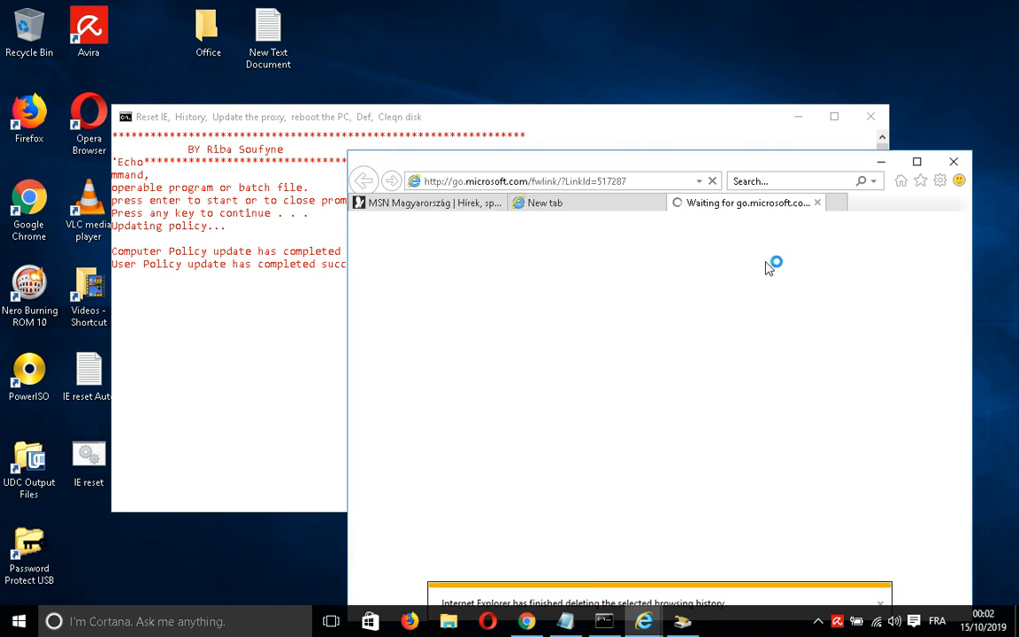
pyautogui.click(954, 161)
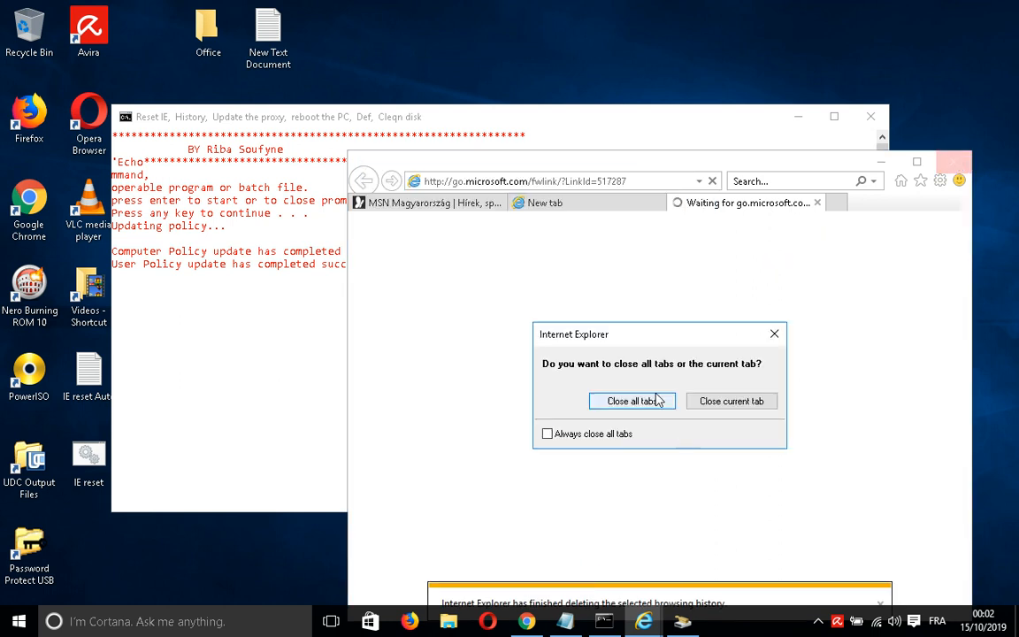
pyautogui.click(631, 399)
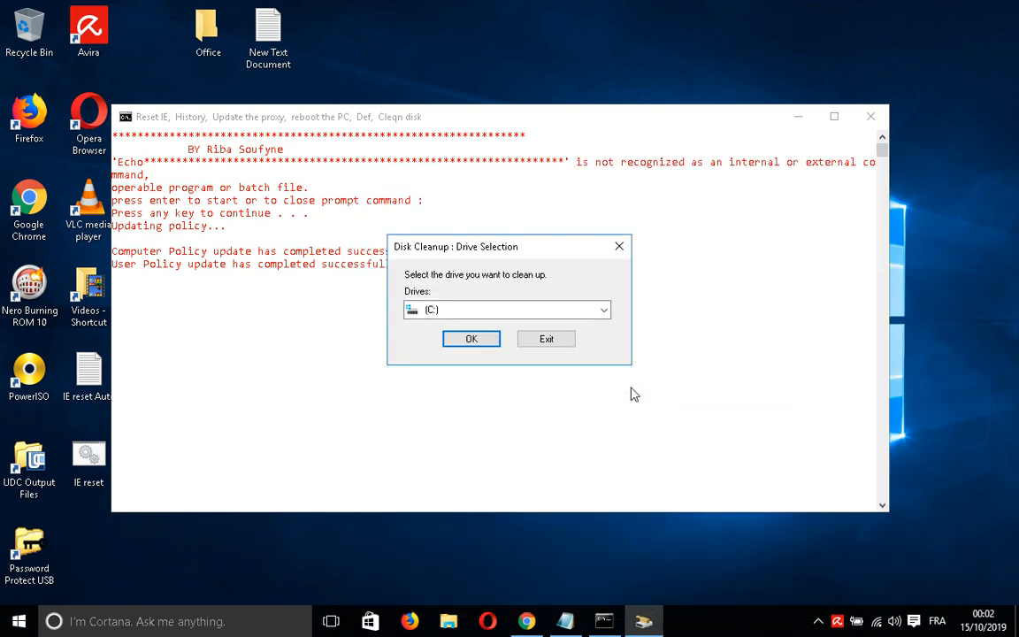
pyautogui.moveTo(425, 290)
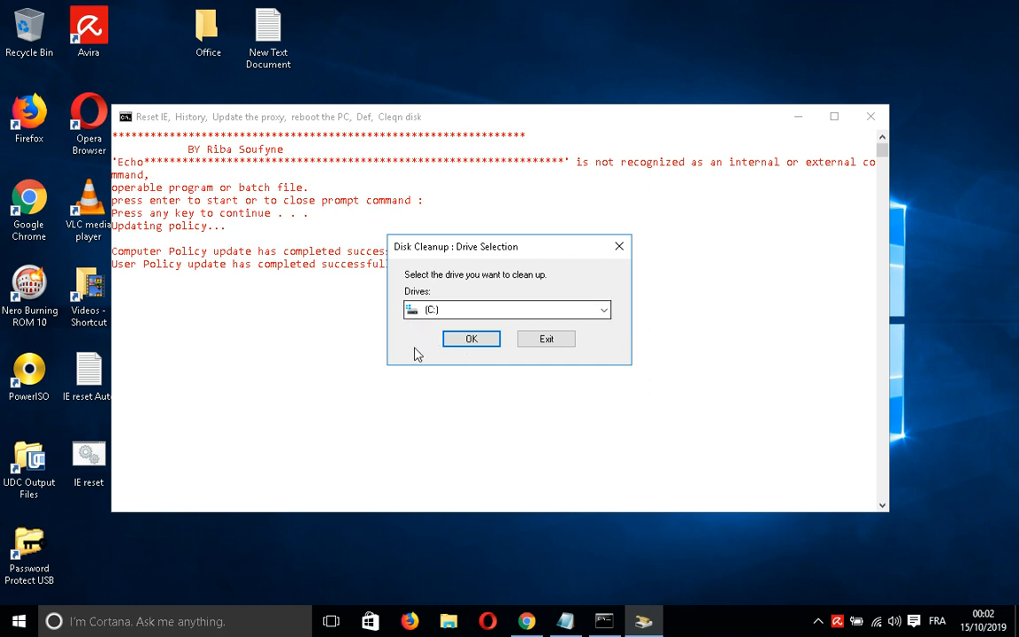
# Run Disk Cleanup on drive C: and return to the batch script's command window
pyautogui.click(544, 339)
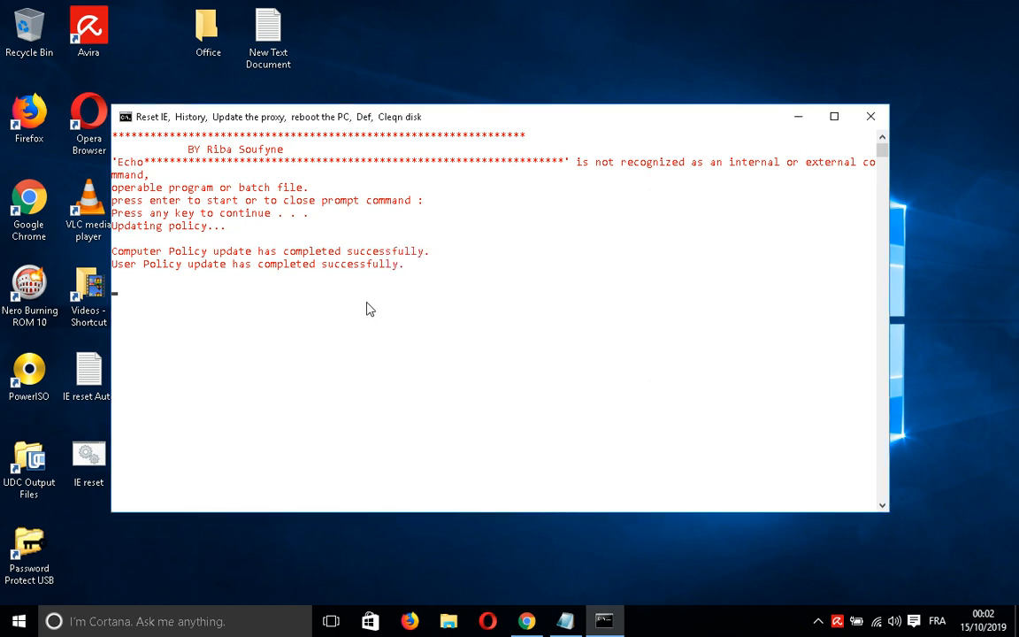
pyautogui.moveTo(212, 361)
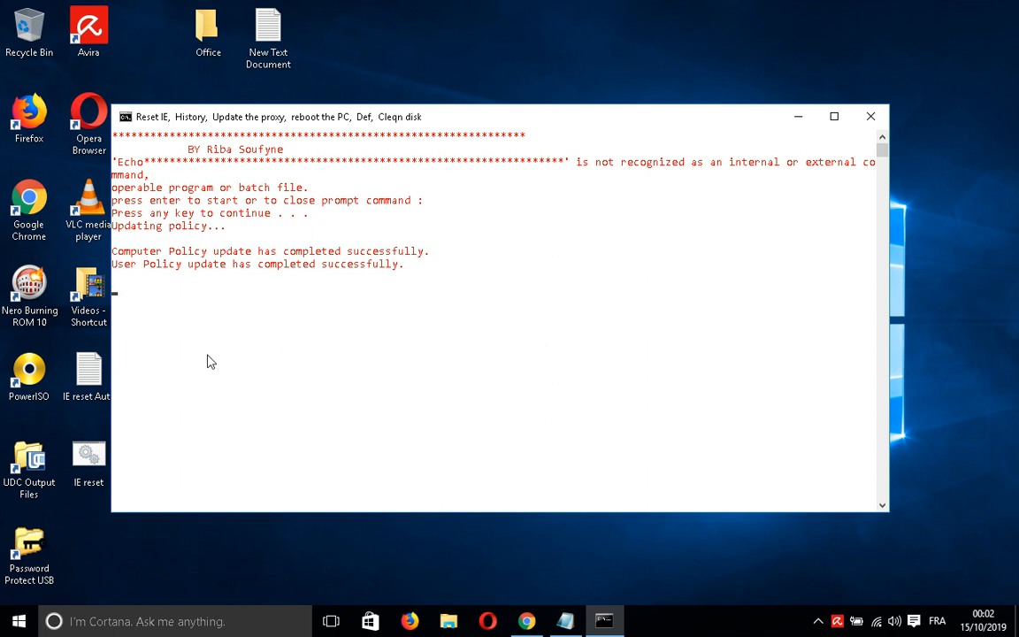
pyautogui.moveTo(272, 371)
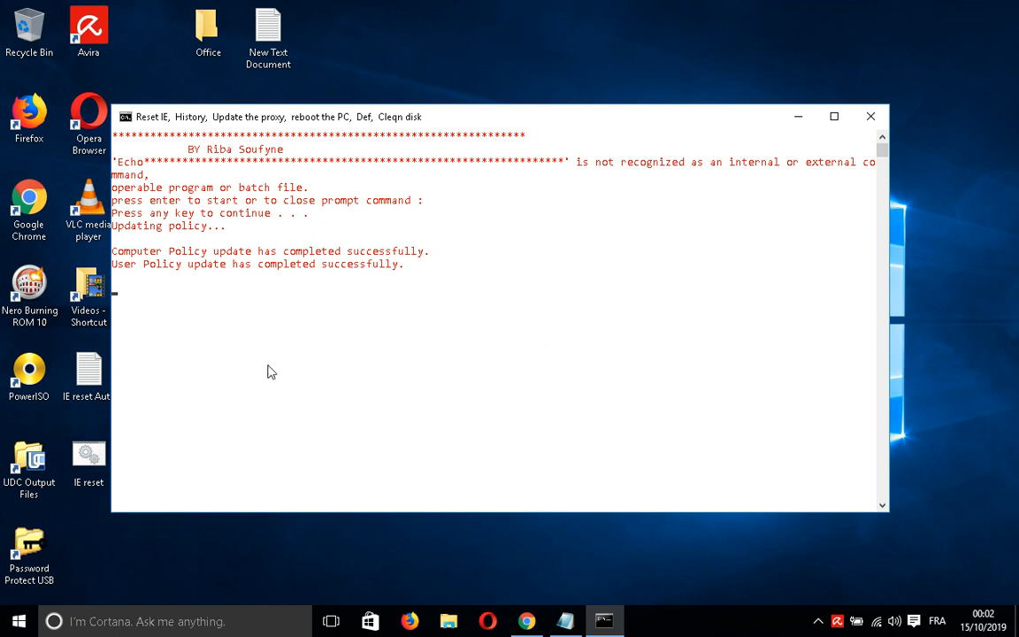
pyautogui.moveTo(230, 341)
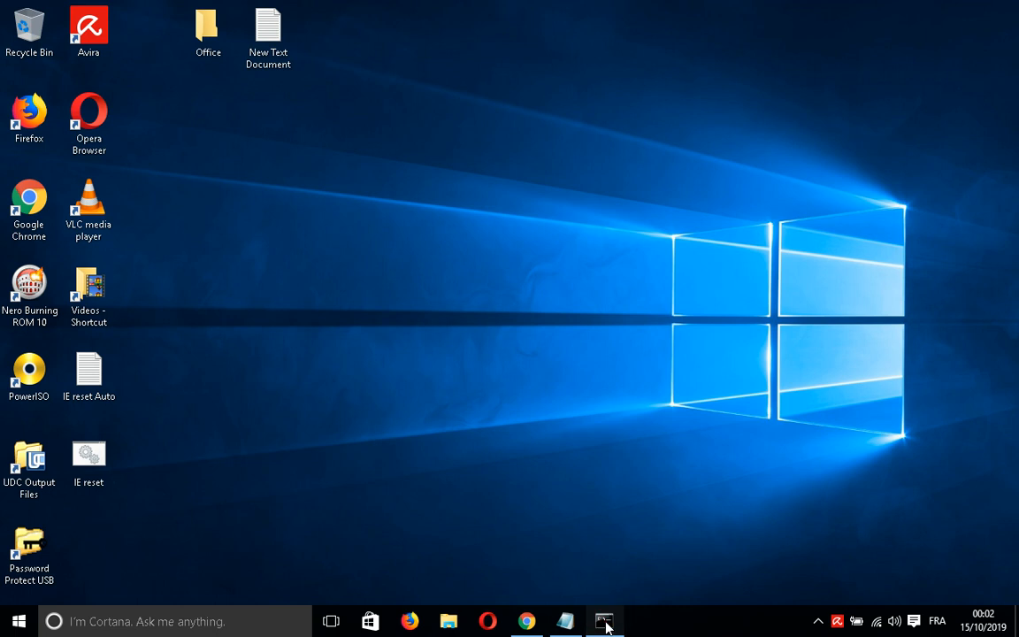
pyautogui.click(605, 620)
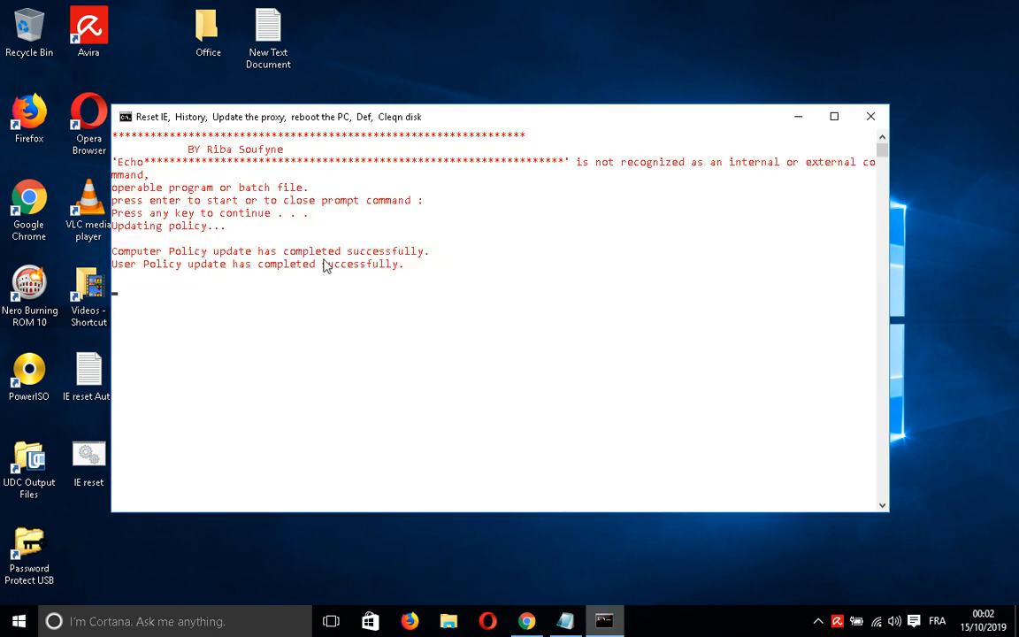
pyautogui.moveTo(223, 145)
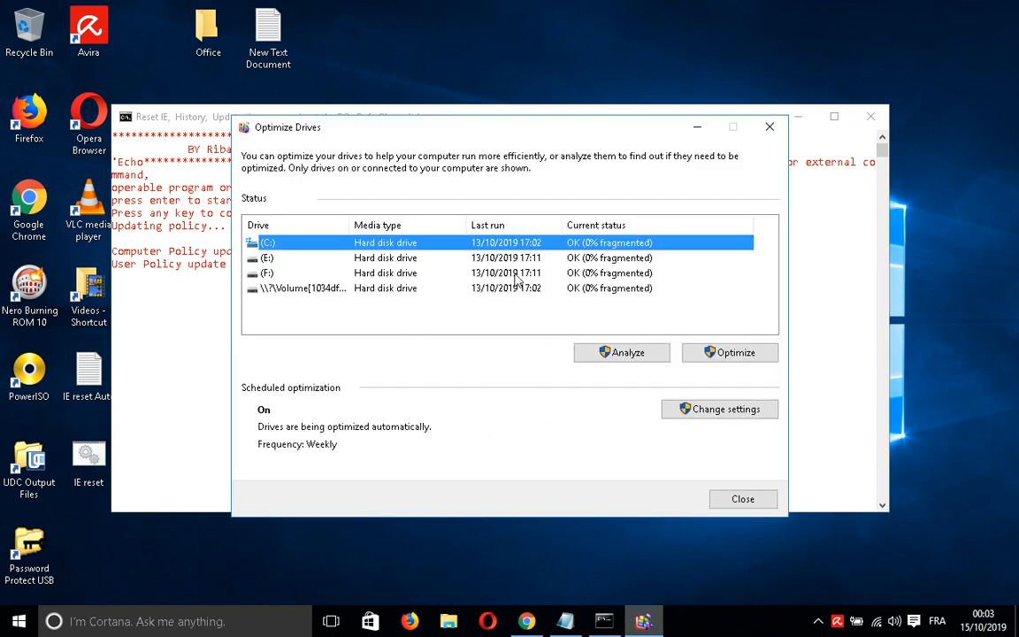
pyautogui.moveTo(389, 308)
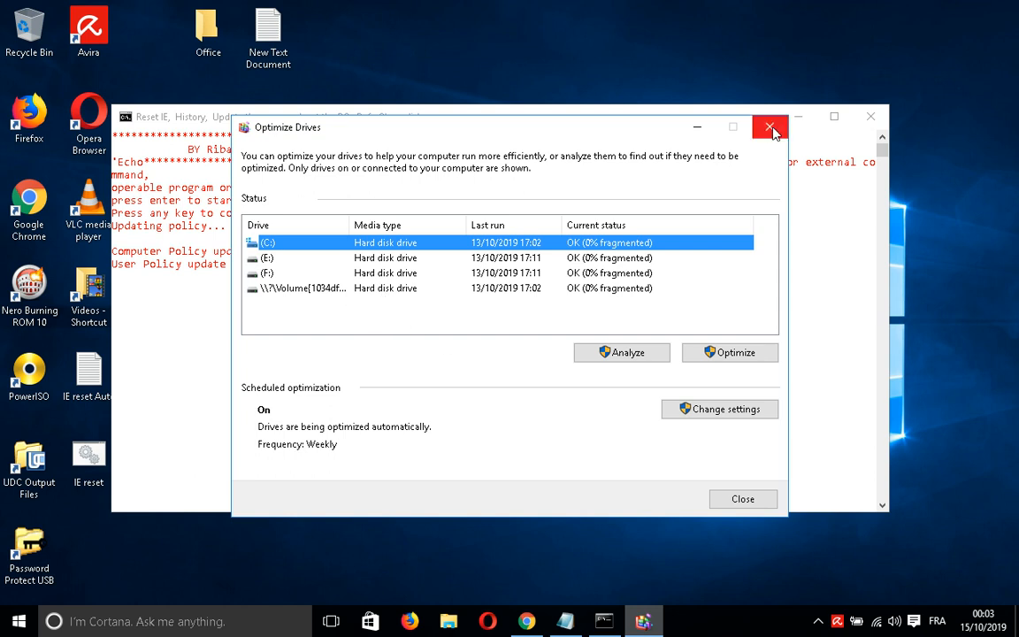
pyautogui.moveTo(768, 128)
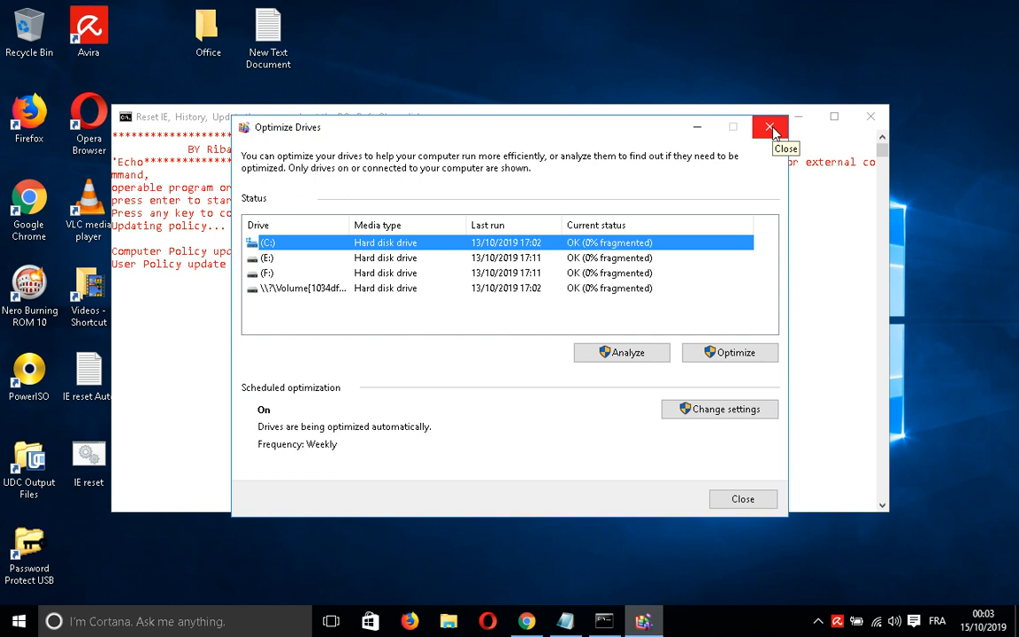
pyautogui.moveTo(771, 148)
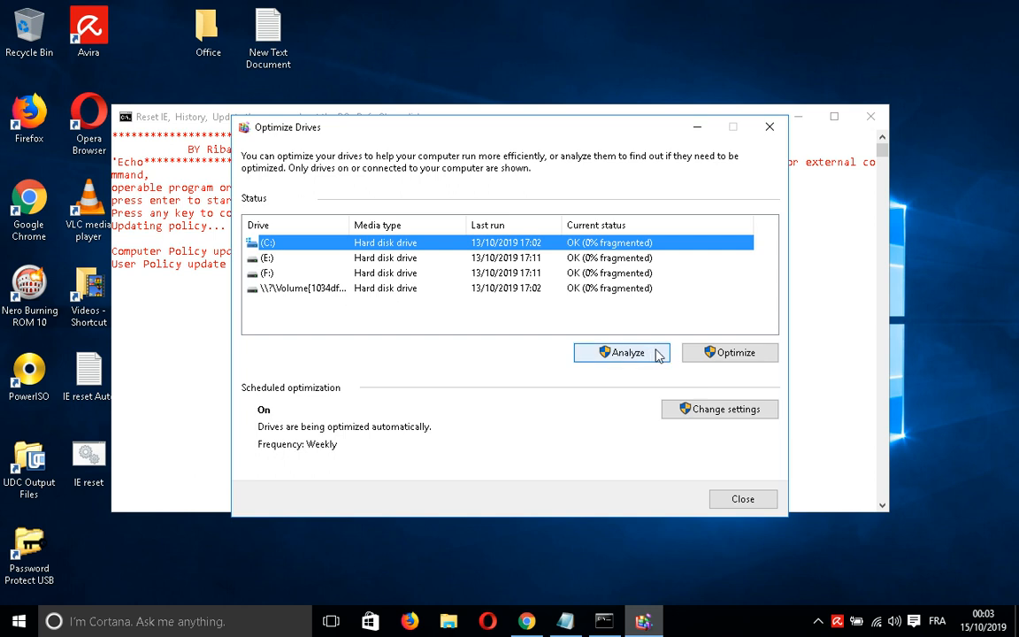
pyautogui.moveTo(396, 255)
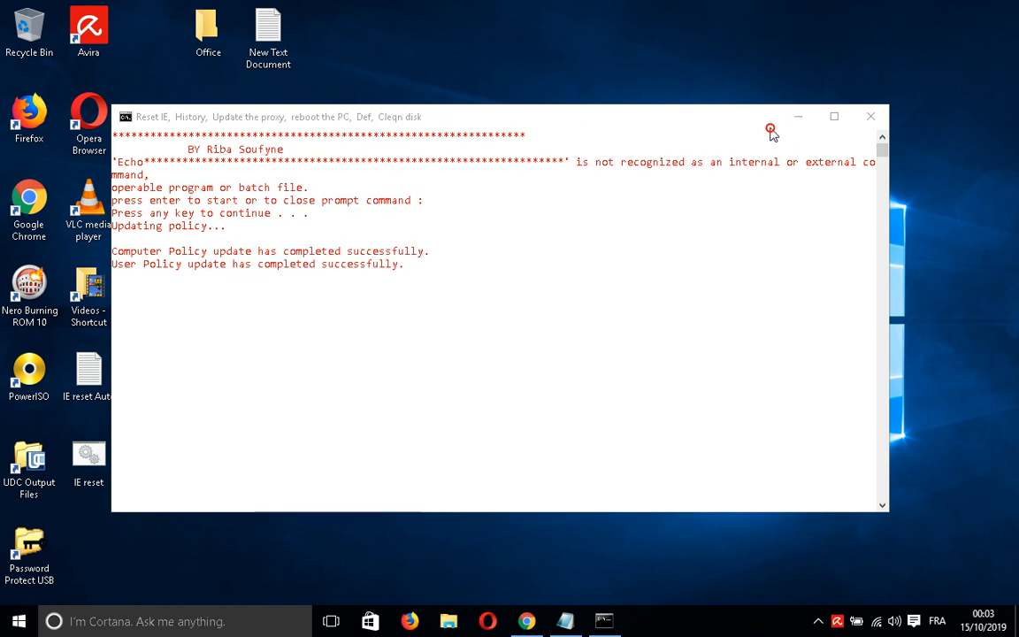
# Continue the batch script past its pause, close its command window, and select the IE reset Auto file on the desktop
pyautogui.press('enter')
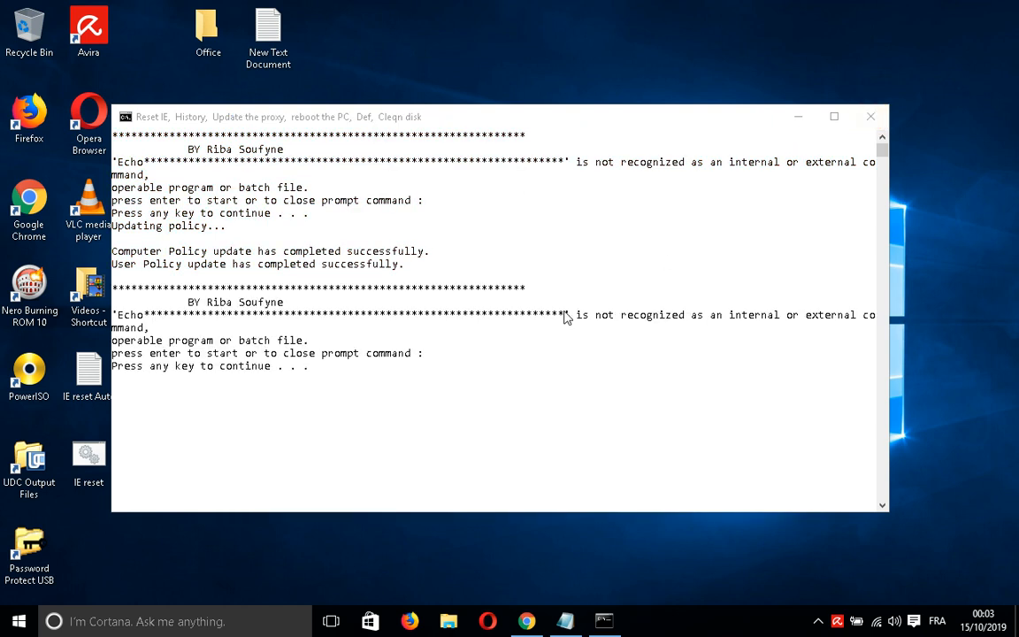
pyautogui.click(870, 117)
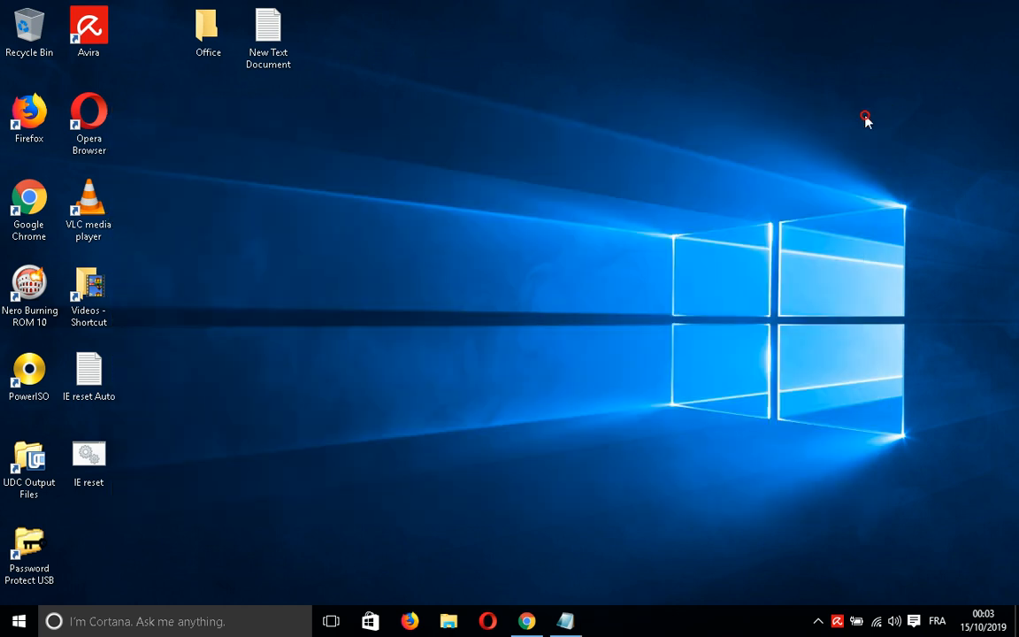
pyautogui.click(89, 372)
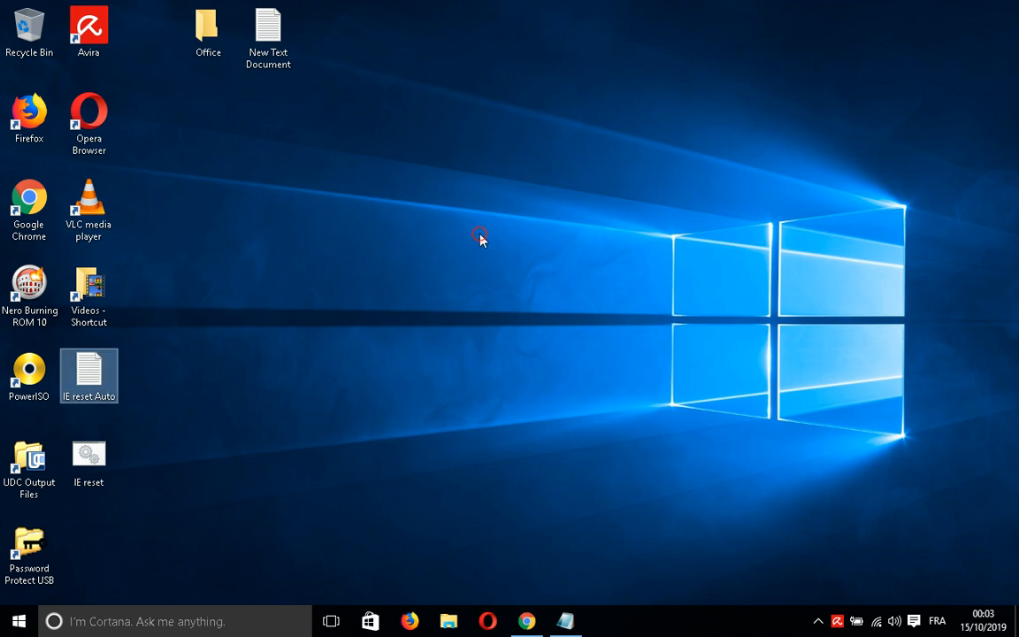
pyautogui.click(818, 621)
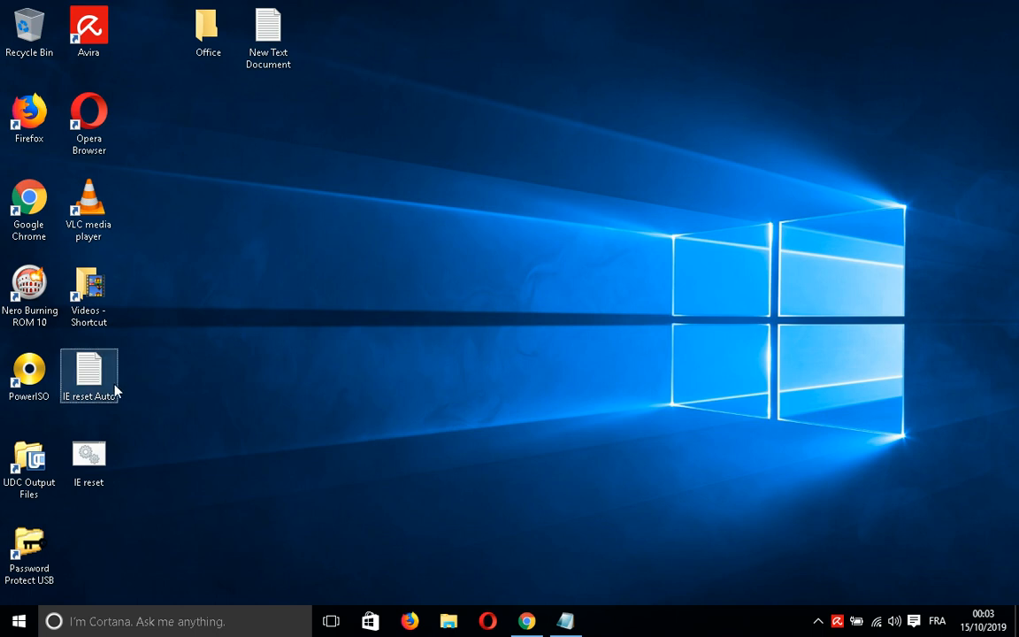
pyautogui.moveTo(88, 372)
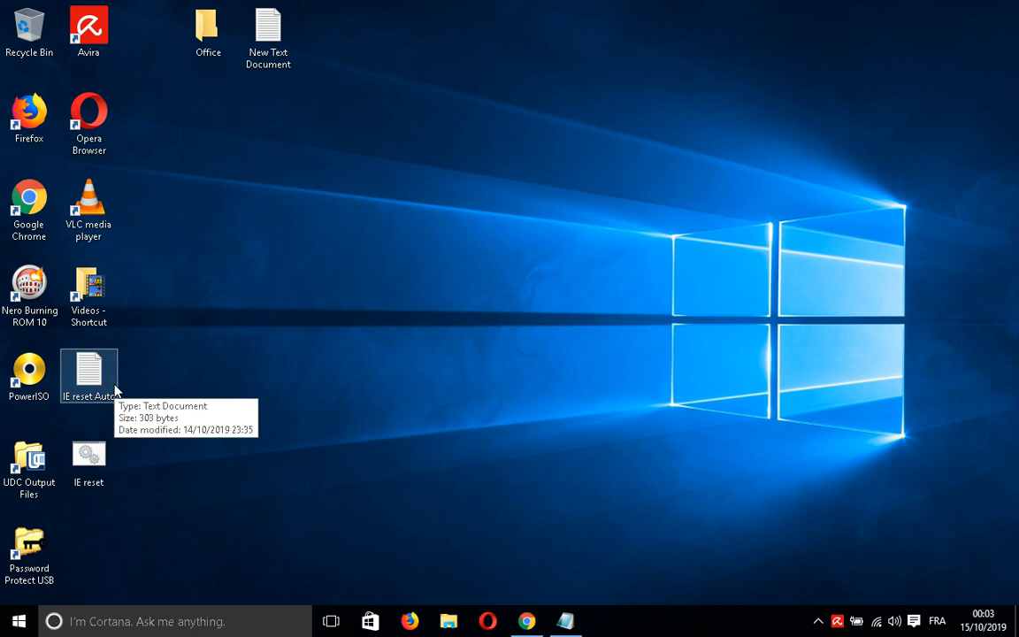
pyautogui.moveTo(219, 360)
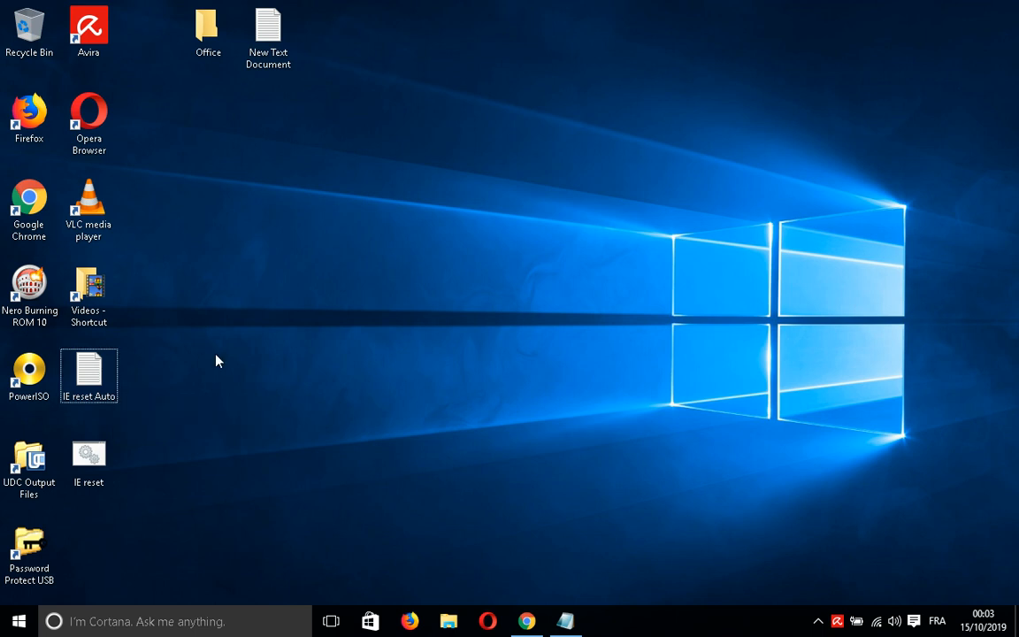